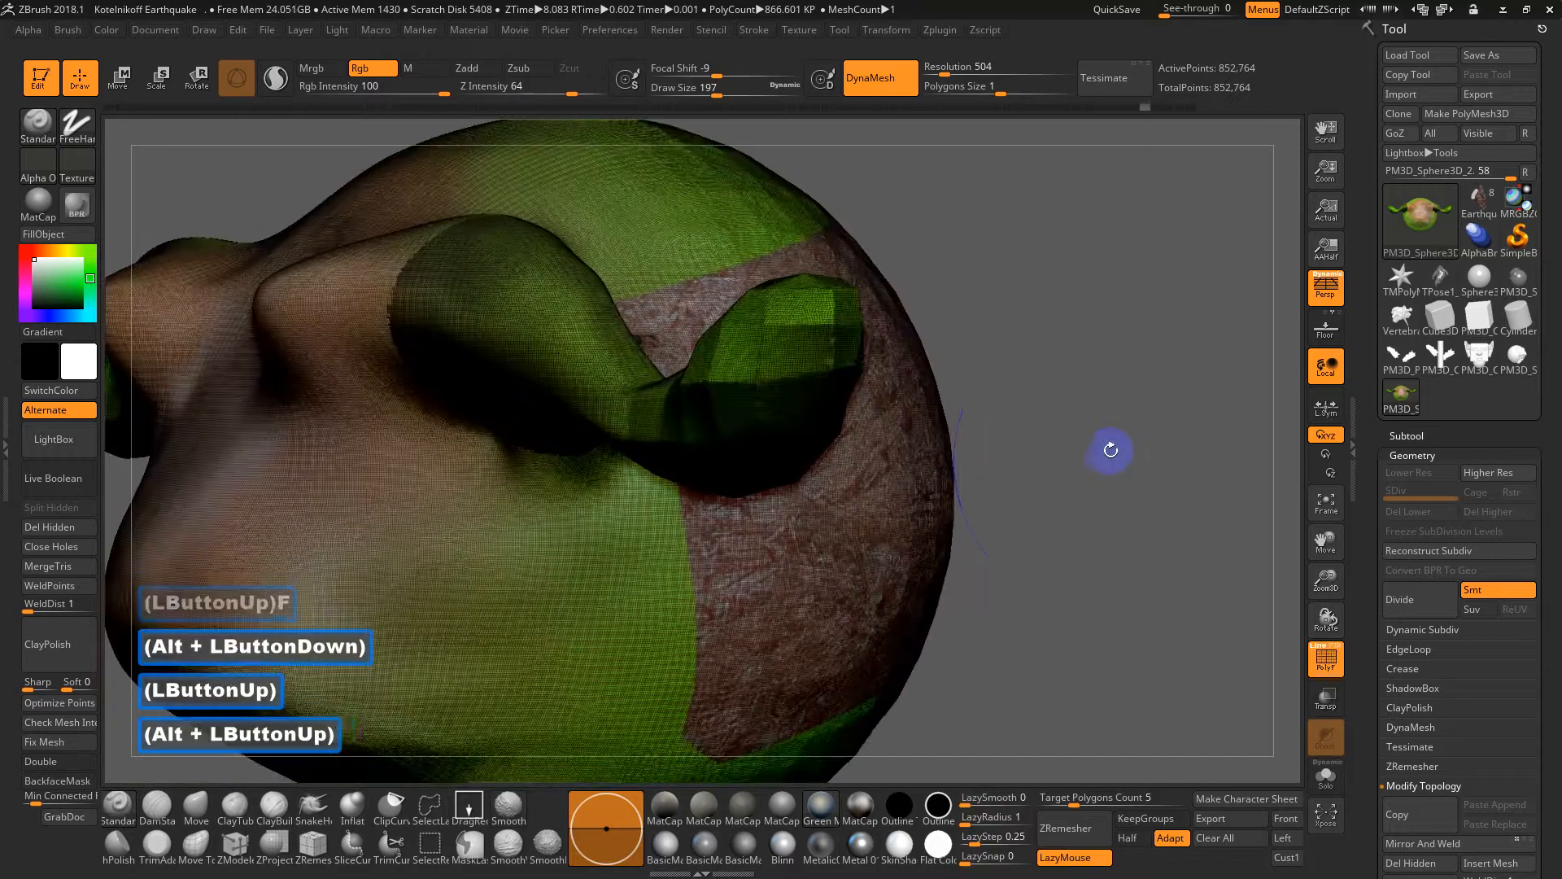
Step: Orbit the wood-textured pig from several sides, then switch from Rgb painting to Zadd sculpting
{"action": "left_click_drag", "start_coordinate": [1109, 449], "coordinate": [455, 345]}
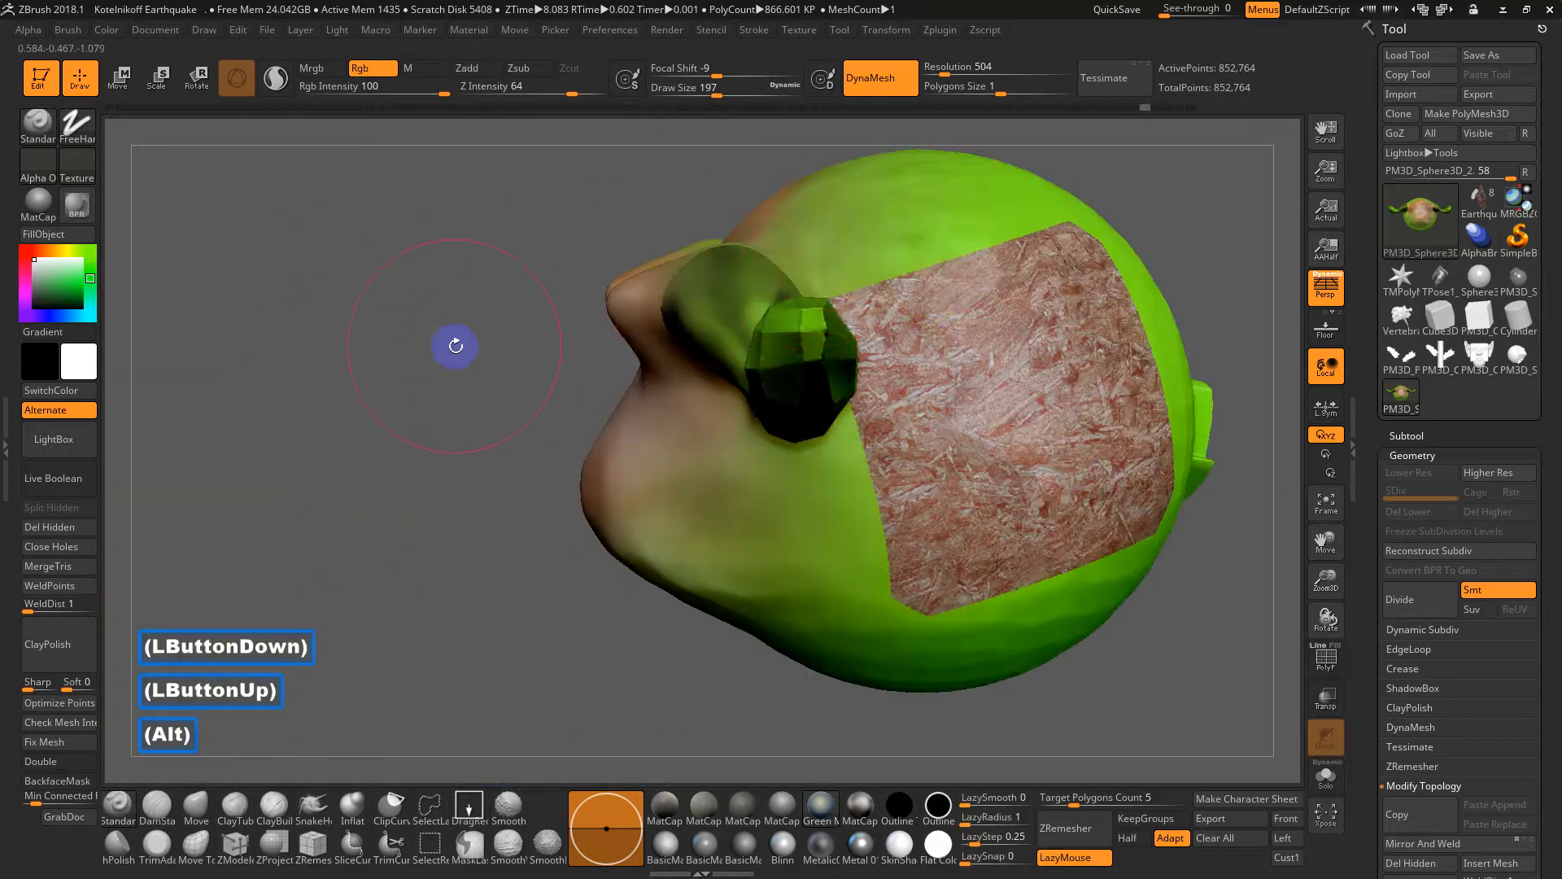
{"action": "left_click_drag", "start_coordinate": [456, 346], "coordinate": [1159, 427]}
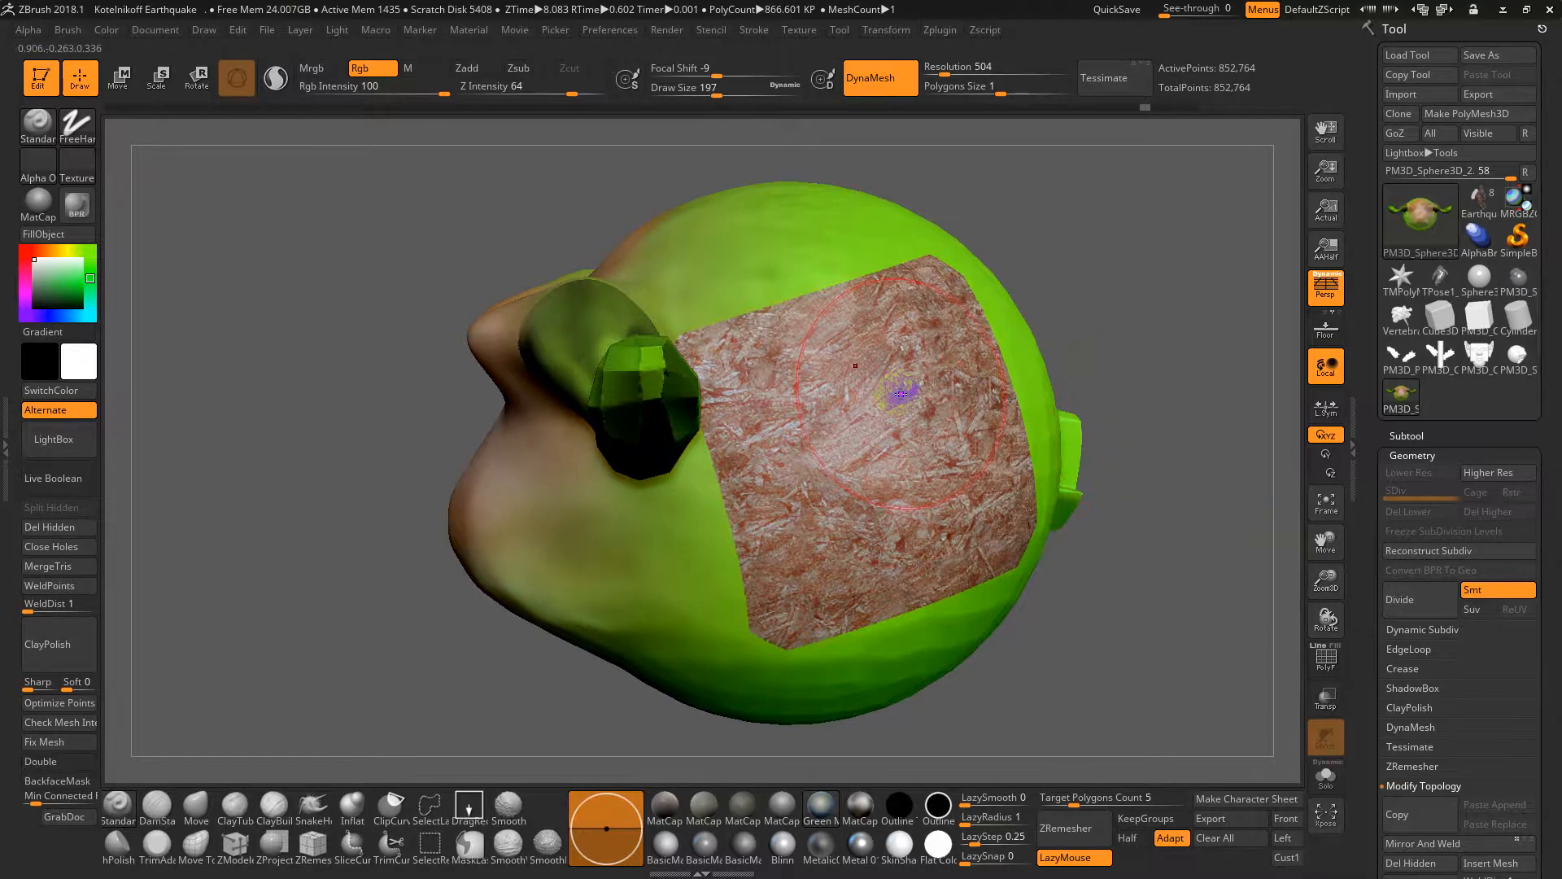
{"action": "left_click_drag", "start_coordinate": [897, 398], "coordinate": [1061, 369]}
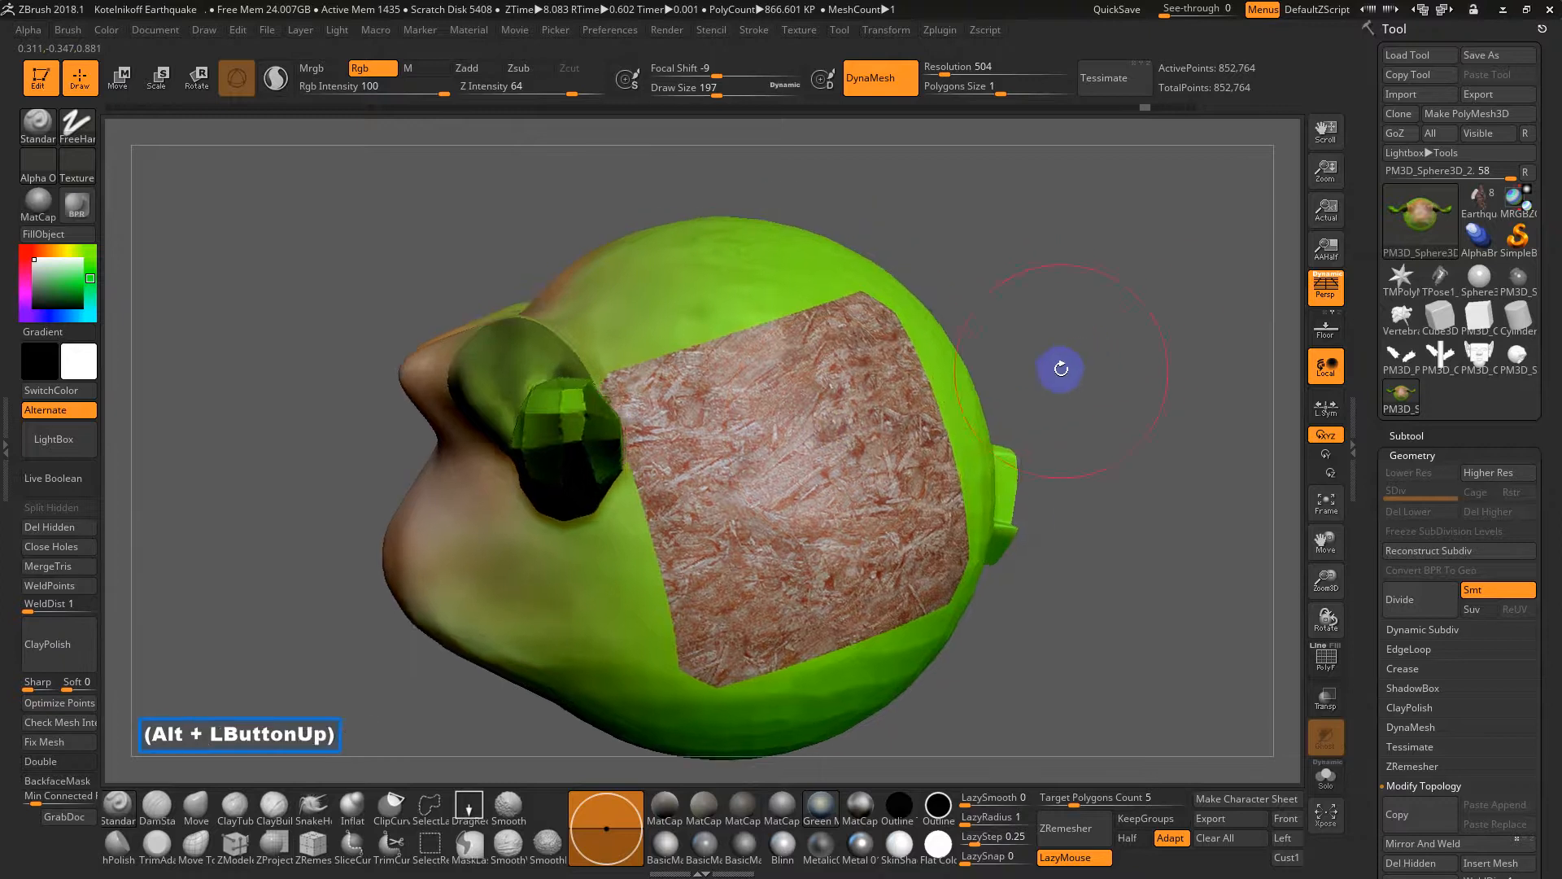
{"action": "left_click_drag", "start_coordinate": [1061, 369], "coordinate": [1137, 420]}
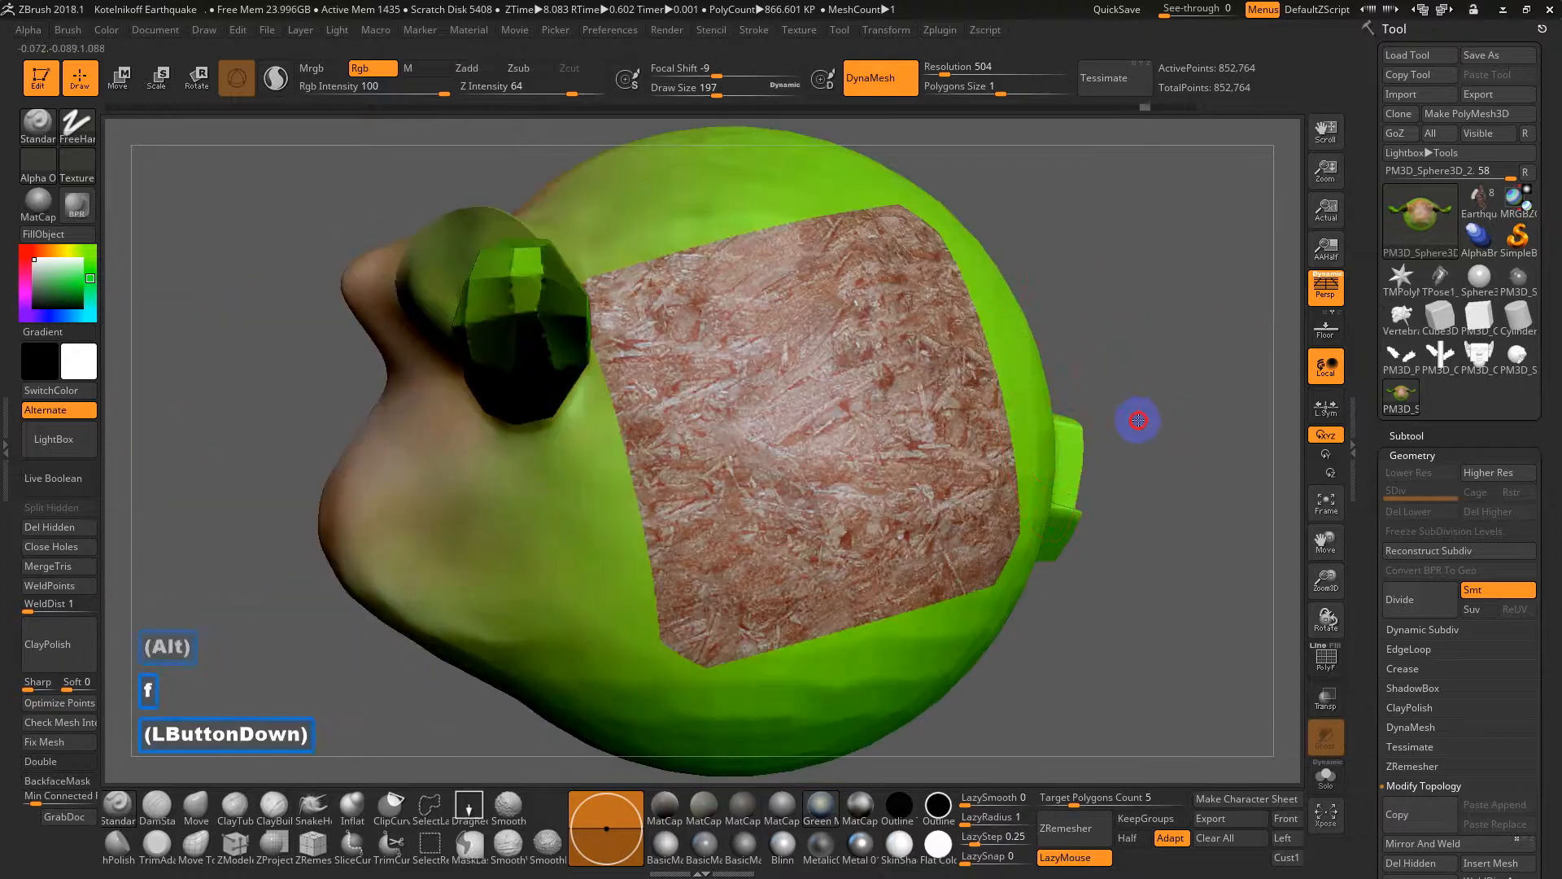
{"action": "left_click_drag", "start_coordinate": [1138, 420], "coordinate": [1034, 522]}
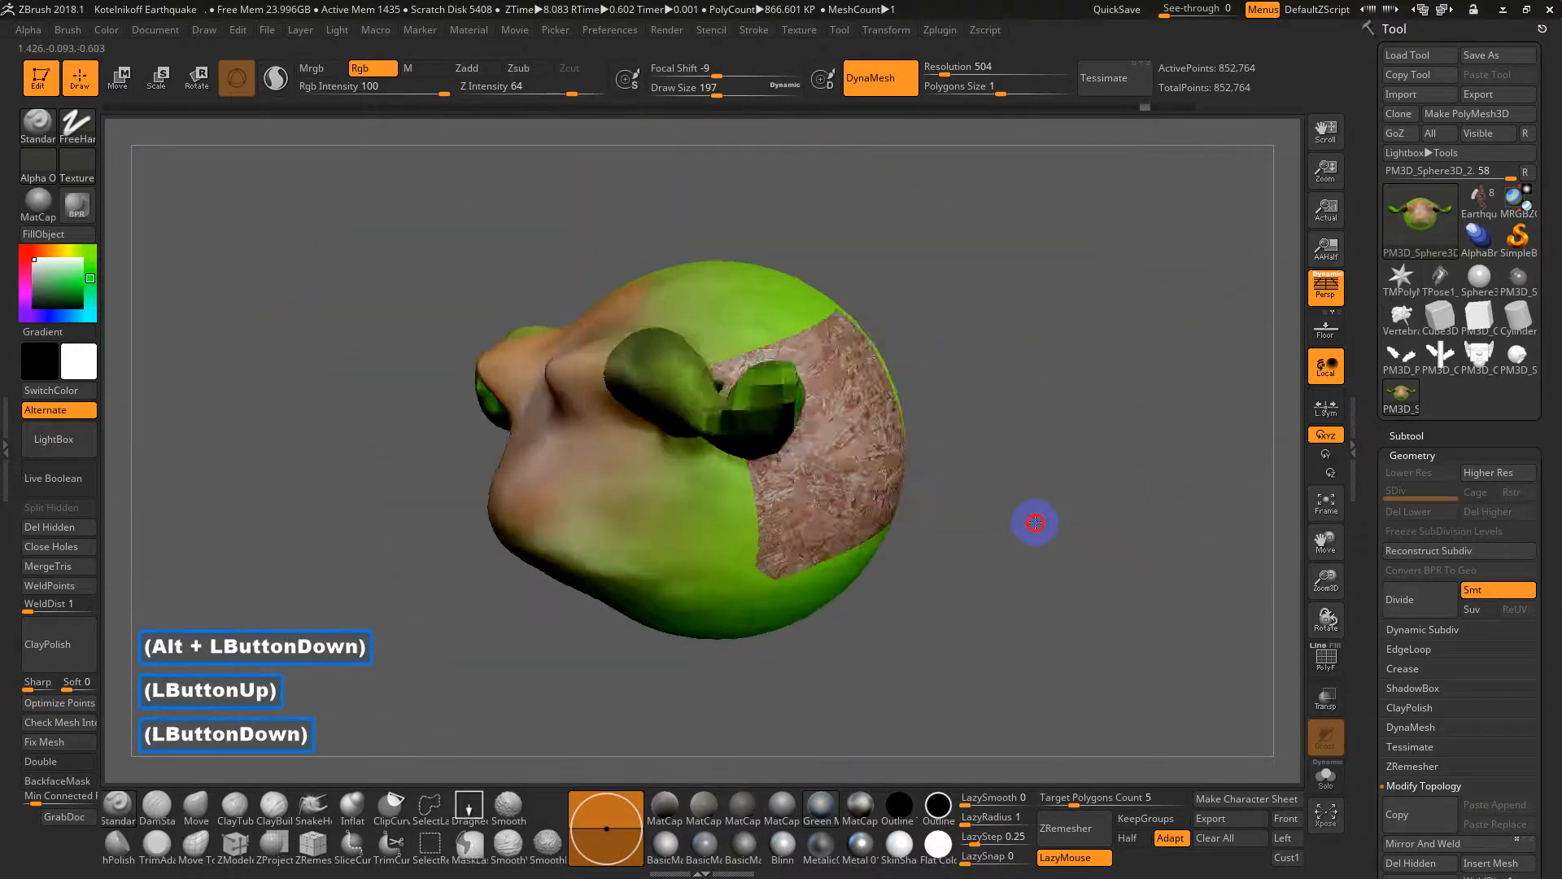
{"action": "left_click_drag", "start_coordinate": [1034, 523], "coordinate": [1102, 511]}
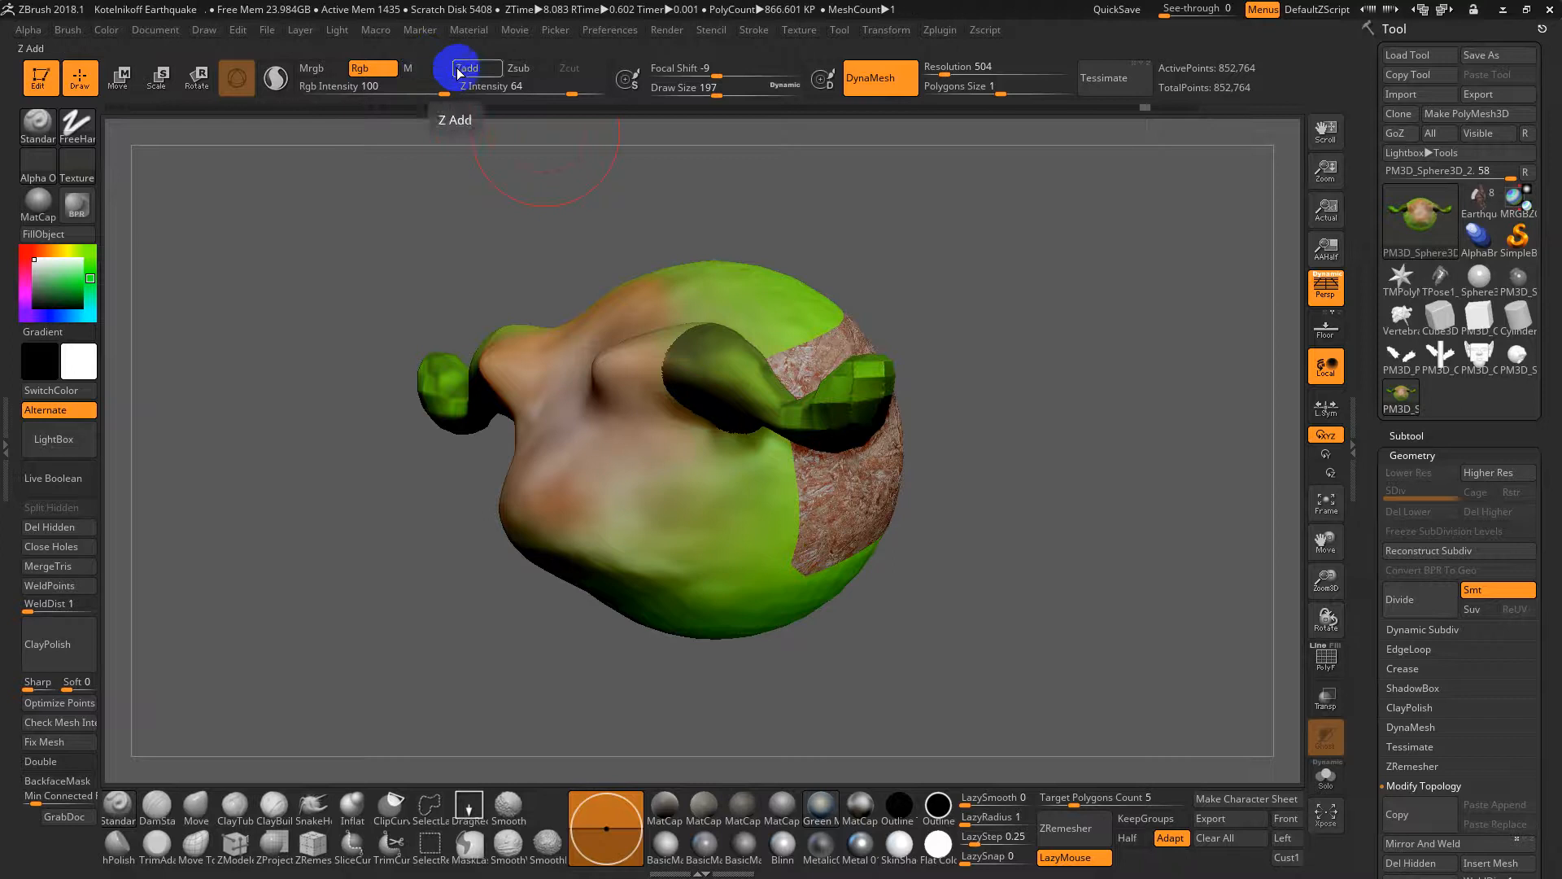
{"action": "double_click", "coordinate": [978, 496]}
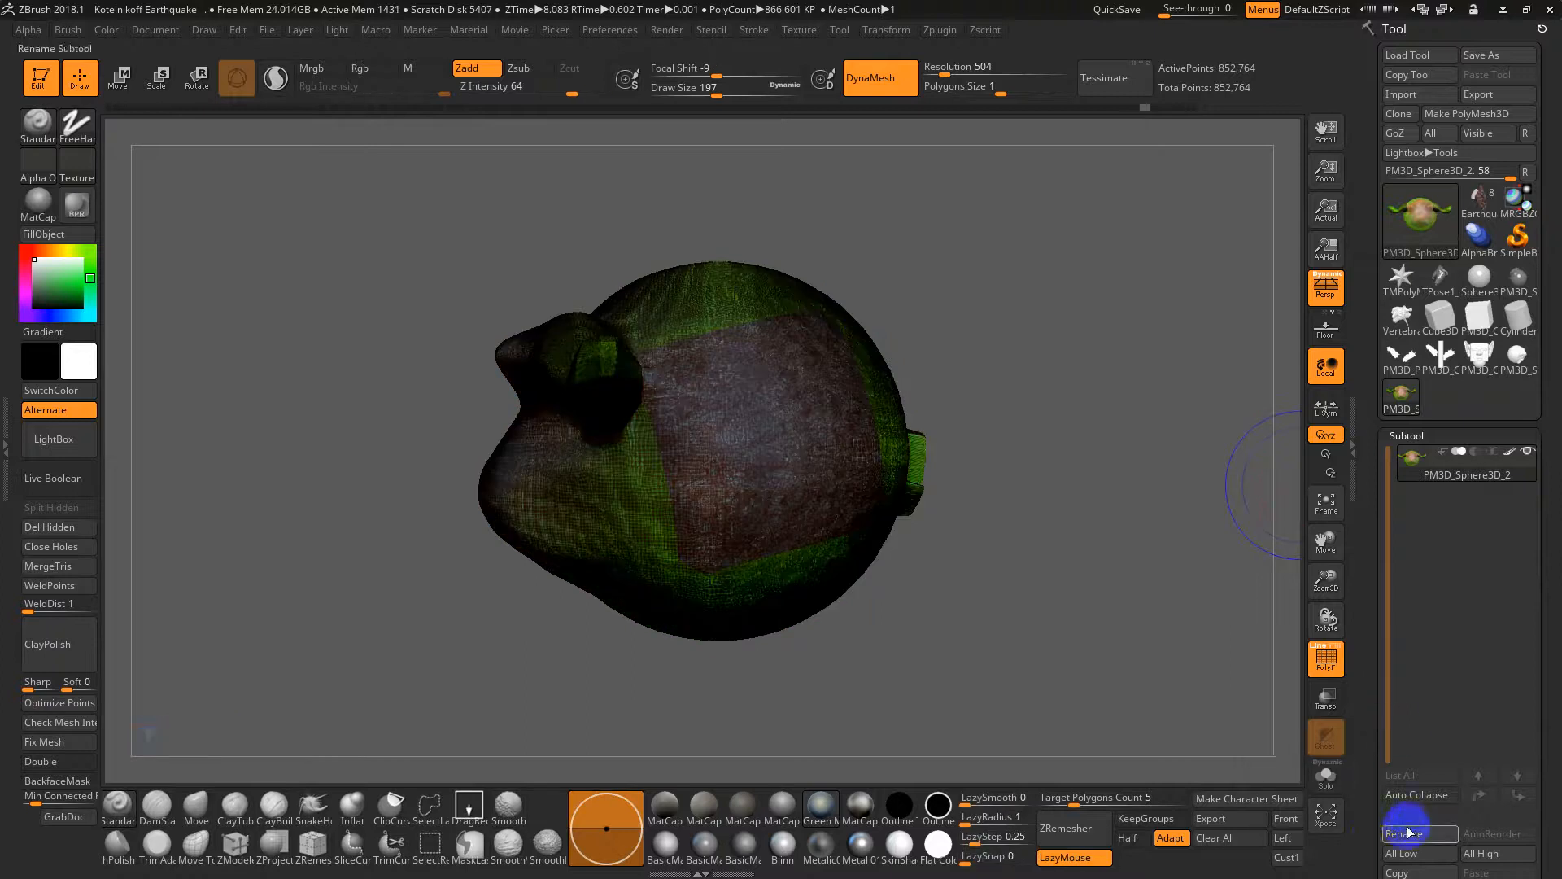
Step: Duplicate the pig subtool, then ZRemesh the original at Target Polygons Count 1
{"action": "left_click", "coordinate": [1407, 749]}
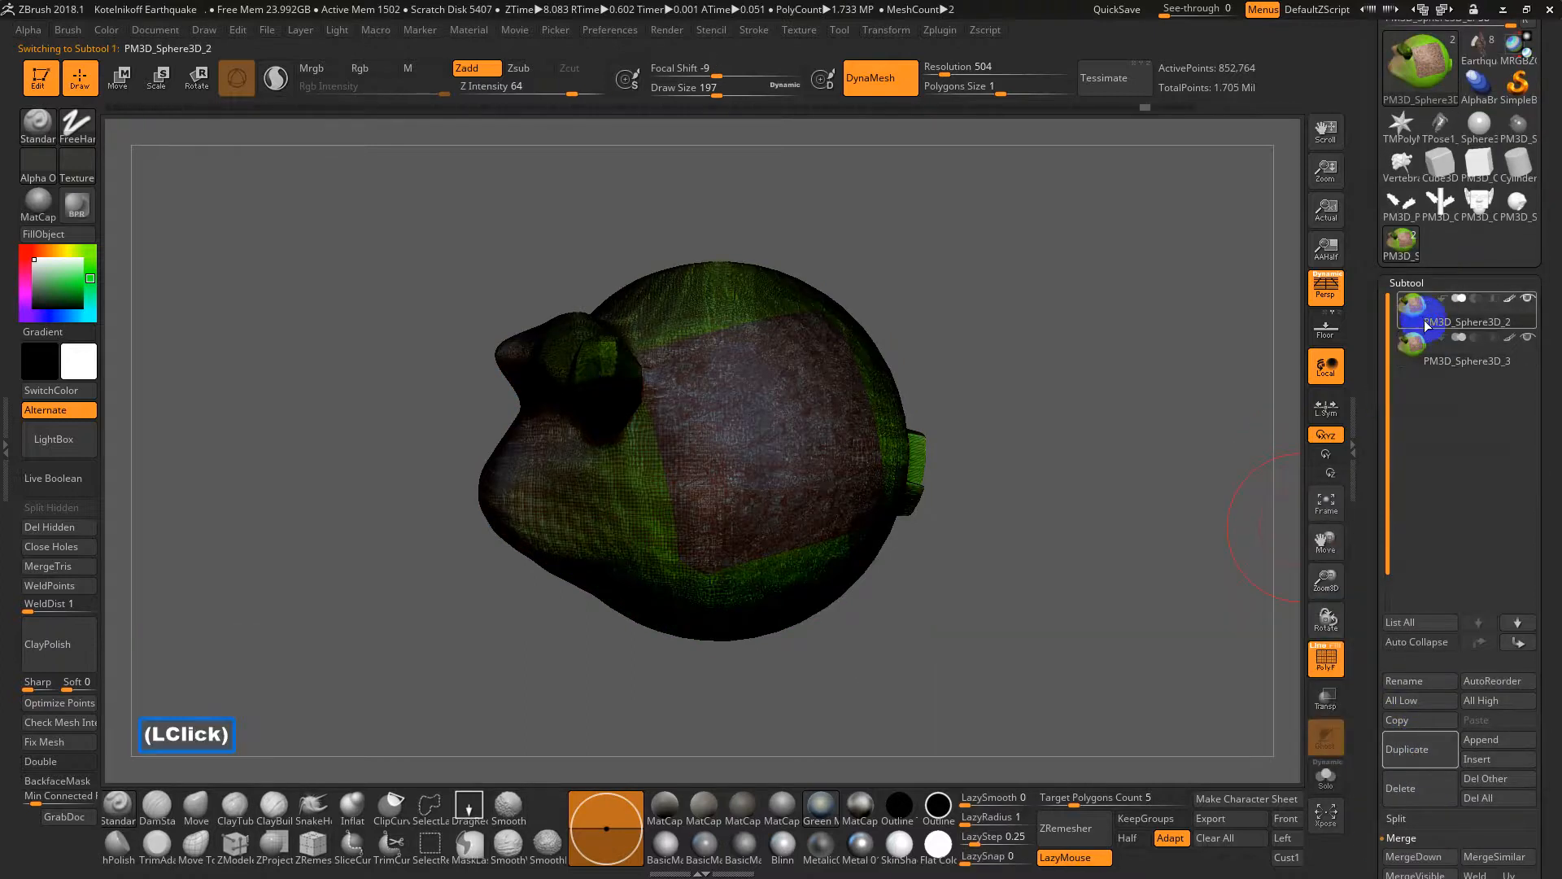
{"action": "left_click", "coordinate": [1406, 282]}
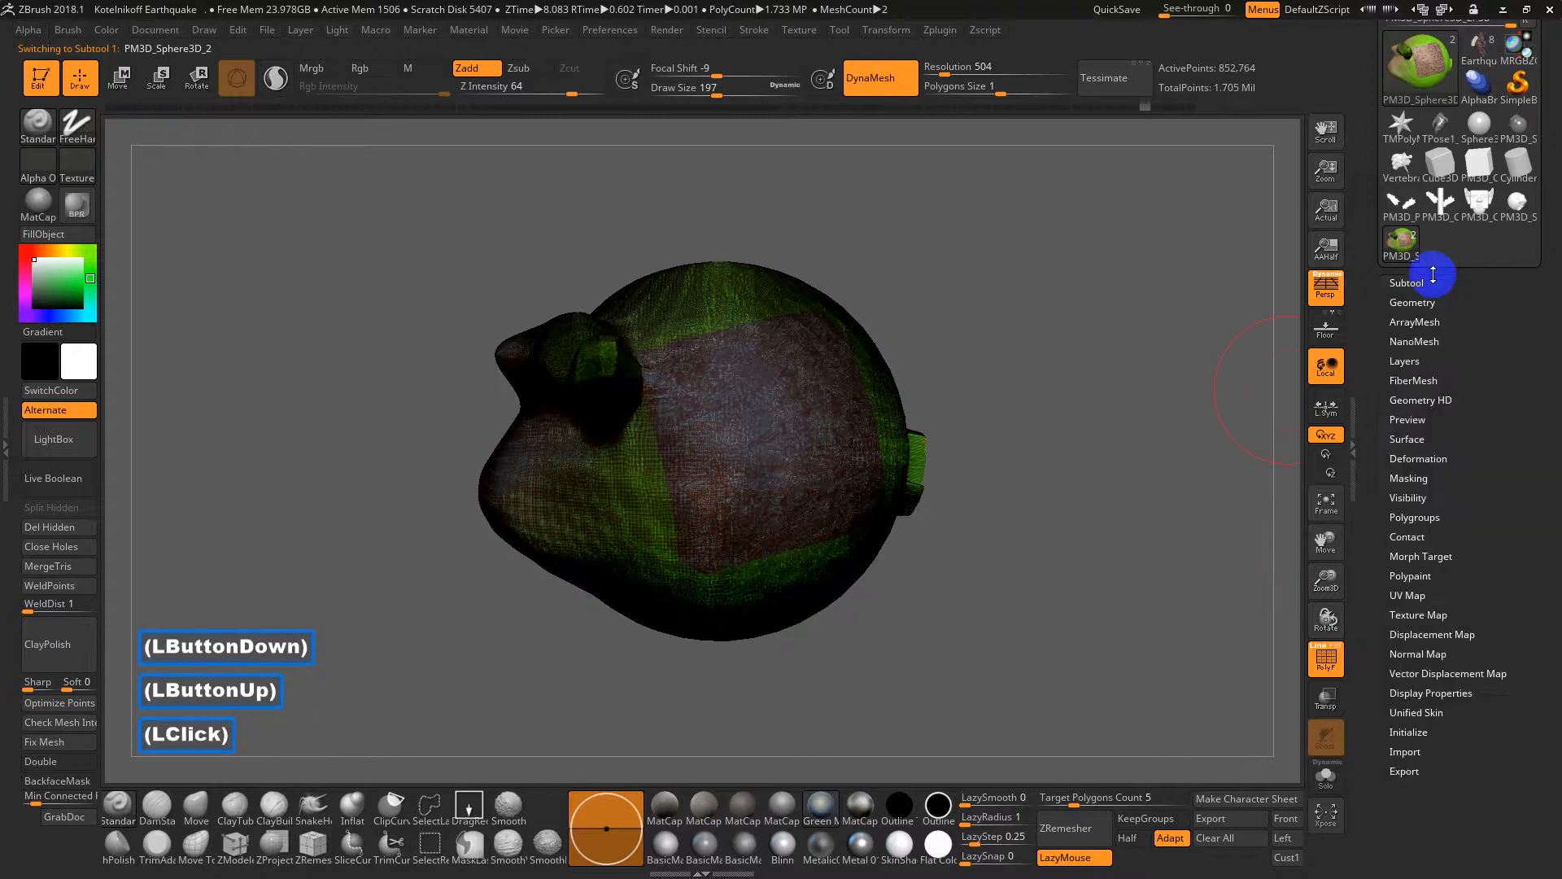
{"action": "left_click", "coordinate": [1413, 302]}
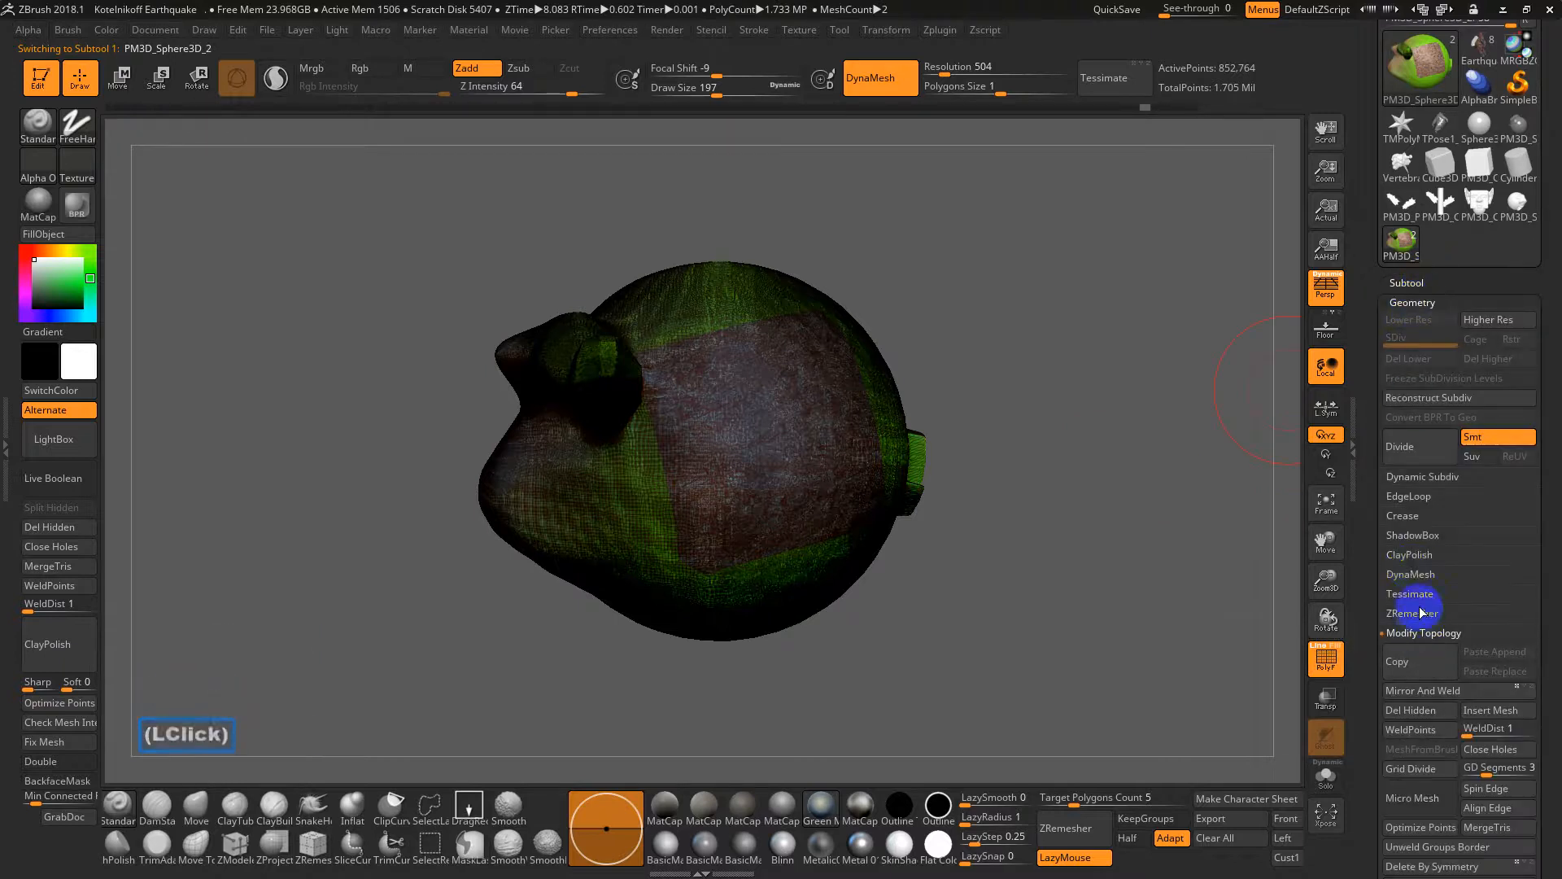
{"action": "left_click", "coordinate": [1413, 613]}
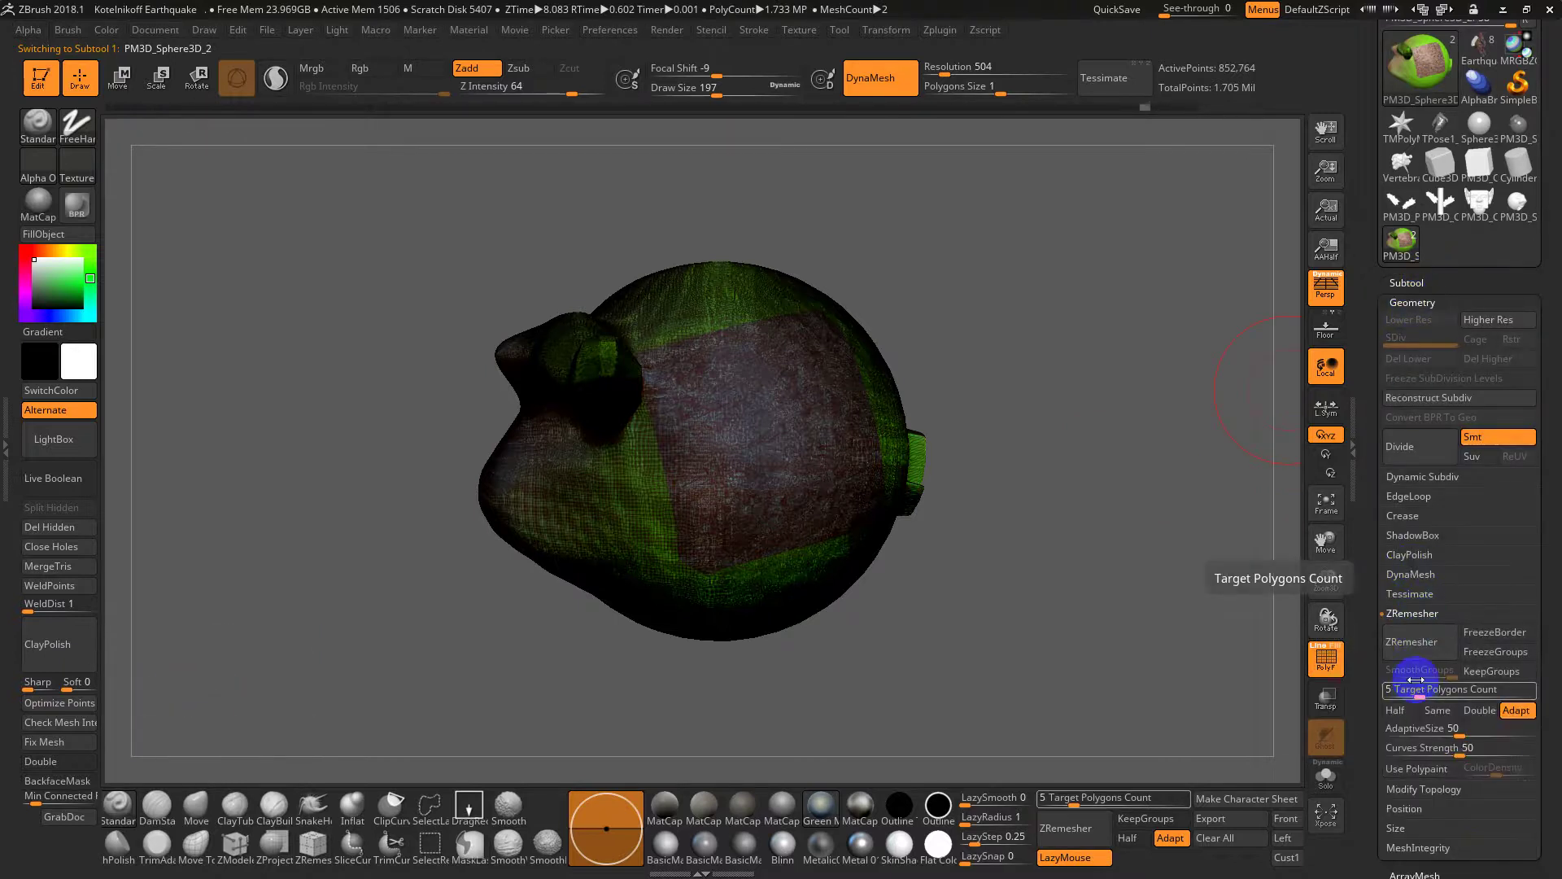
{"action": "left_click", "coordinate": [1420, 641]}
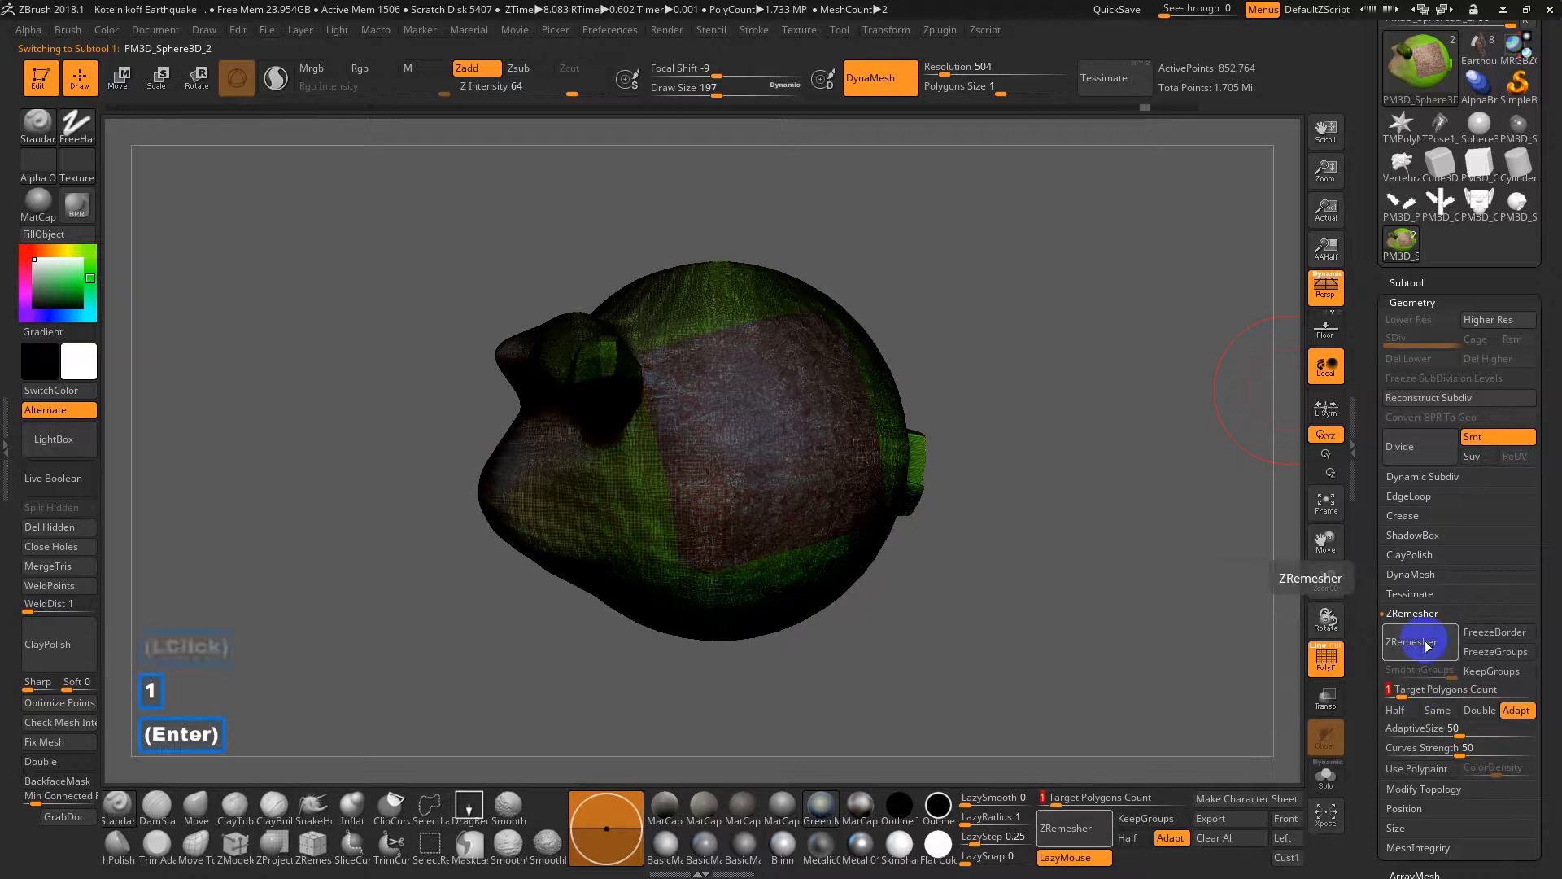
{"action": "left_click", "coordinate": [1418, 641]}
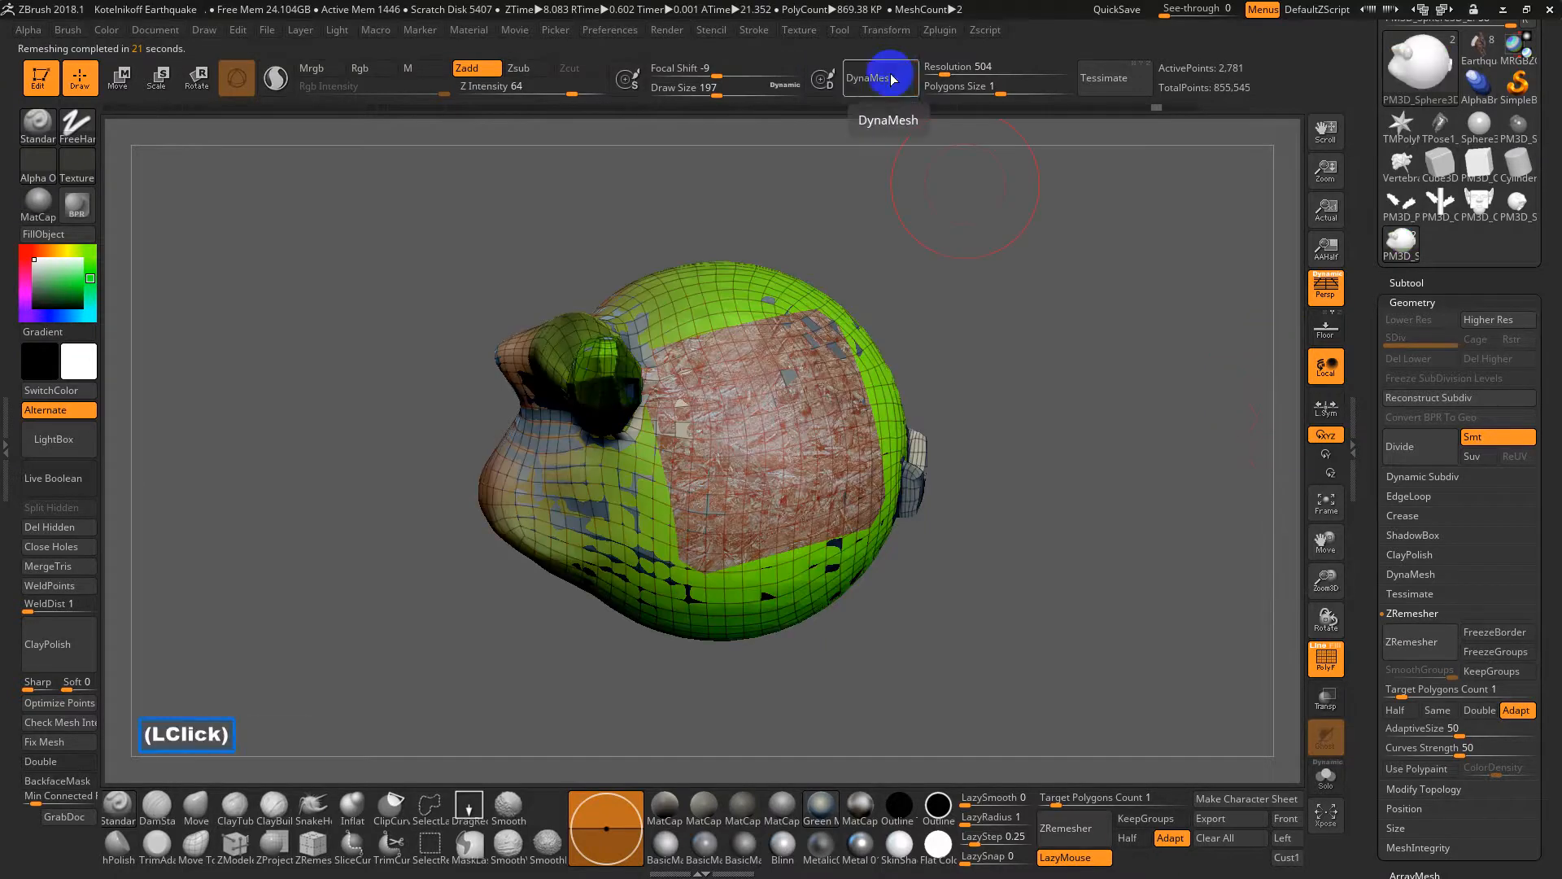
Step: Turn on Solo for the remeshed pig and orbit it to inspect the ears
{"action": "left_click", "coordinate": [1326, 658]}
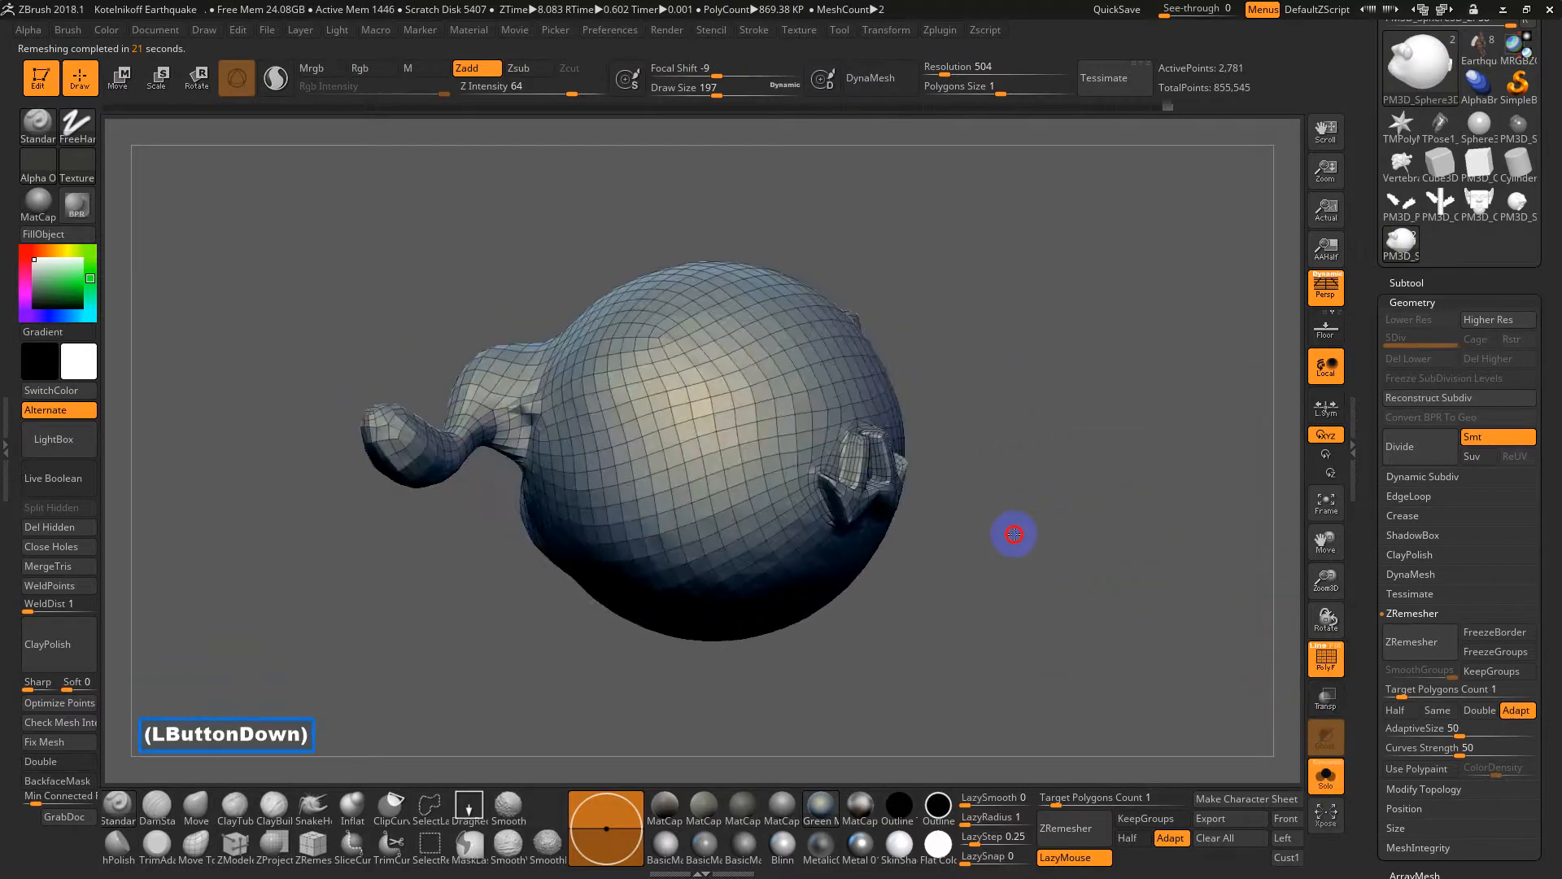
{"action": "left_click_drag", "start_coordinate": [1013, 533], "coordinate": [1026, 576]}
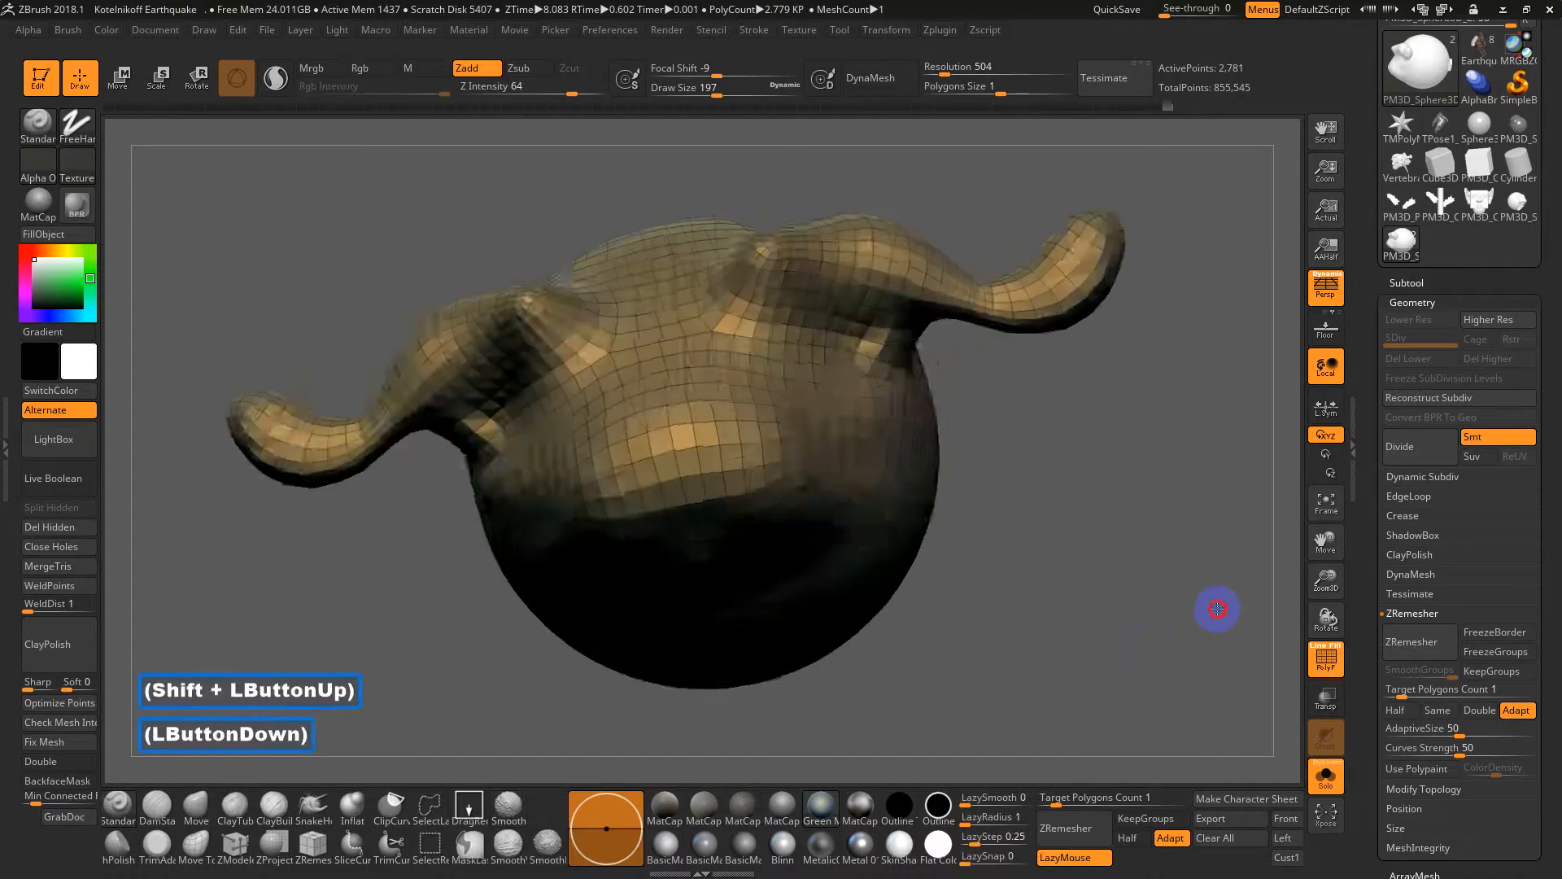
{"action": "left_click_drag", "start_coordinate": [1217, 609], "coordinate": [1151, 376]}
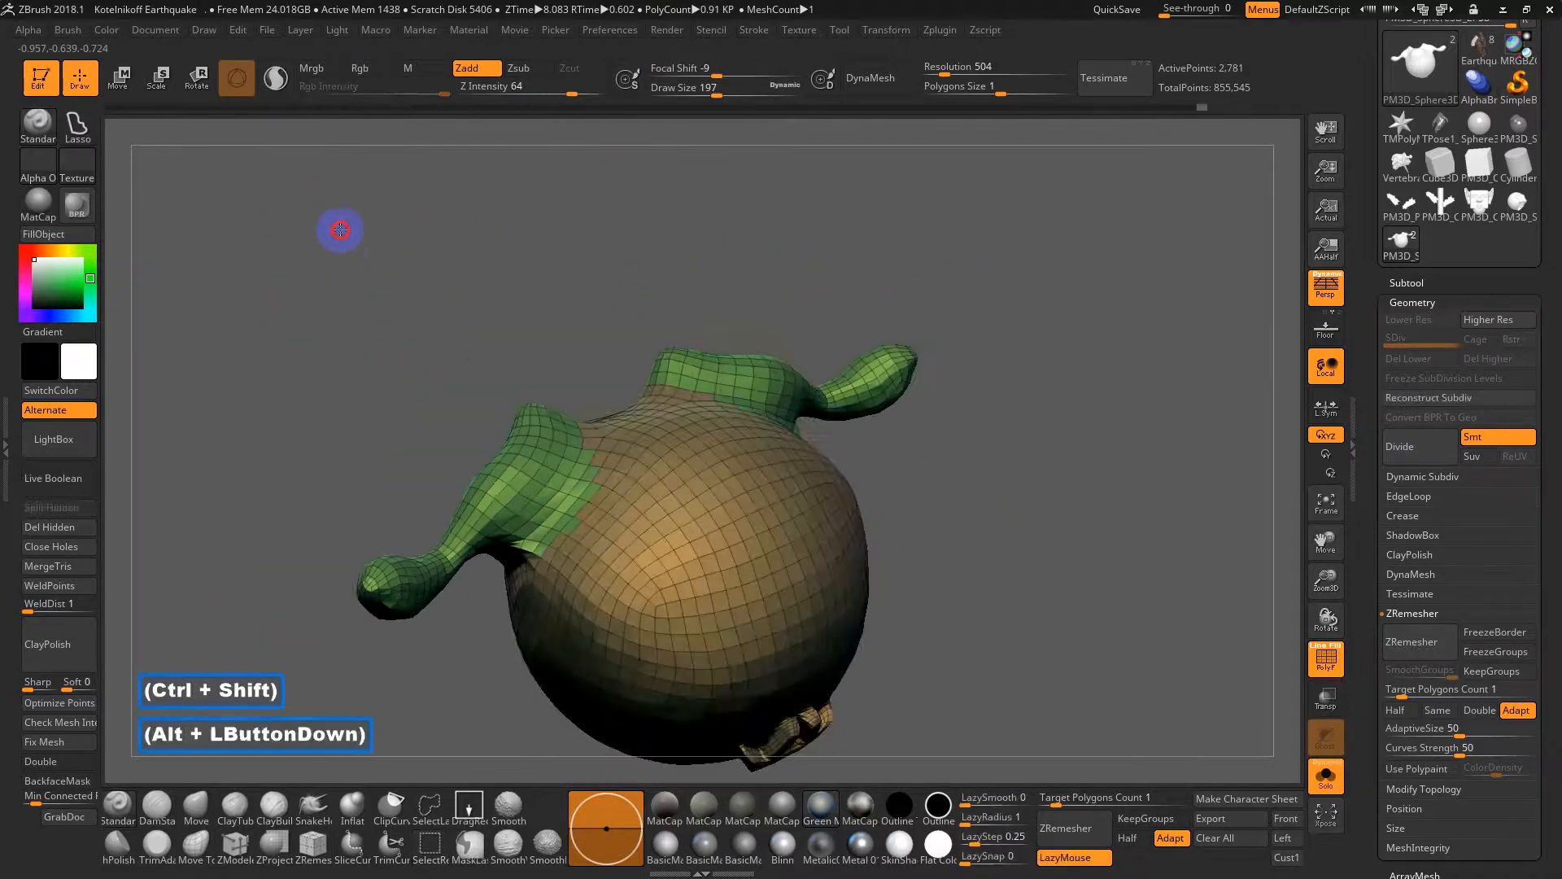
Step: Group the isolated face with Ctrl+W, unhide all, and orbit to check three polygroups
{"action": "left_click_drag", "start_coordinate": [341, 230], "coordinate": [1006, 425]}
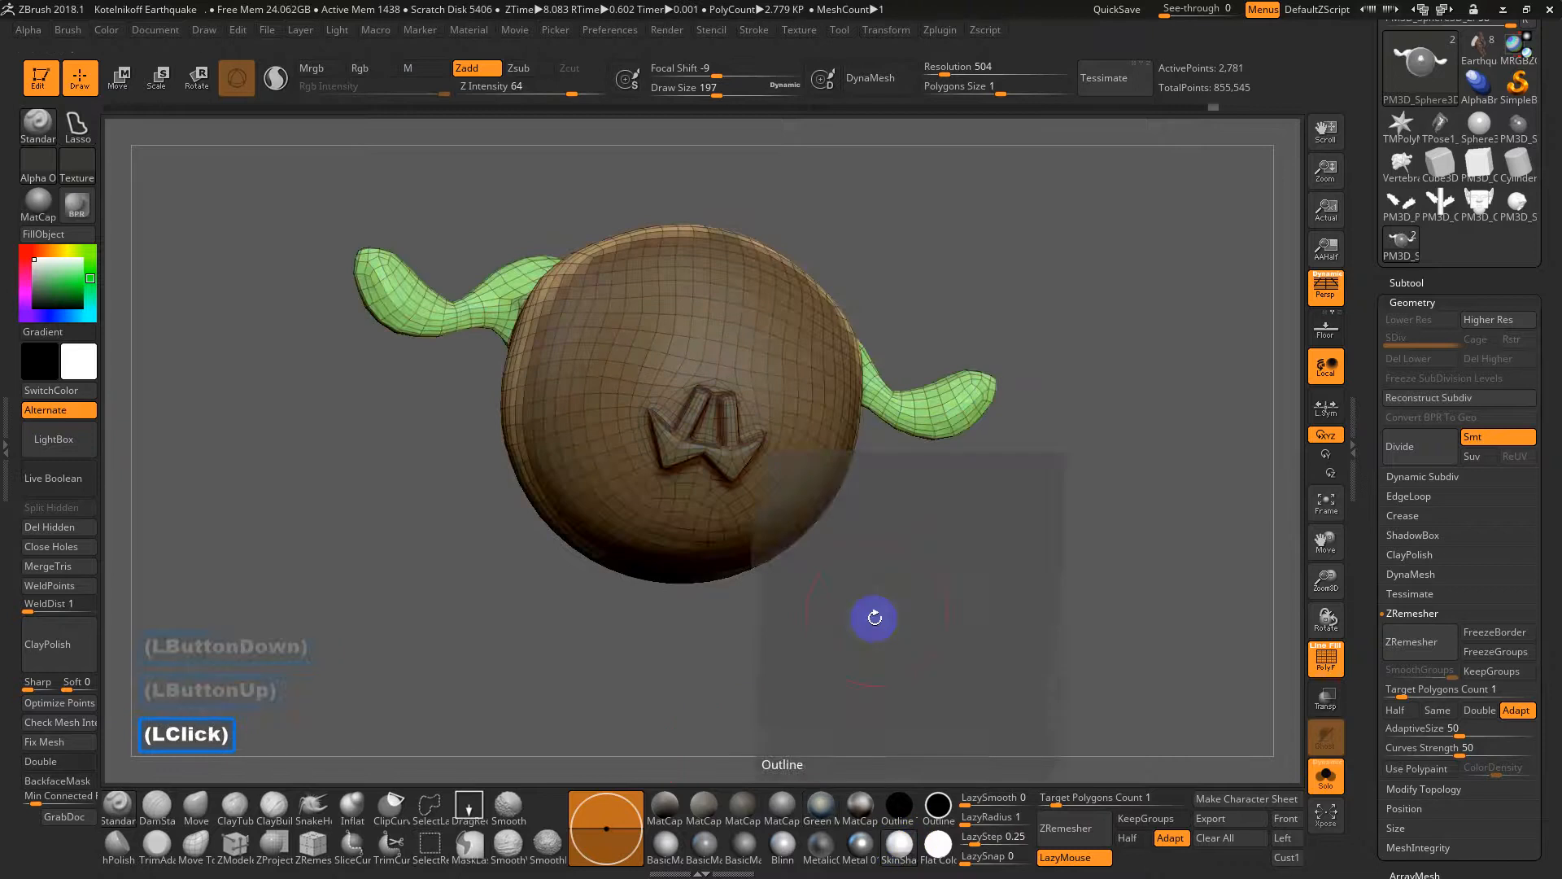
{"action": "key", "text": "Ctrl+w"}
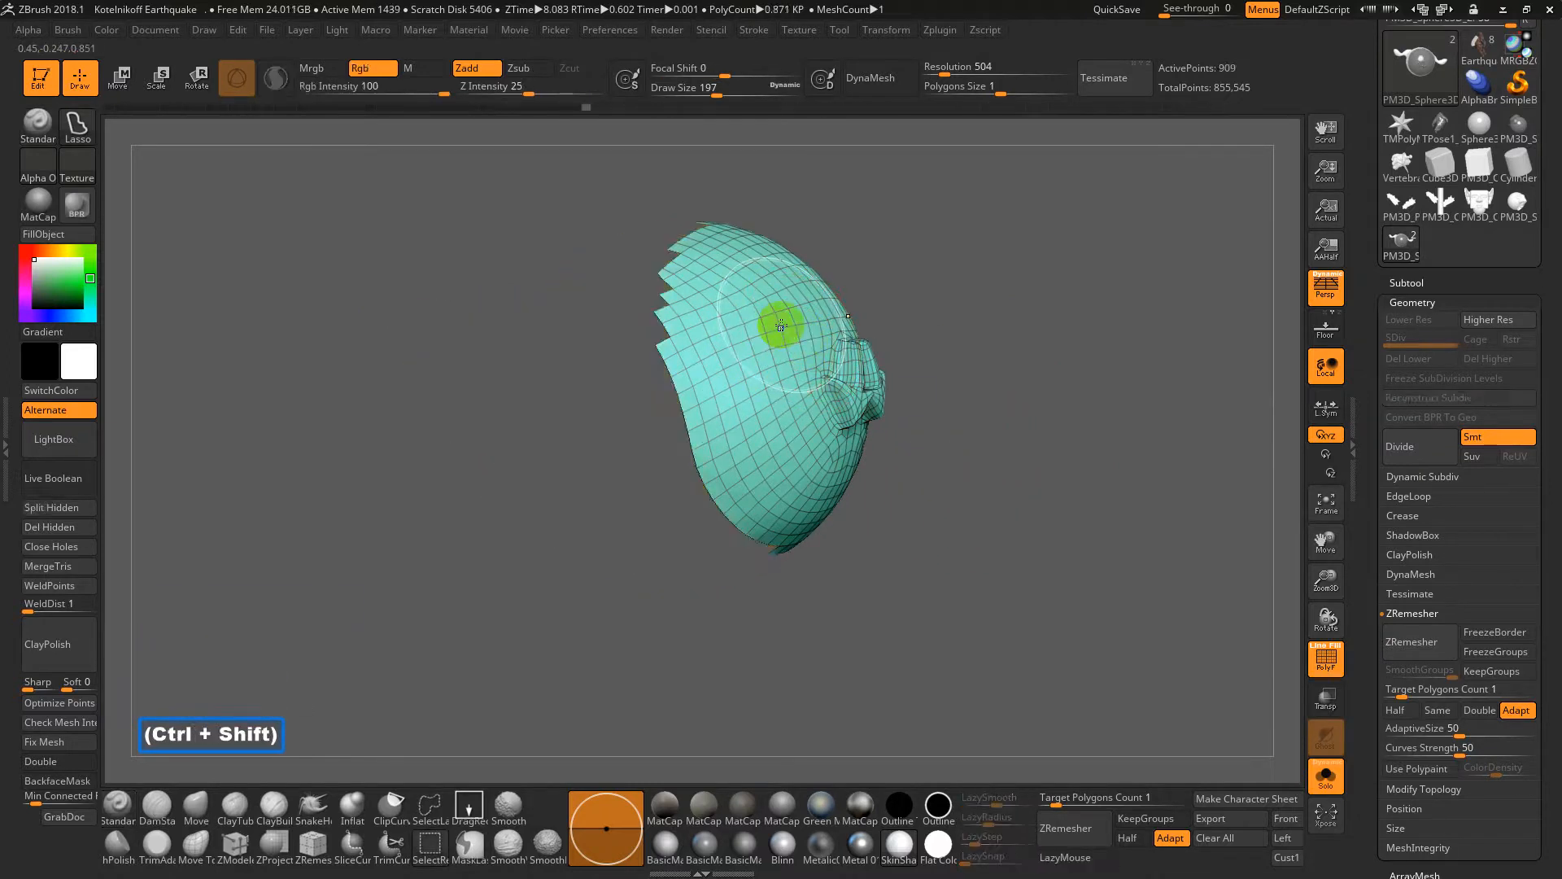
{"action": "left_click_drag", "start_coordinate": [781, 322], "coordinate": [755, 341]}
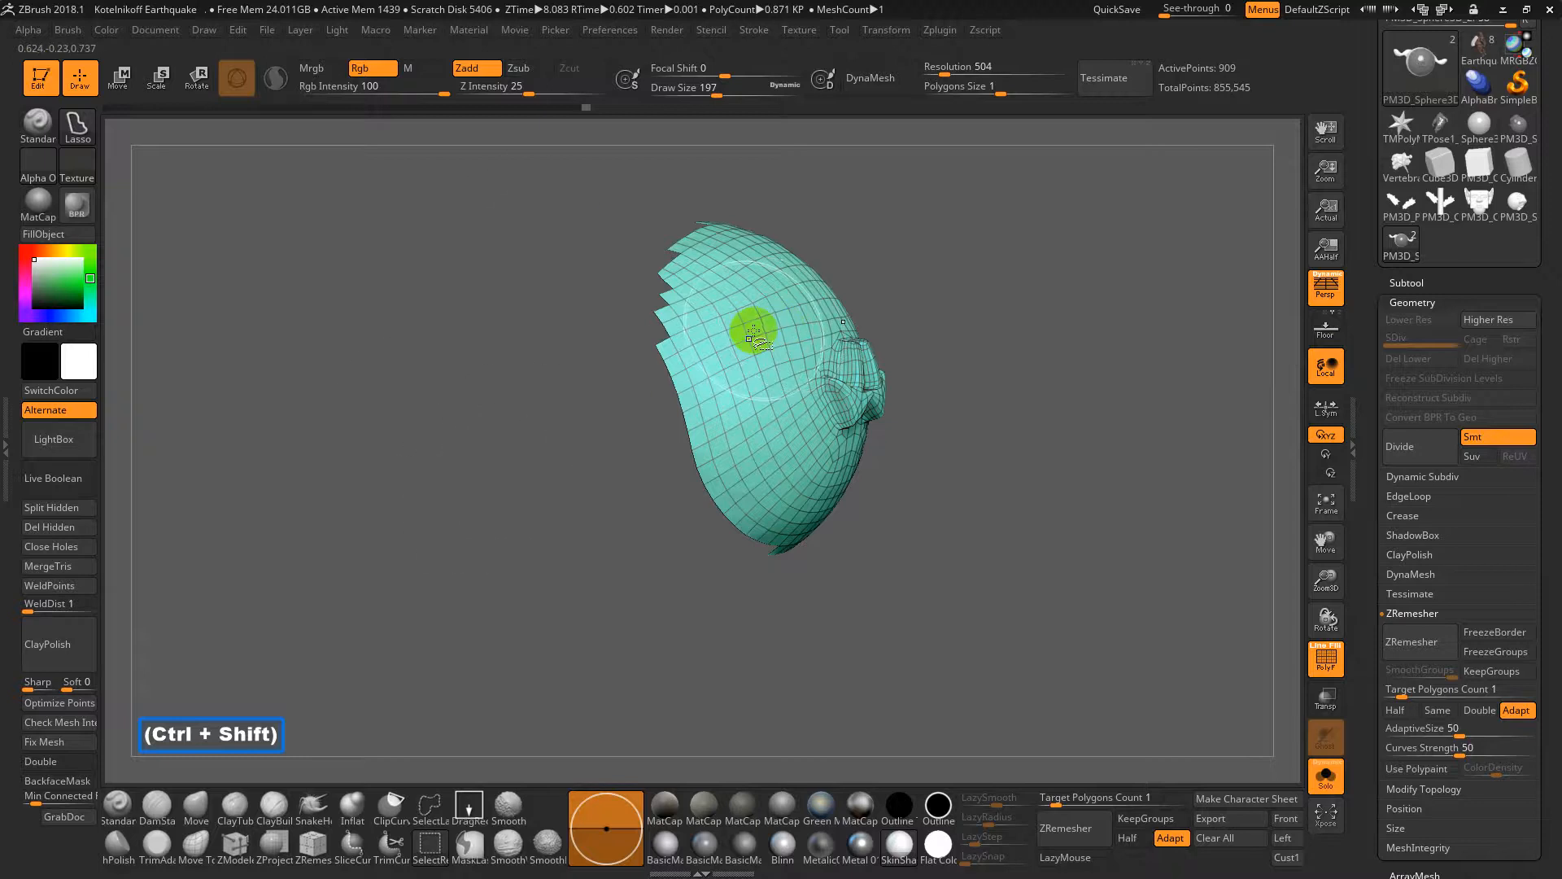
{"action": "left_click_drag", "start_coordinate": [757, 338], "coordinate": [823, 394]}
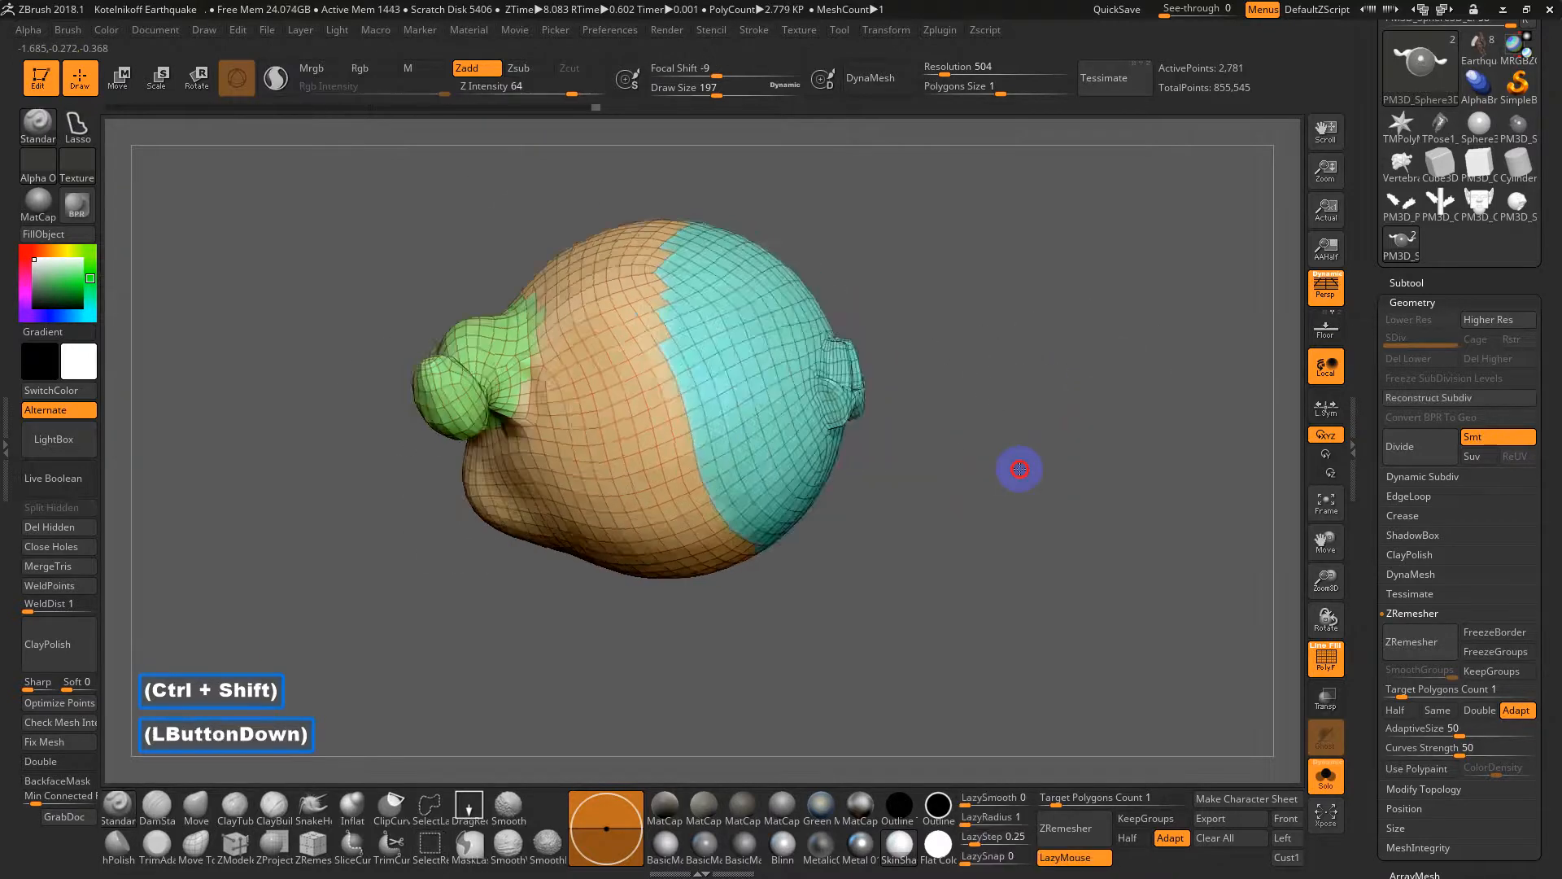
{"action": "left_click_drag", "start_coordinate": [1018, 469], "coordinate": [986, 514]}
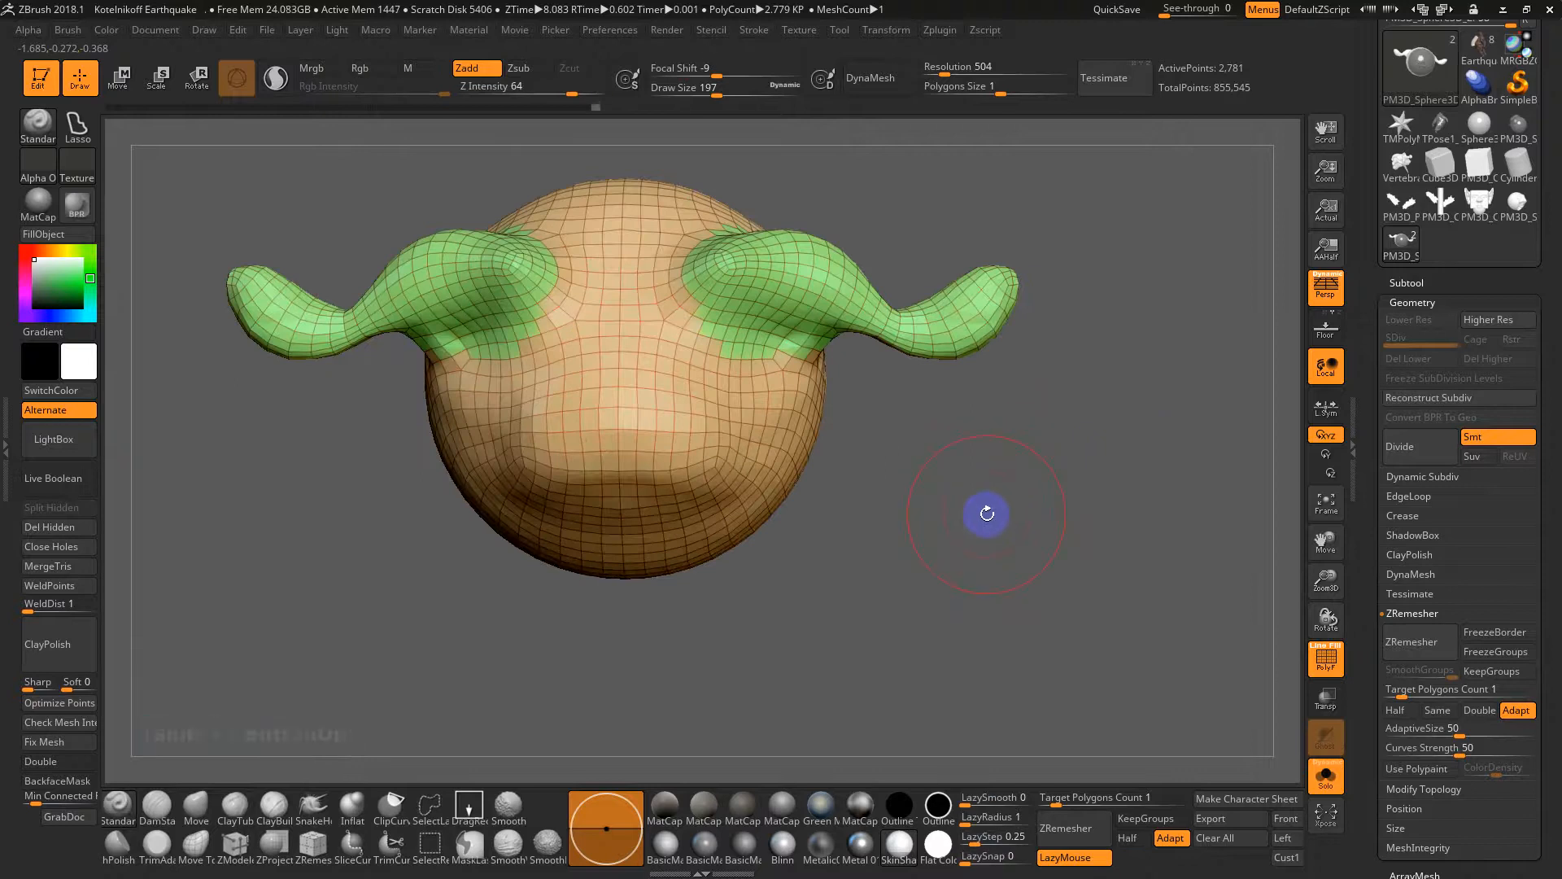
{"action": "left_click_drag", "start_coordinate": [987, 514], "coordinate": [1031, 598]}
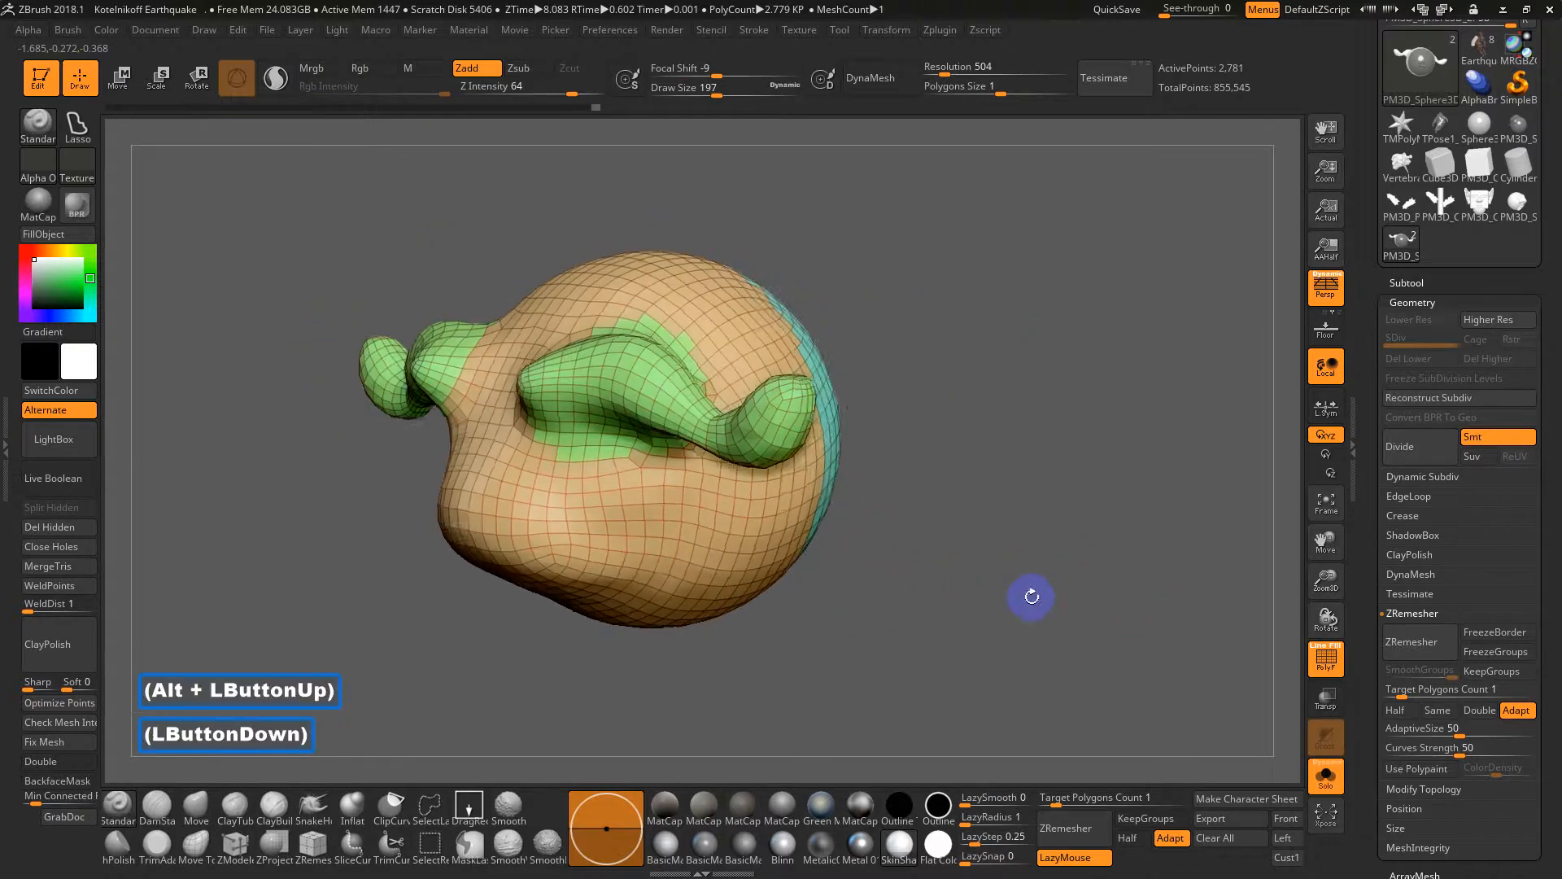
Step: UV-unwrap the pig into four islands, flatten them on a clone, and collapse Subtool and Geometry
{"action": "left_click", "coordinate": [940, 29]}
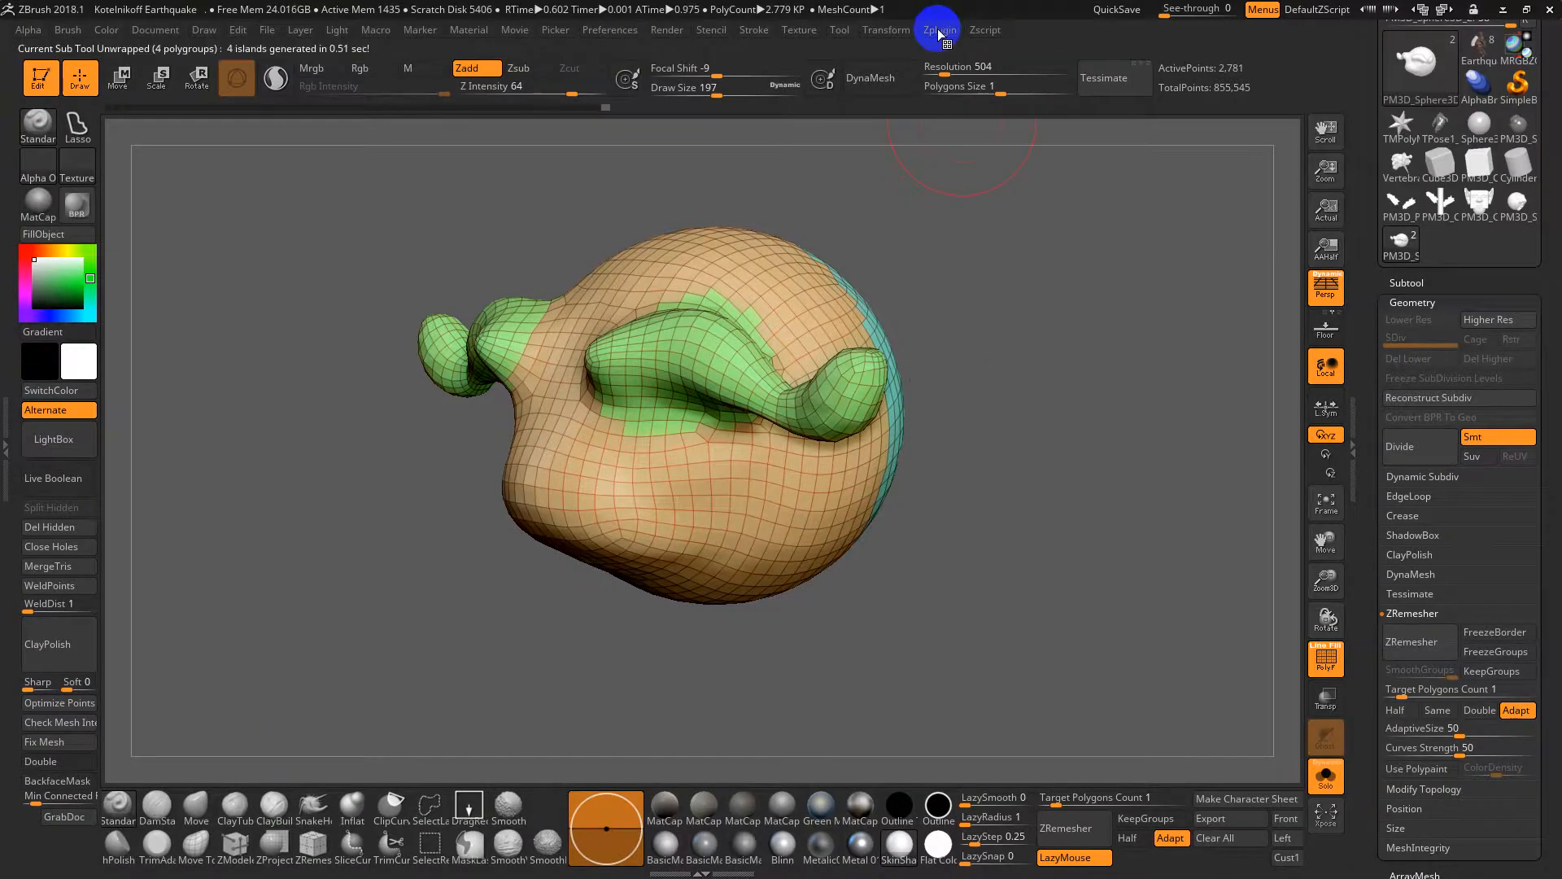
{"action": "left_click", "coordinate": [939, 30]}
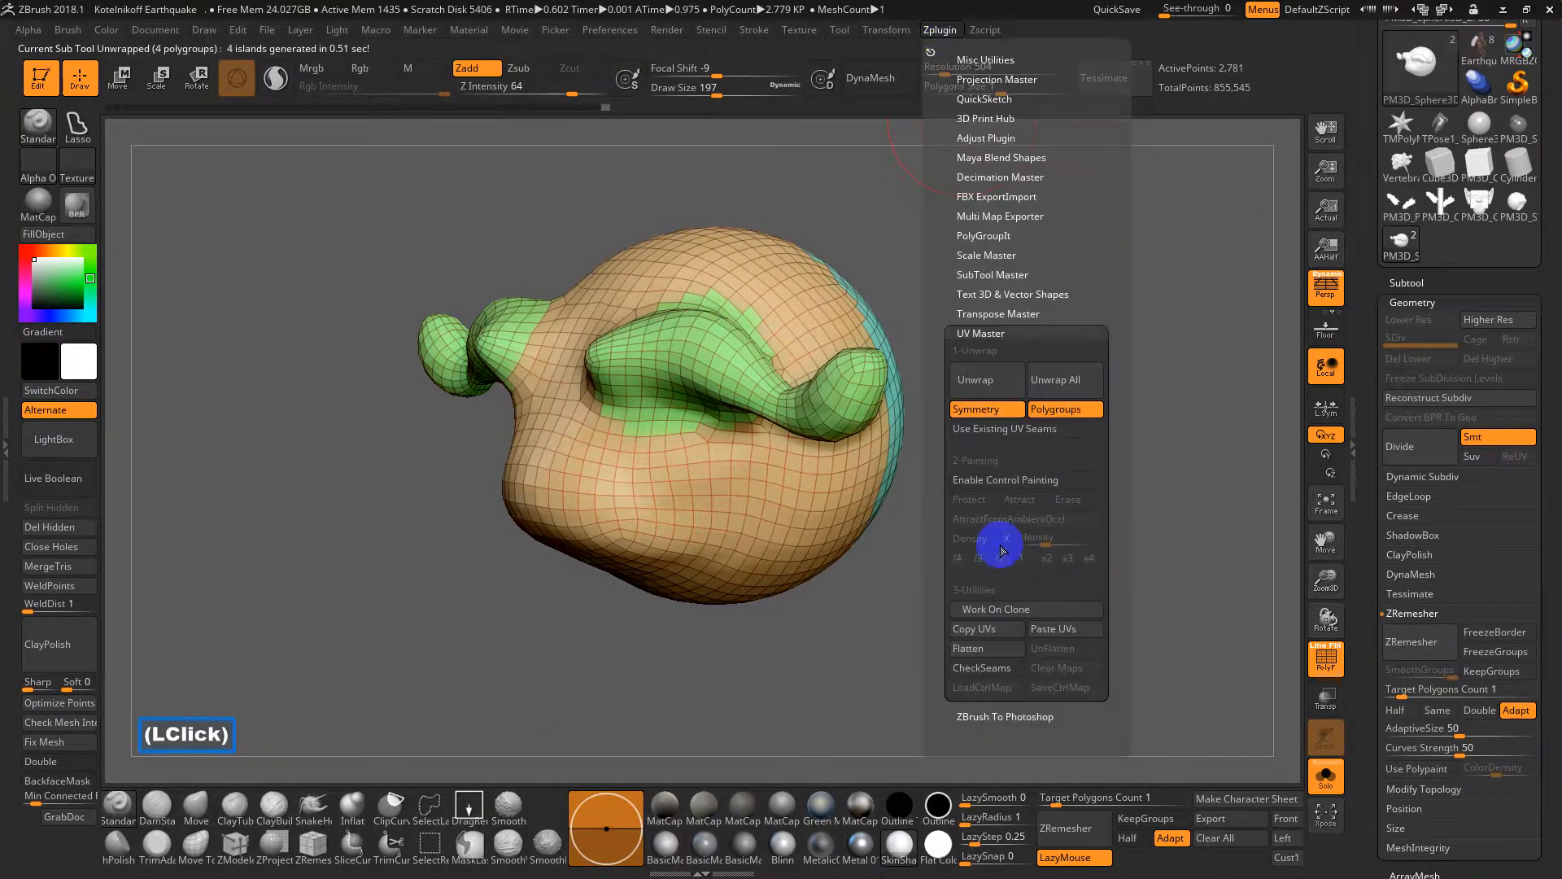
{"action": "mouse_move", "coordinate": [1003, 612]}
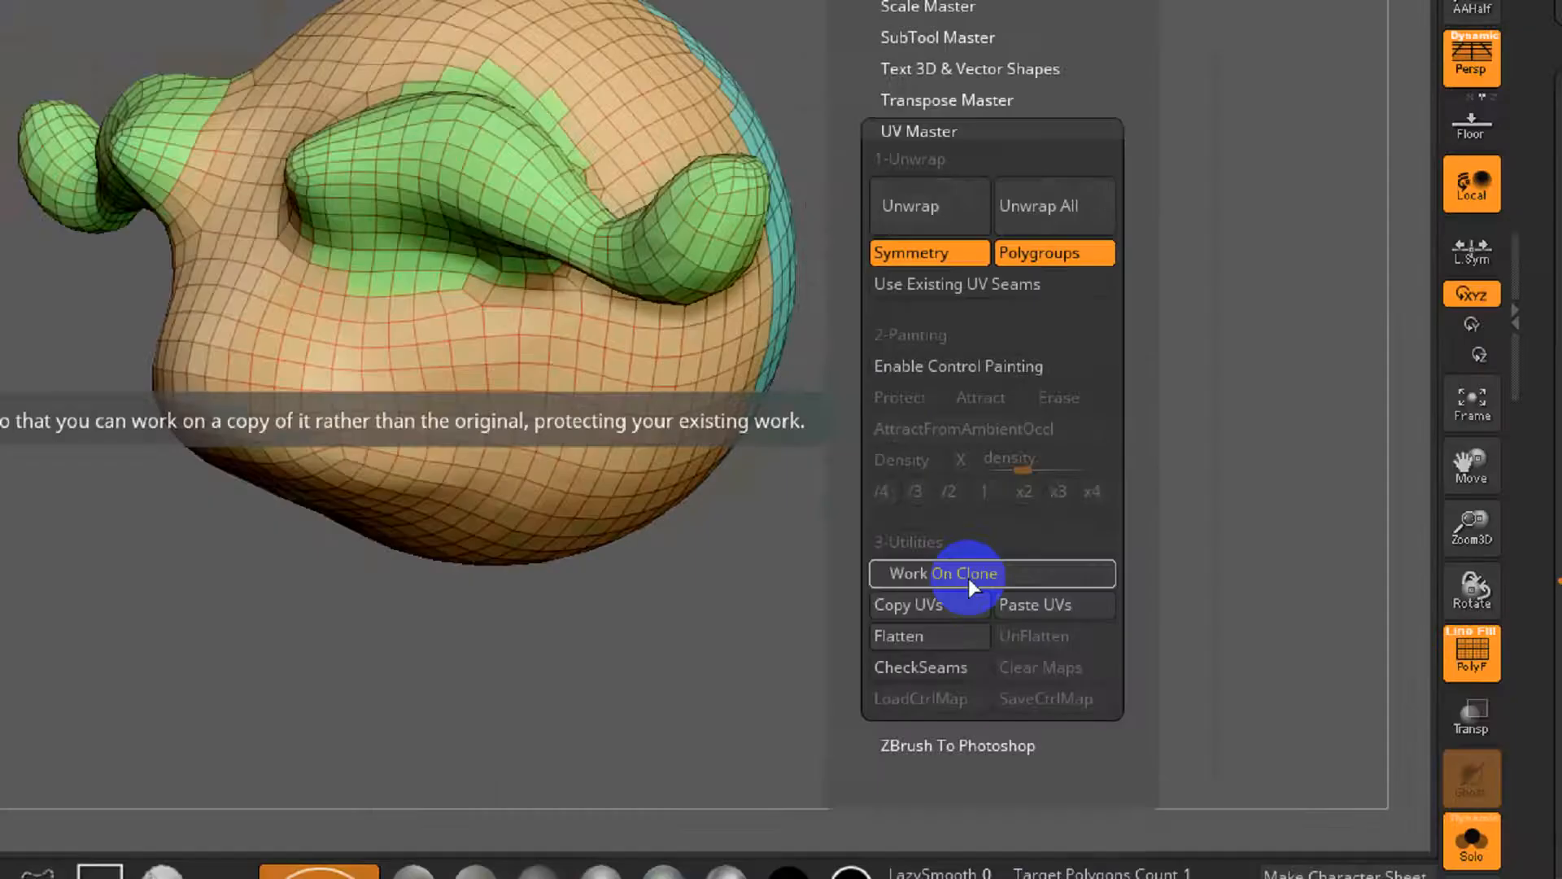
{"action": "left_click", "coordinate": [962, 574]}
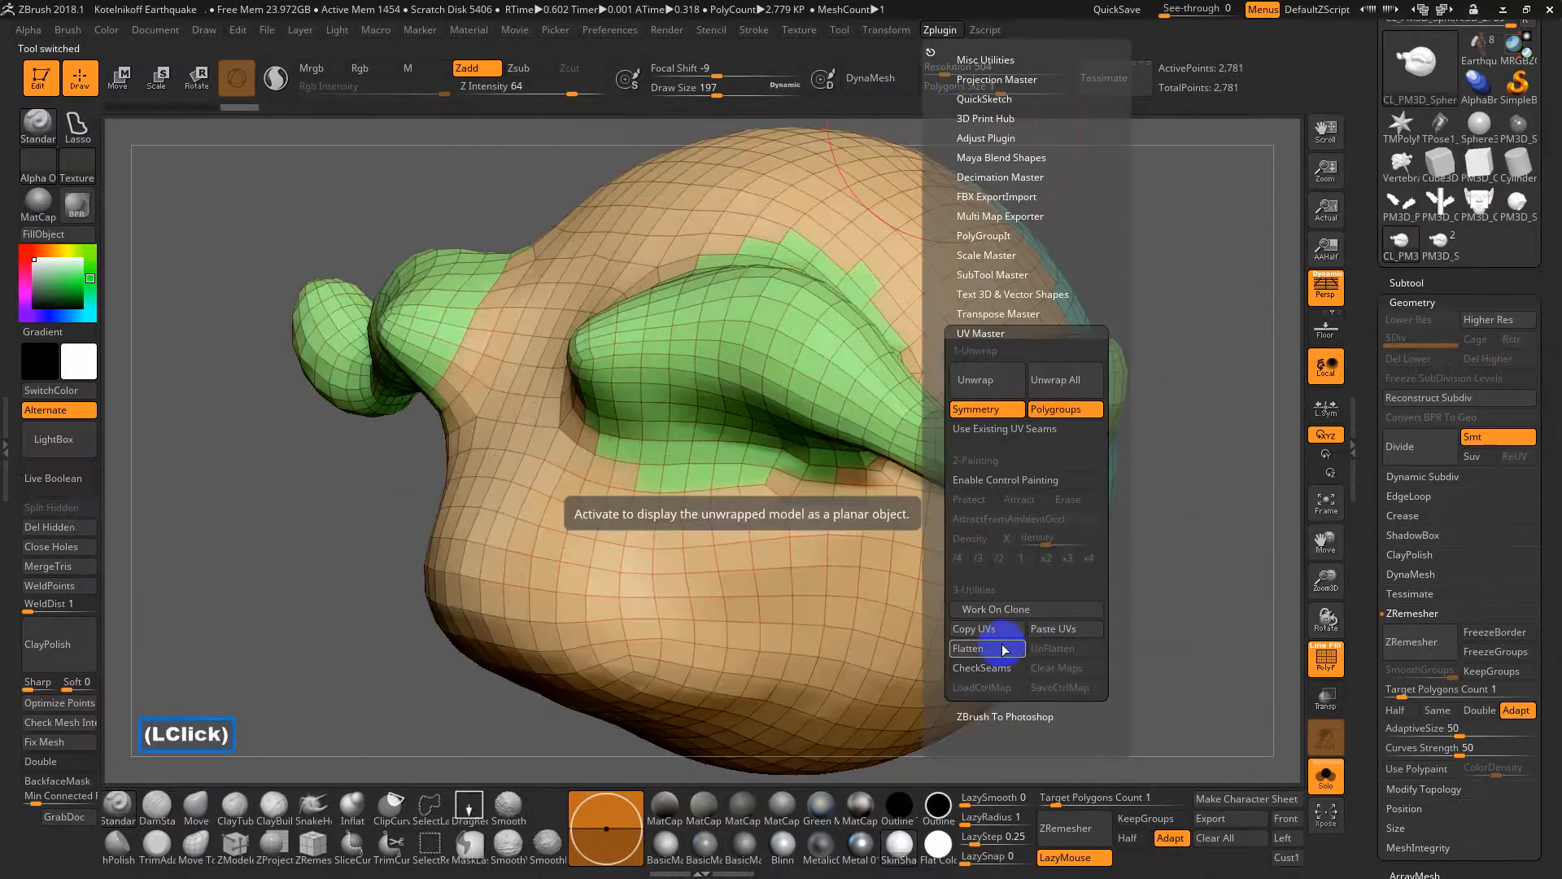
{"action": "left_click", "coordinate": [988, 647]}
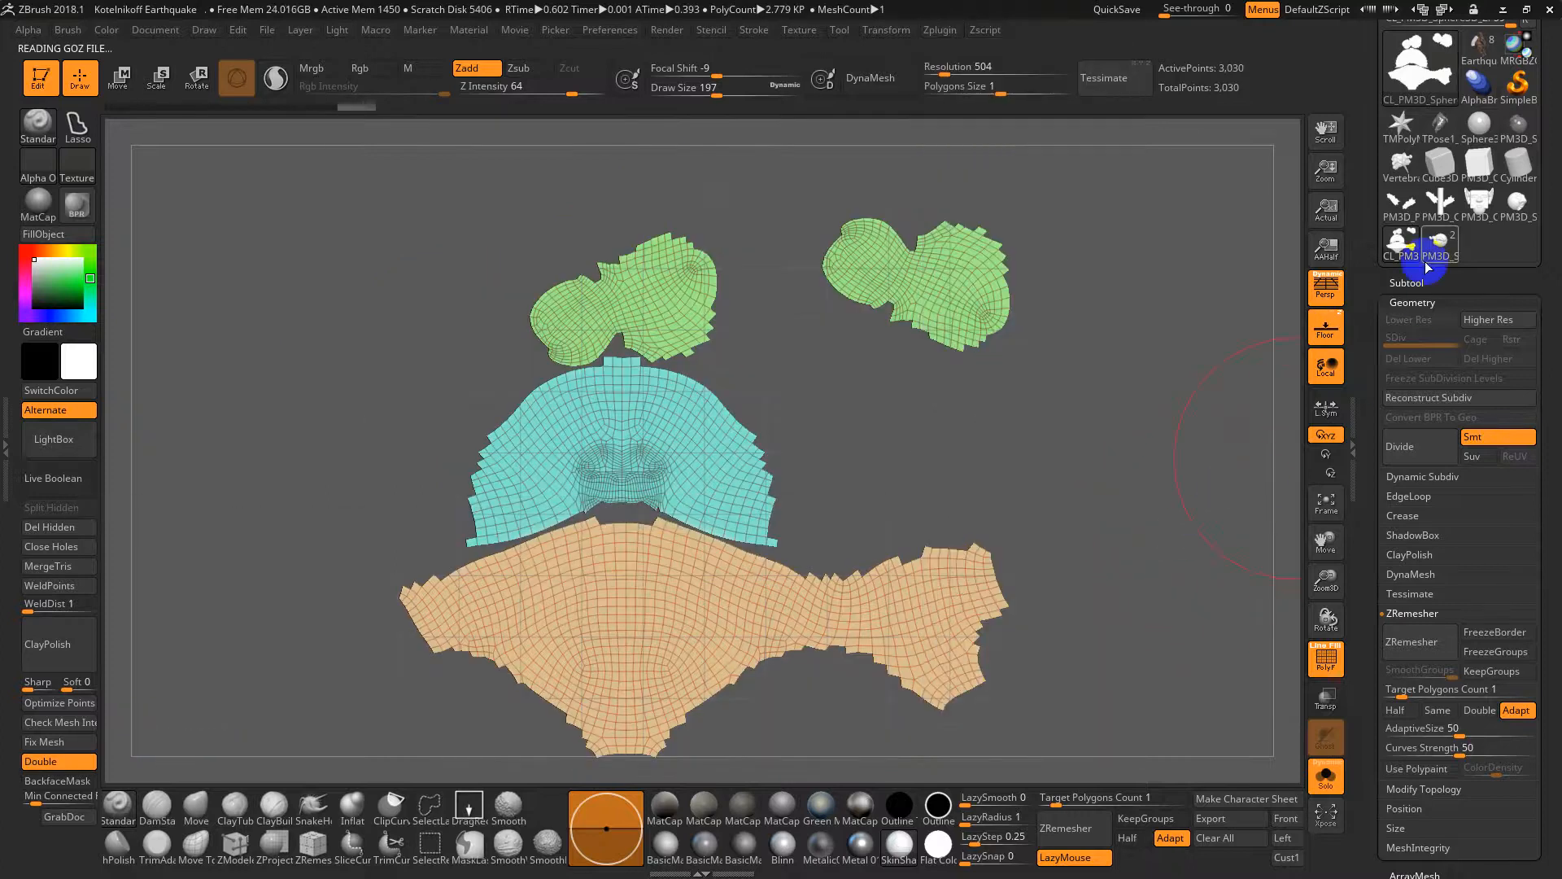
{"action": "left_click", "coordinate": [1439, 242]}
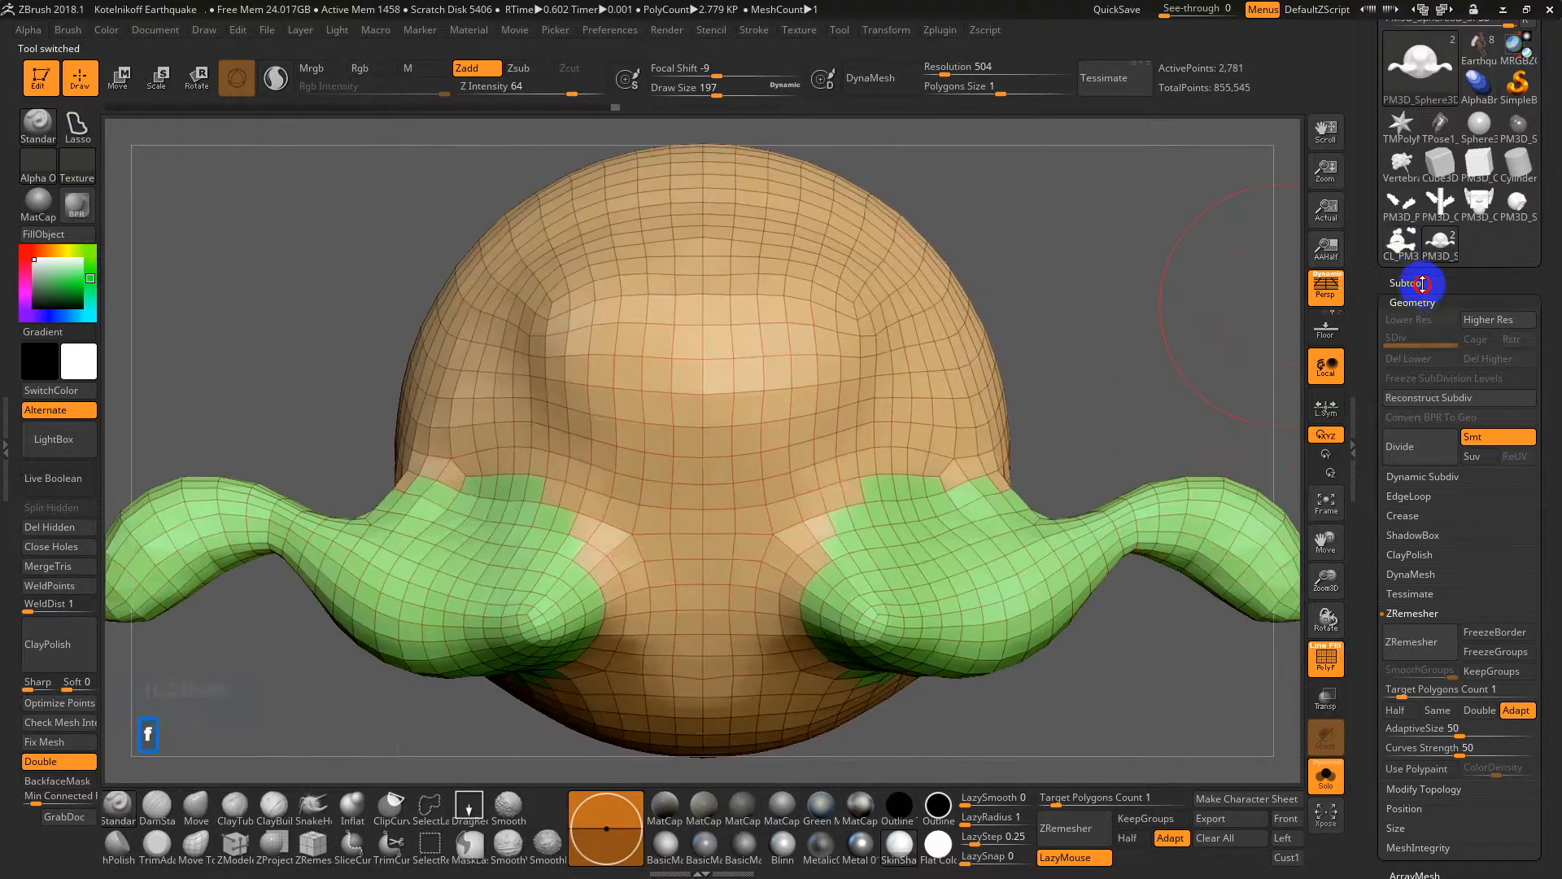
{"action": "left_click", "coordinate": [1423, 284]}
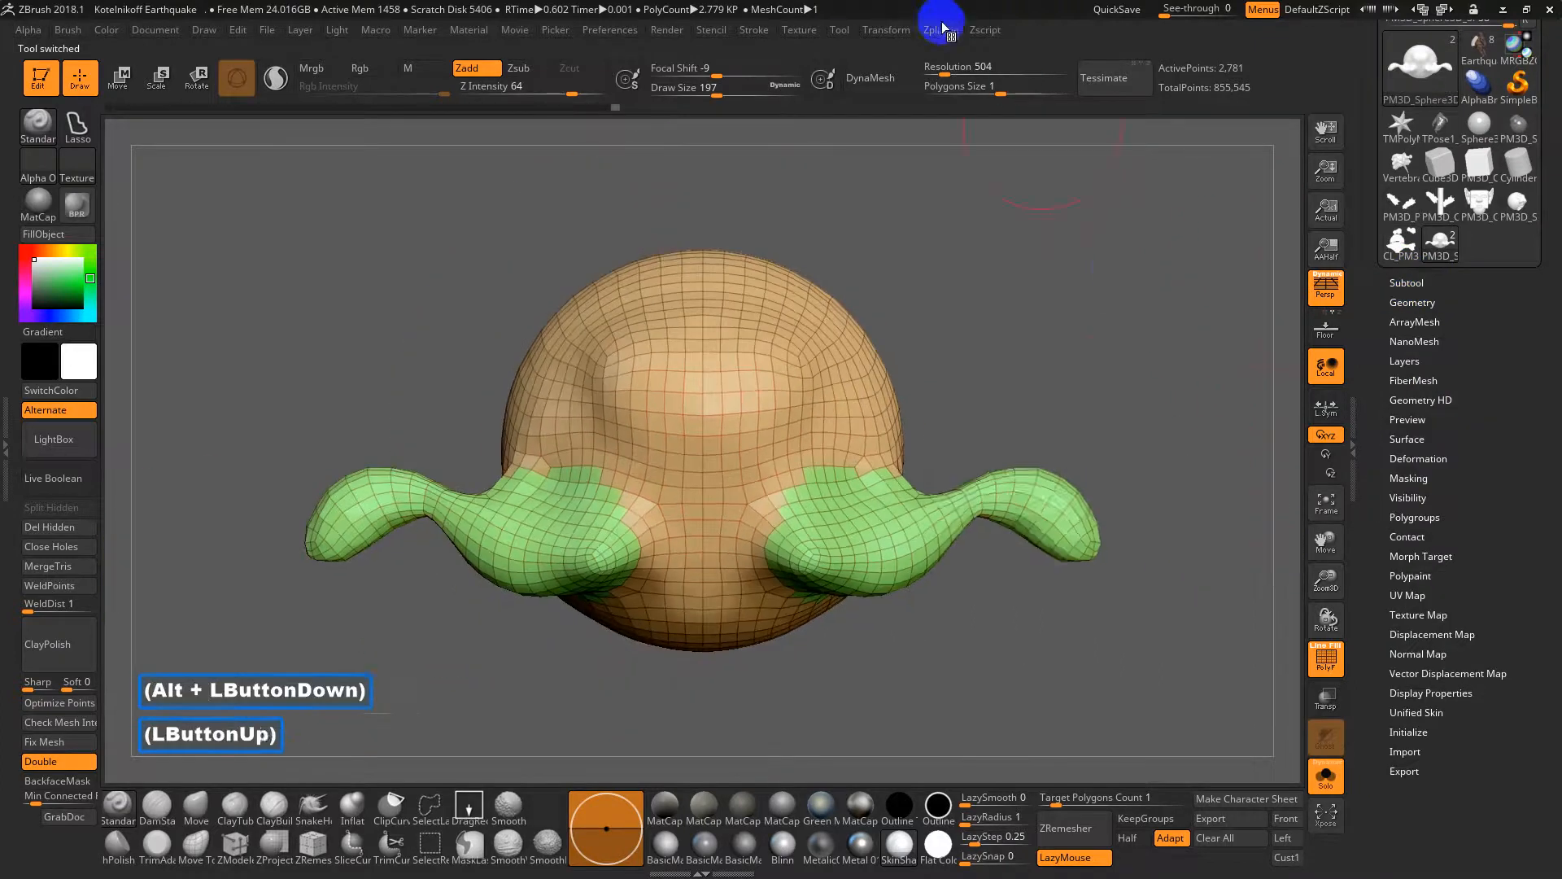
Step: Unwrap UVs, set All Low, and rename the subtools Space Pig Zremesh and Space Pig Dyna
{"action": "left_click", "coordinate": [1010, 394]}
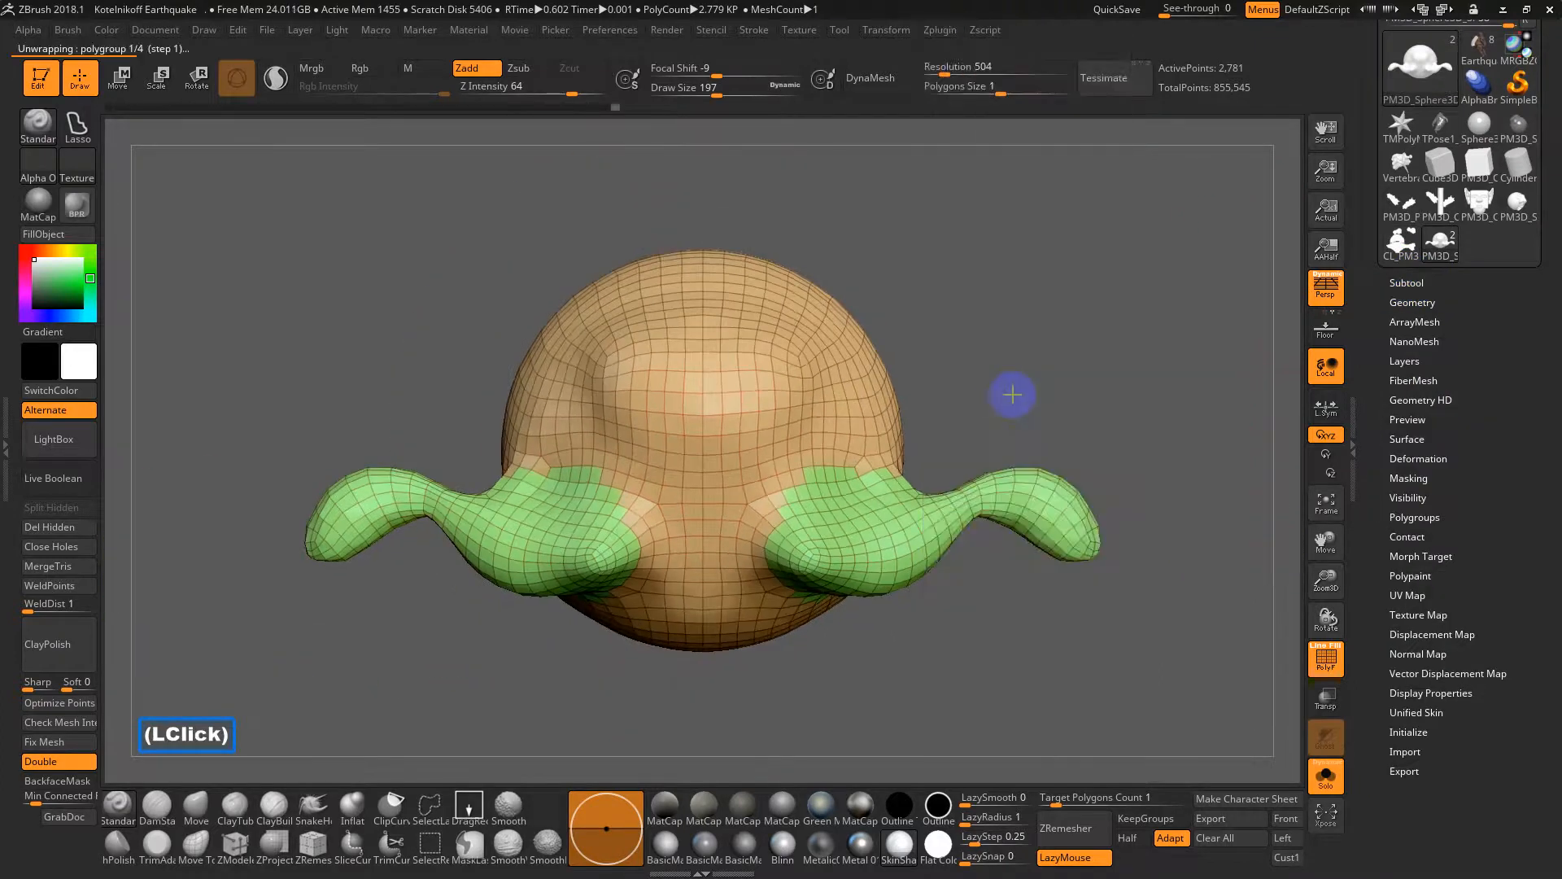
{"action": "left_click_drag", "start_coordinate": [1013, 395], "coordinate": [1061, 423]}
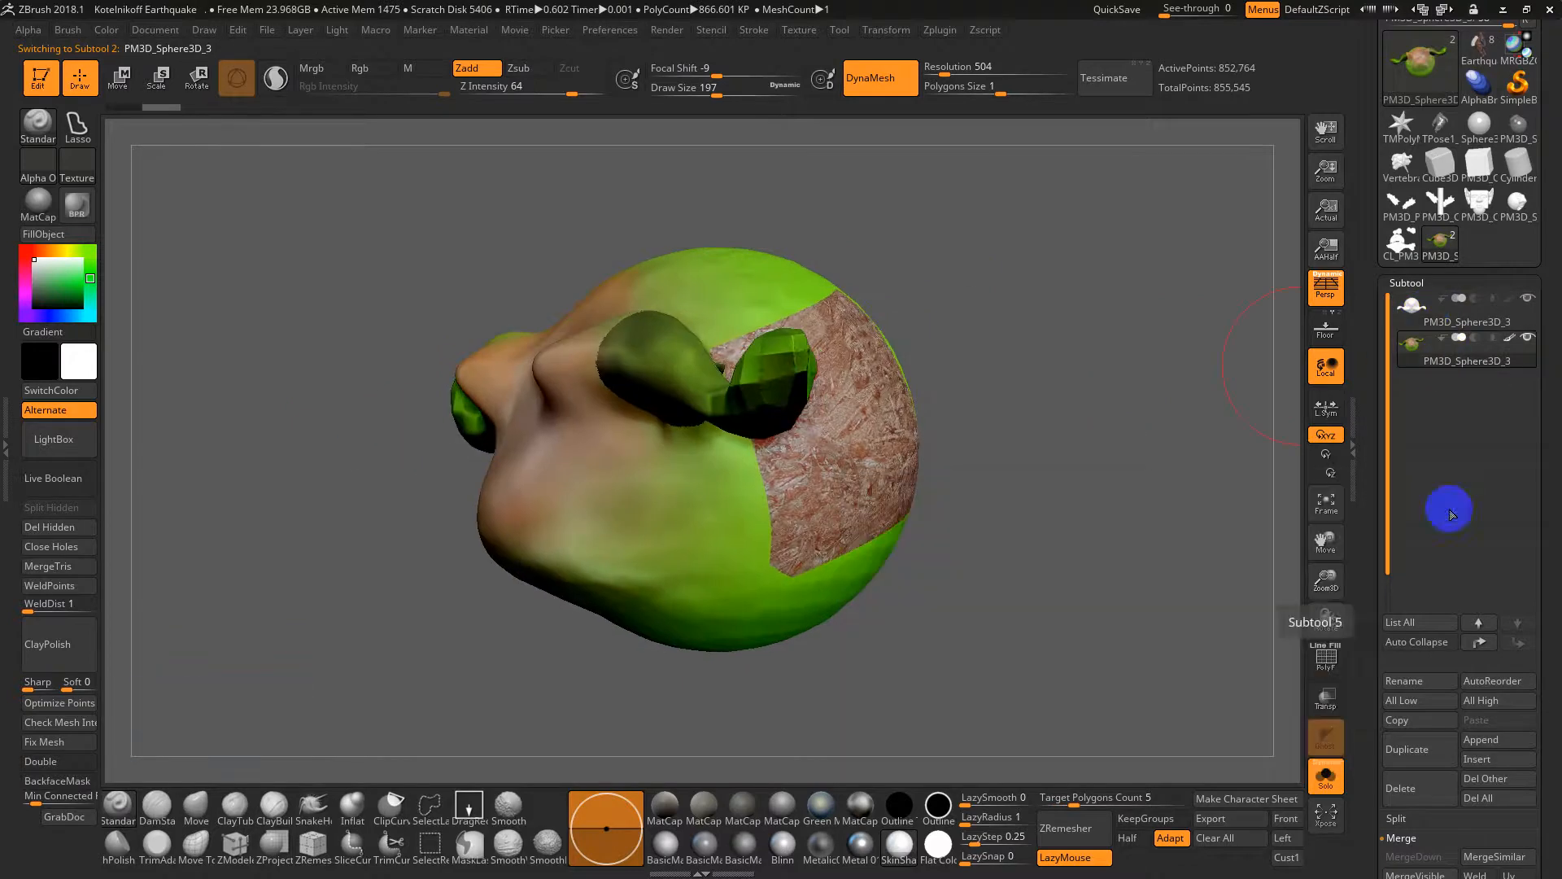
{"action": "mouse_move", "coordinate": [1437, 705]}
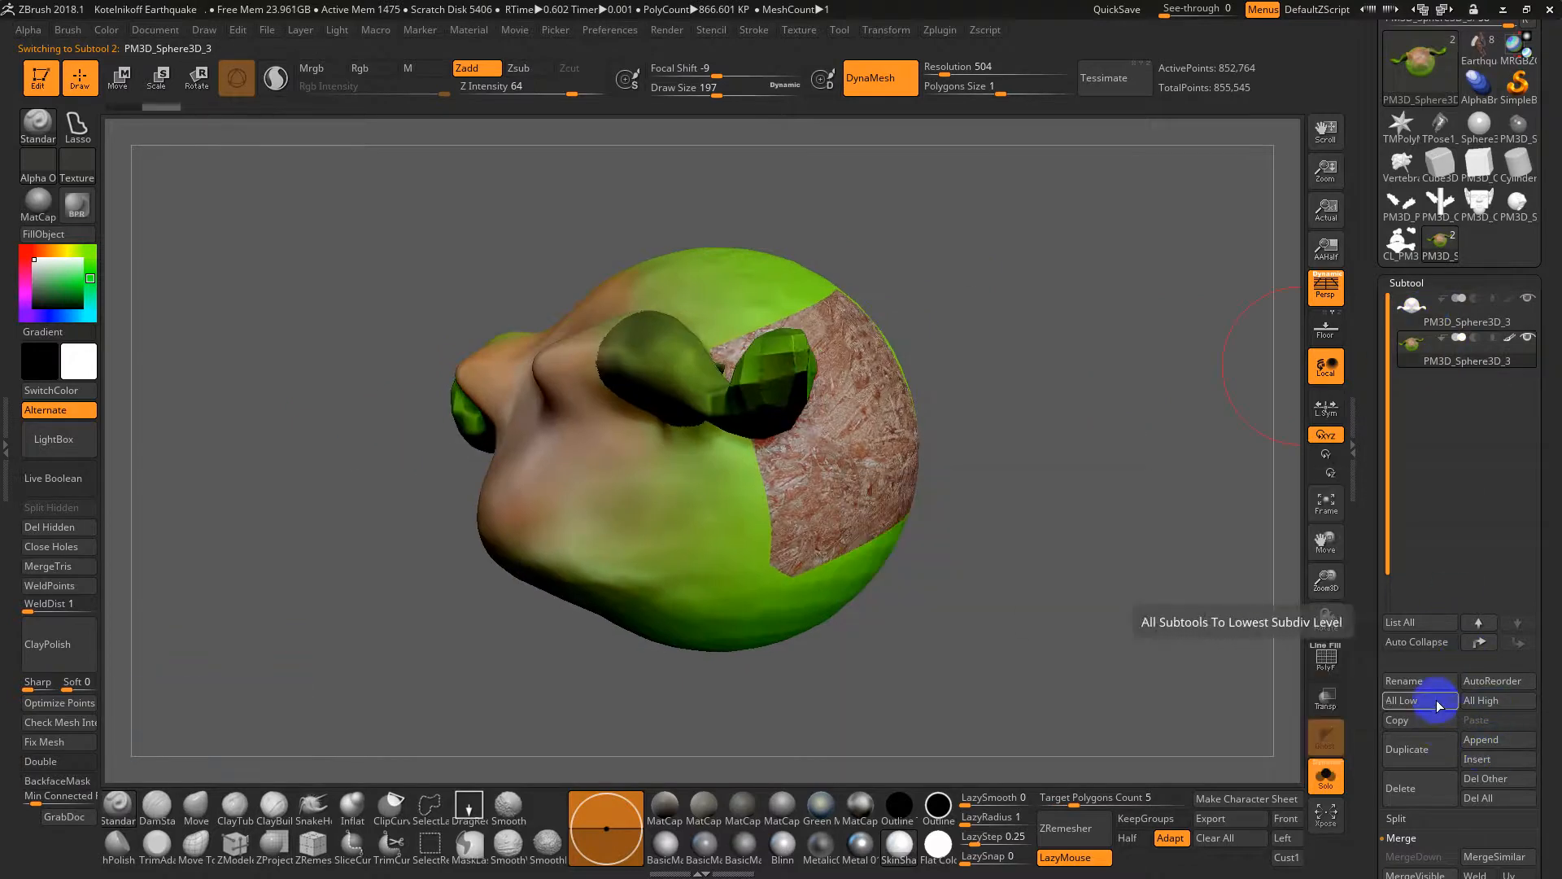
{"action": "left_click", "coordinate": [1404, 681]}
{"action": "type", "text": "Space"}
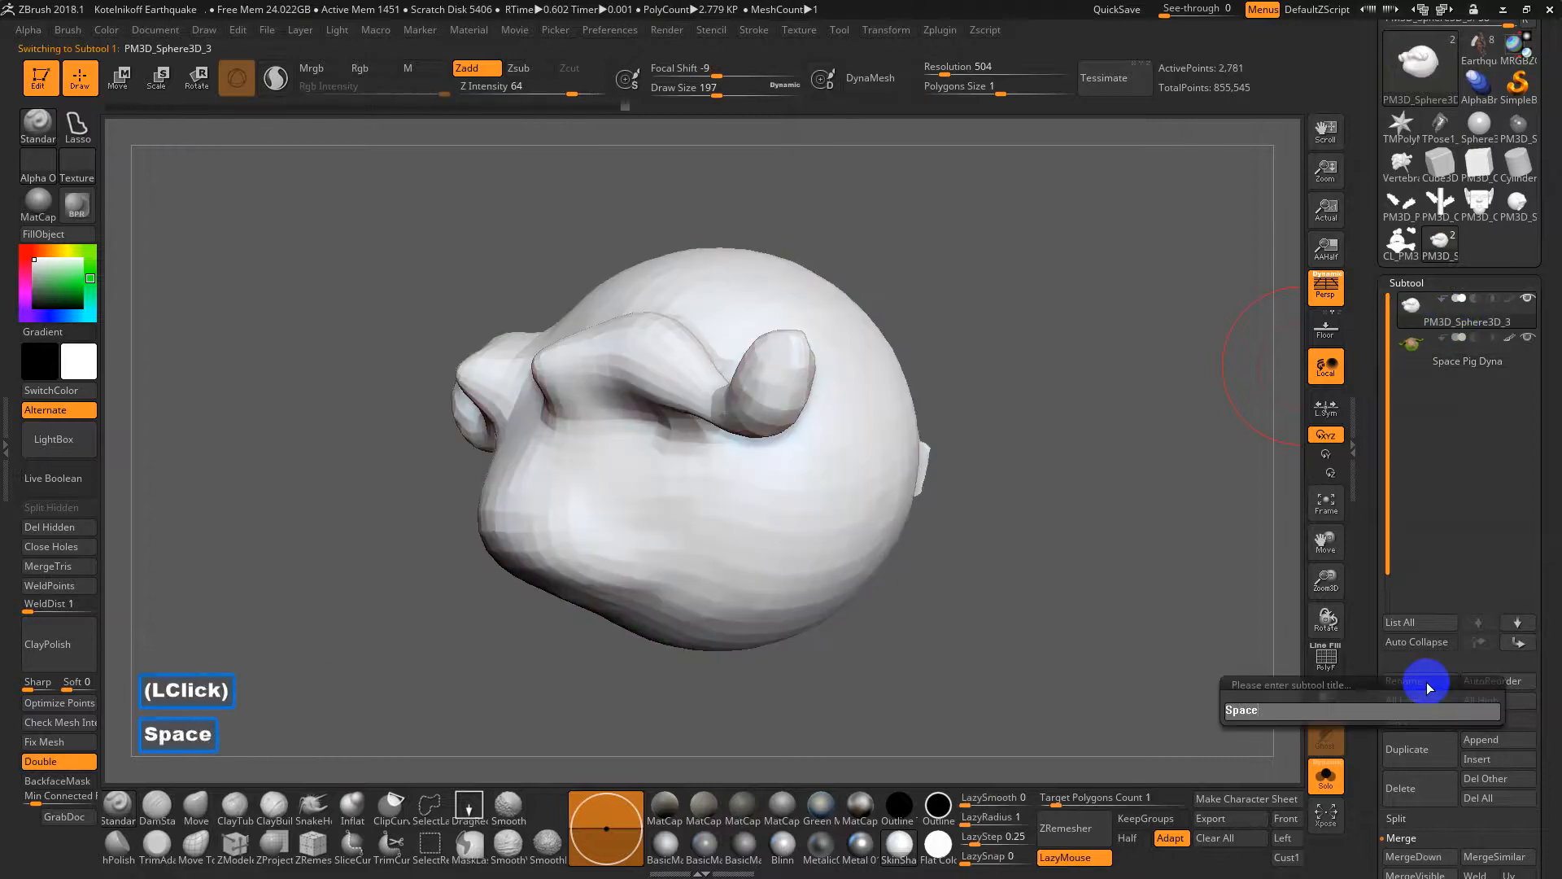
{"action": "type", "text": "Pig"}
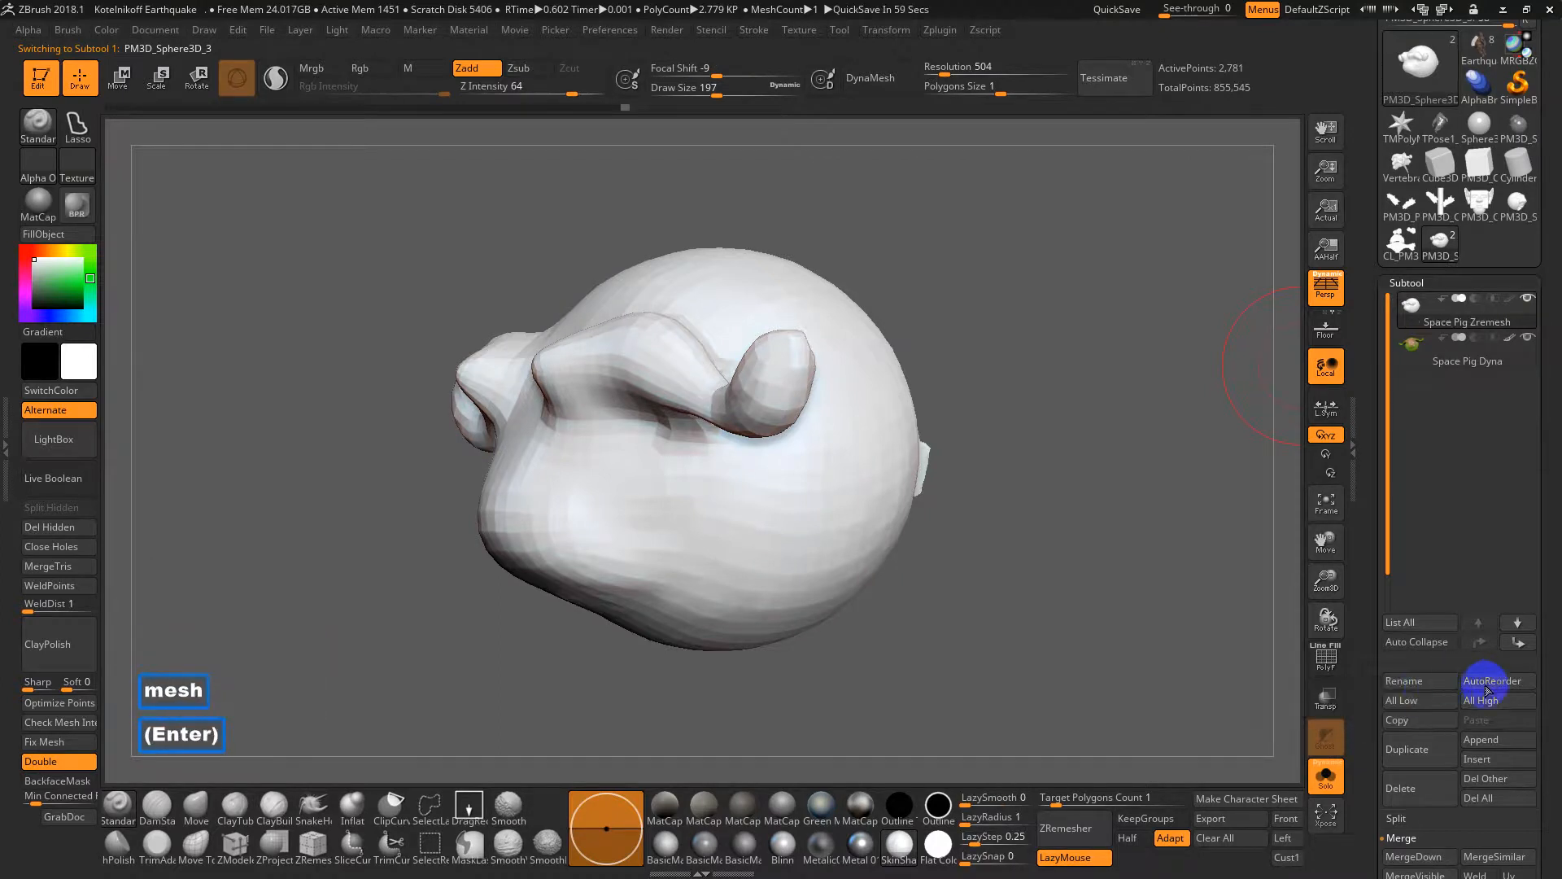
{"action": "left_click", "coordinate": [1325, 542]}
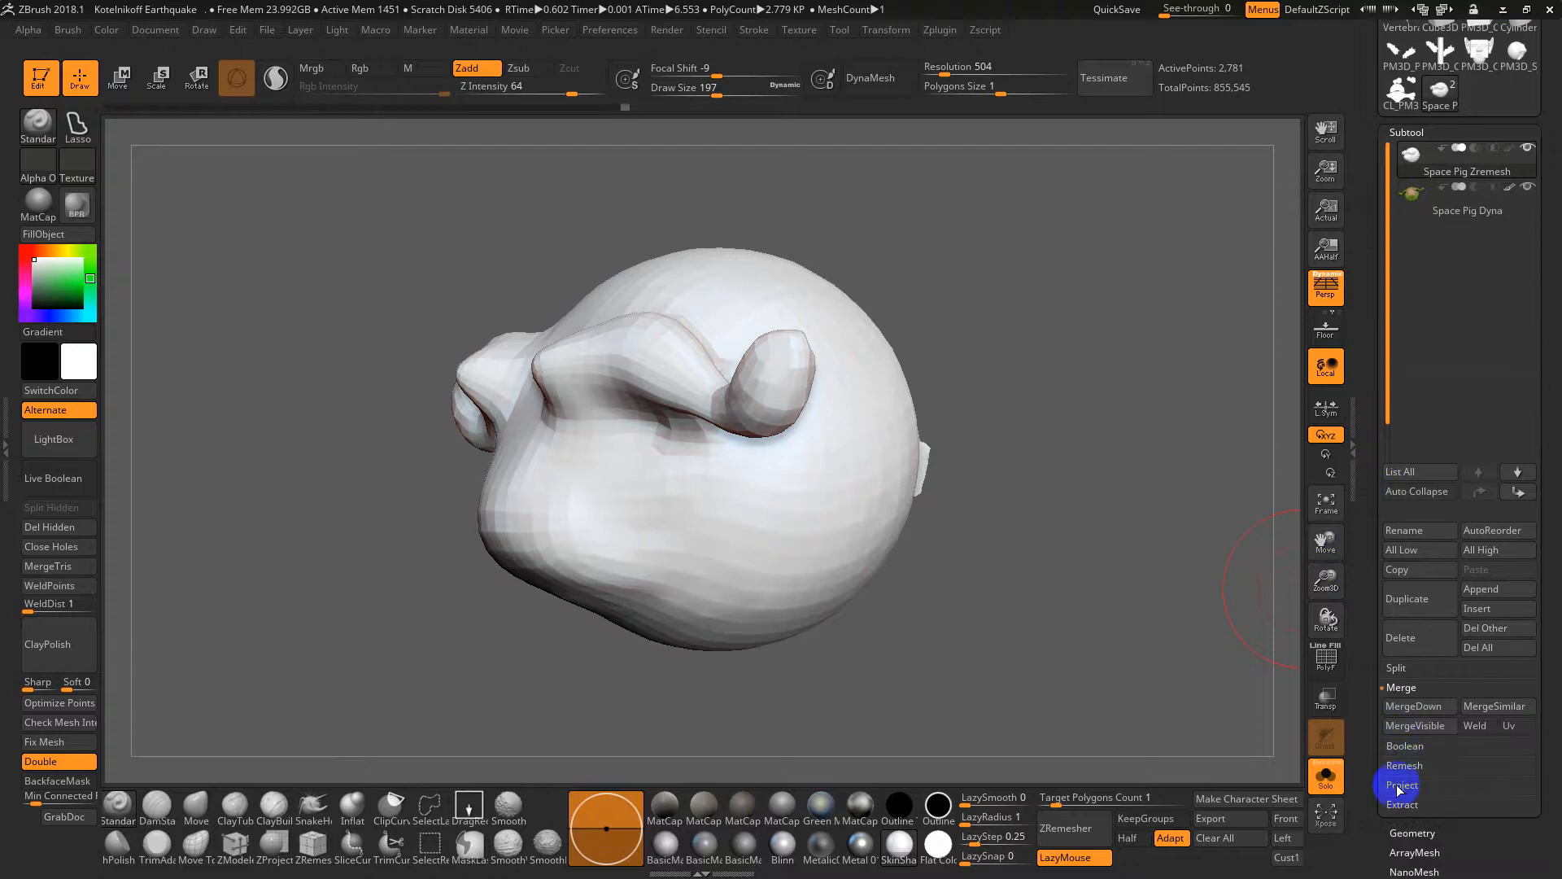
Step: ProjectAll the Dyna sculpt's detail and polypaint onto Space Pig Zremesh and orbit to check
{"action": "left_click", "coordinate": [1402, 785]}
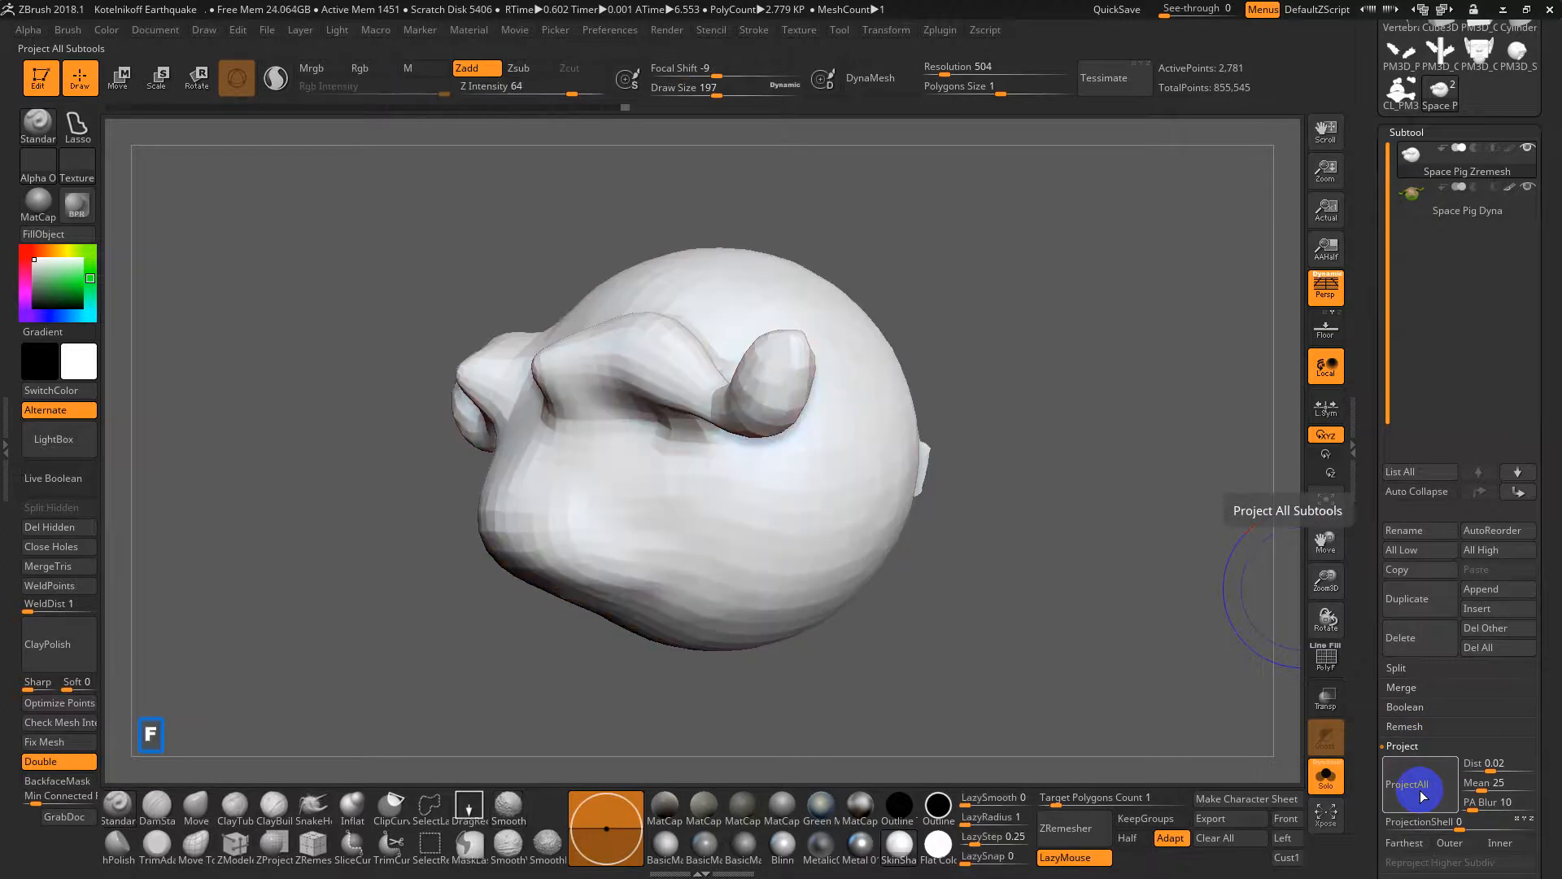
{"action": "left_click", "coordinate": [1407, 784]}
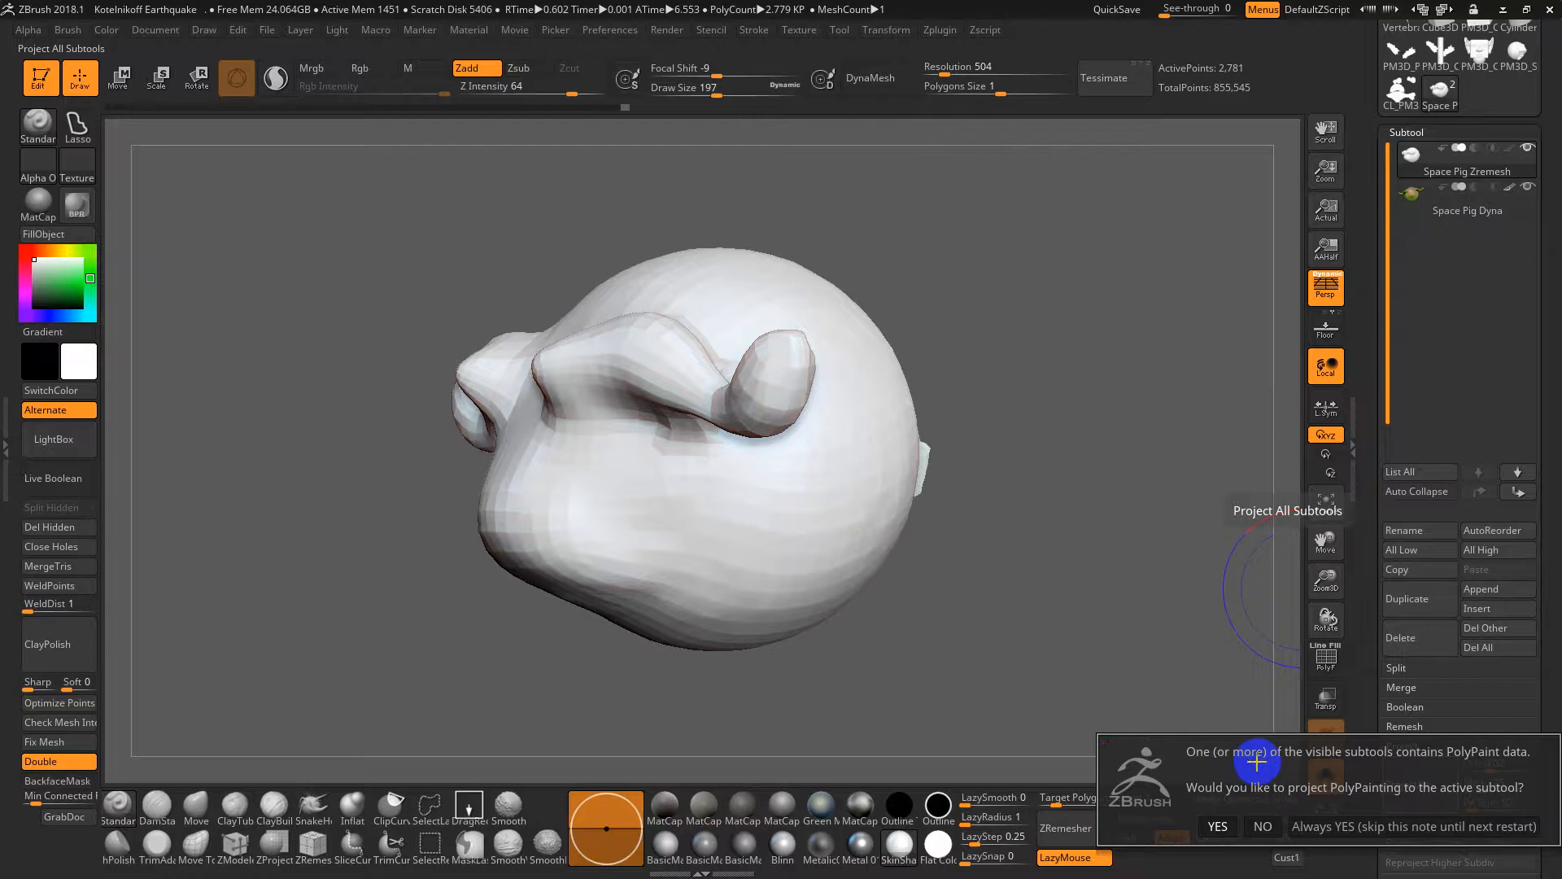
{"action": "left_click", "coordinate": [1219, 826]}
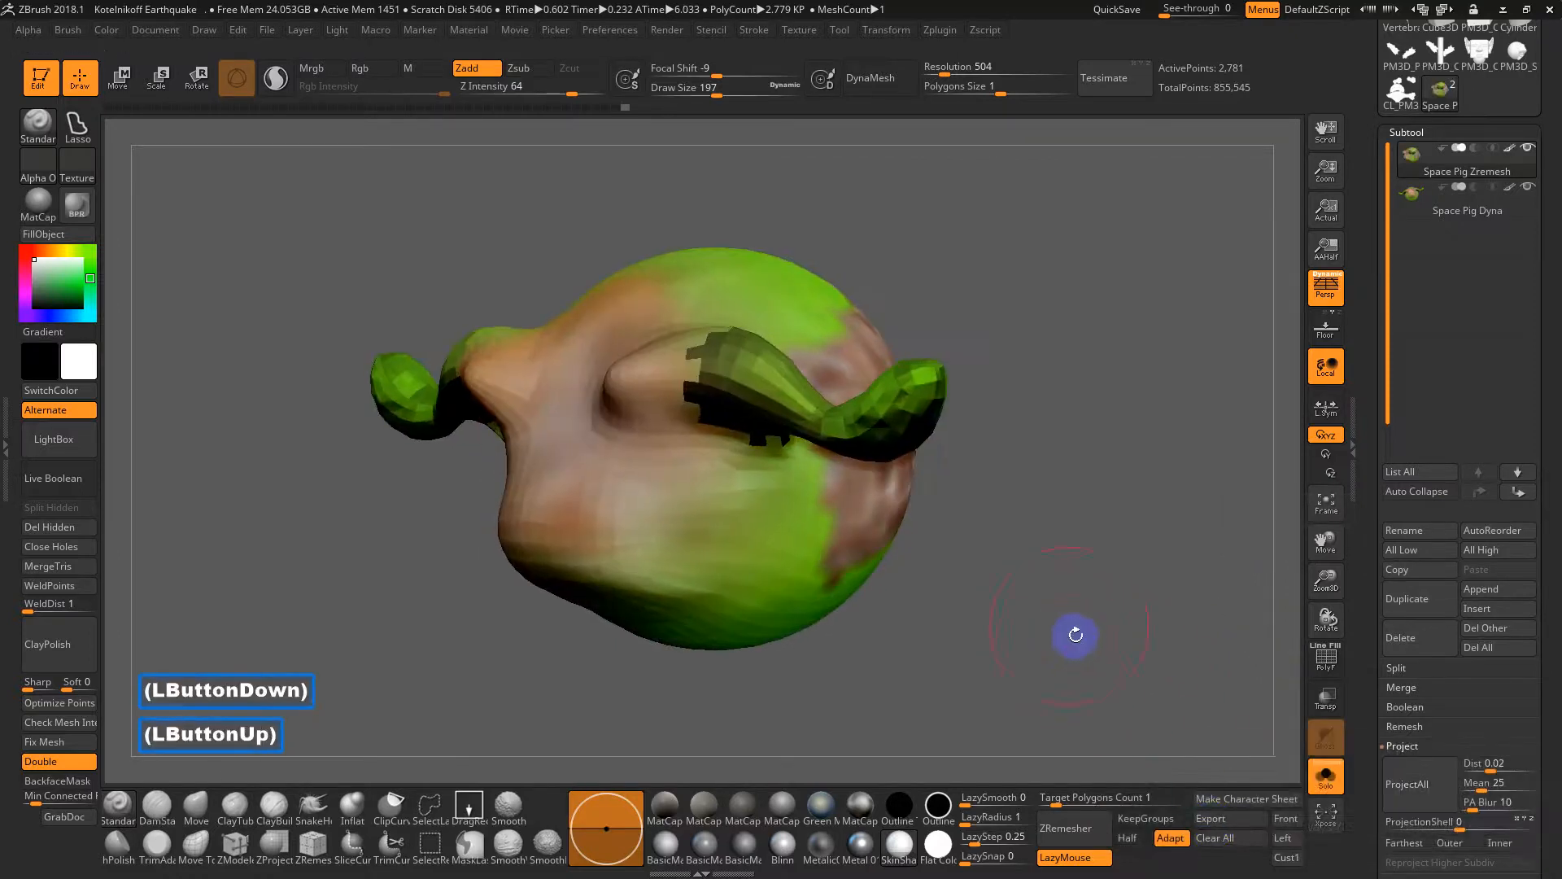
{"action": "left_click_drag", "start_coordinate": [1076, 635], "coordinate": [1074, 610]}
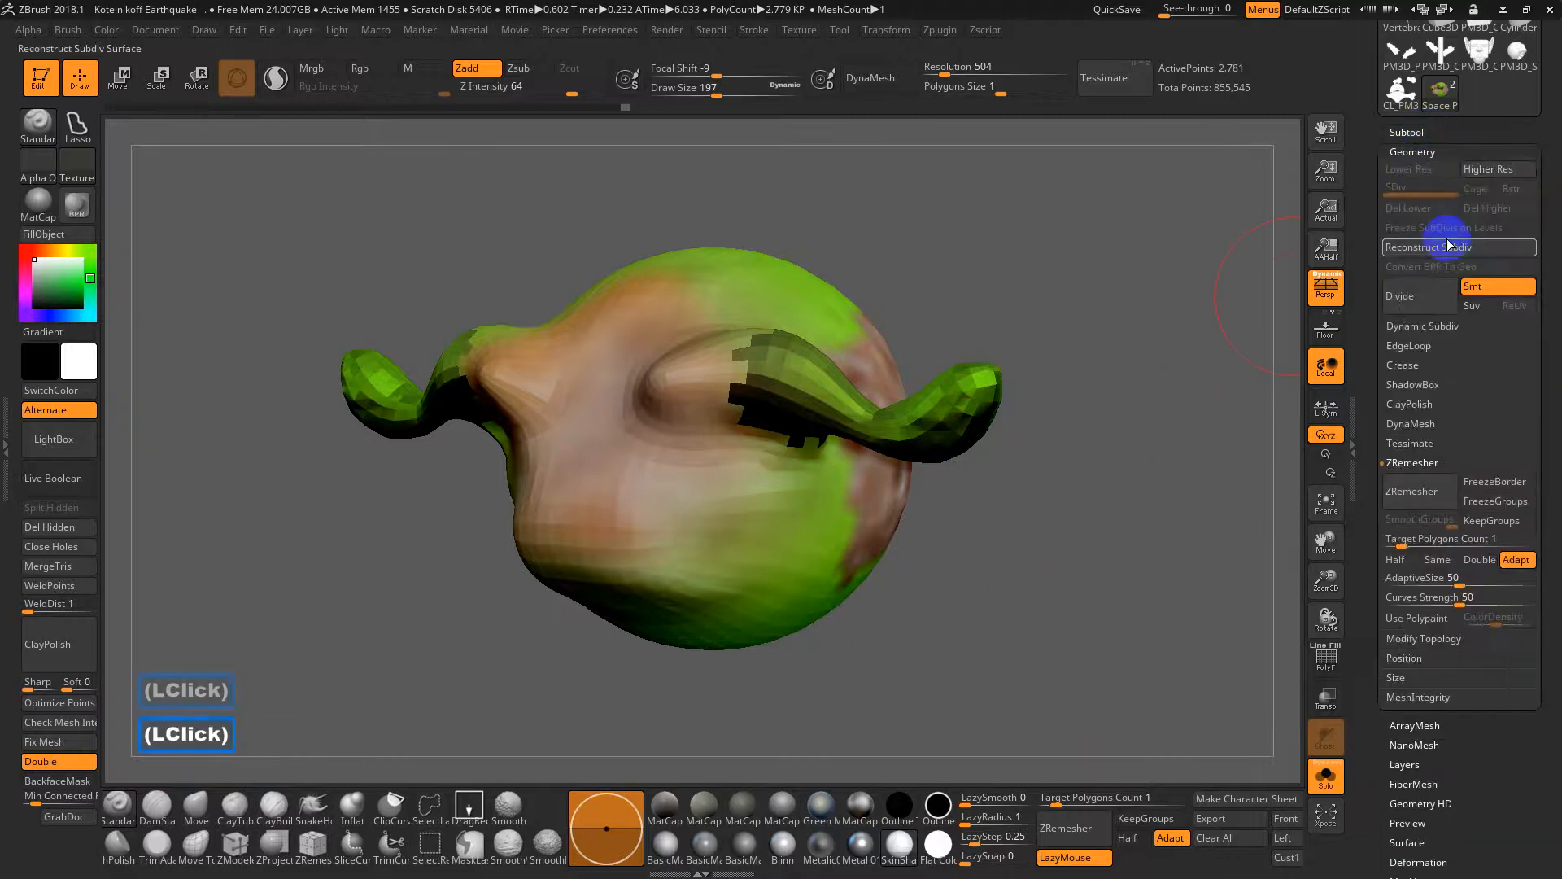
Step: Reconstruct Subdiv, Divide twice to about 2.8 million polygons, and ProjectAll again
{"action": "left_click", "coordinate": [1446, 247]}
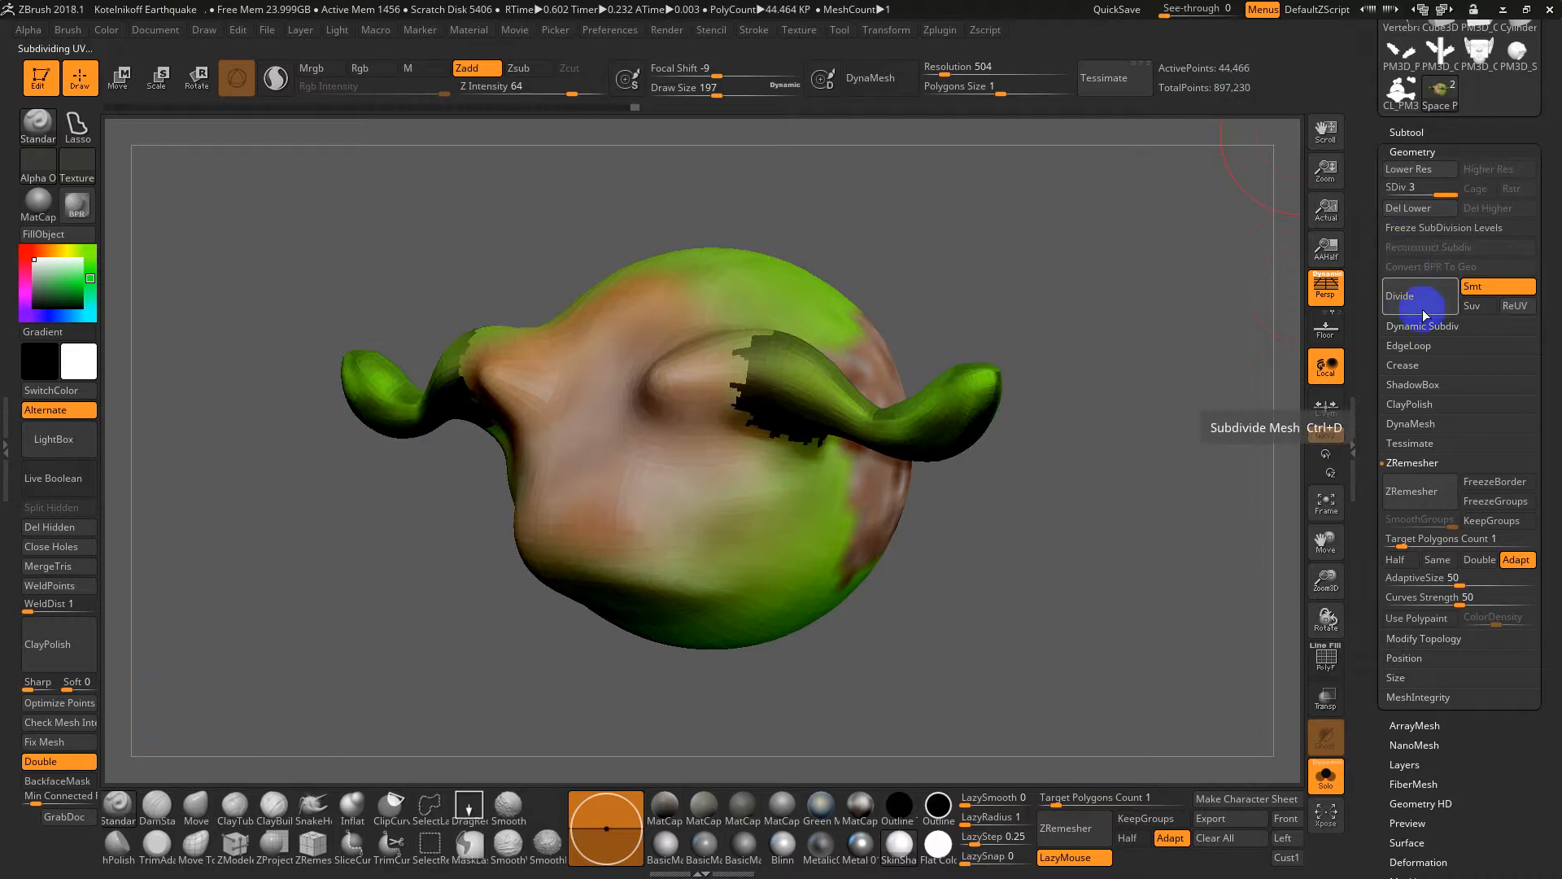
{"action": "left_click", "coordinate": [1401, 295]}
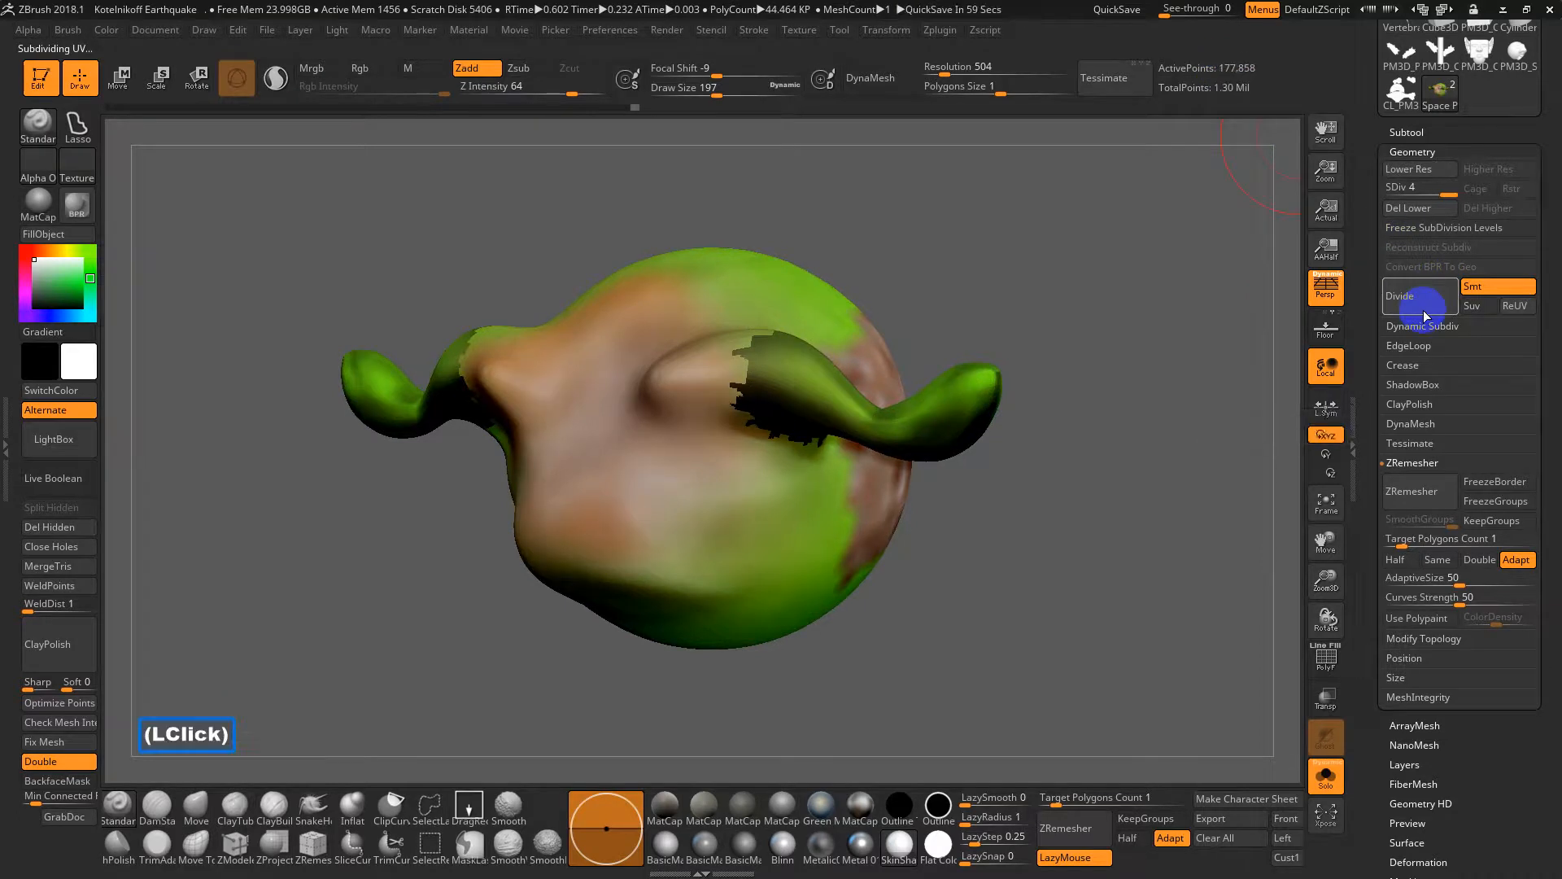
{"action": "left_click", "coordinate": [1420, 296]}
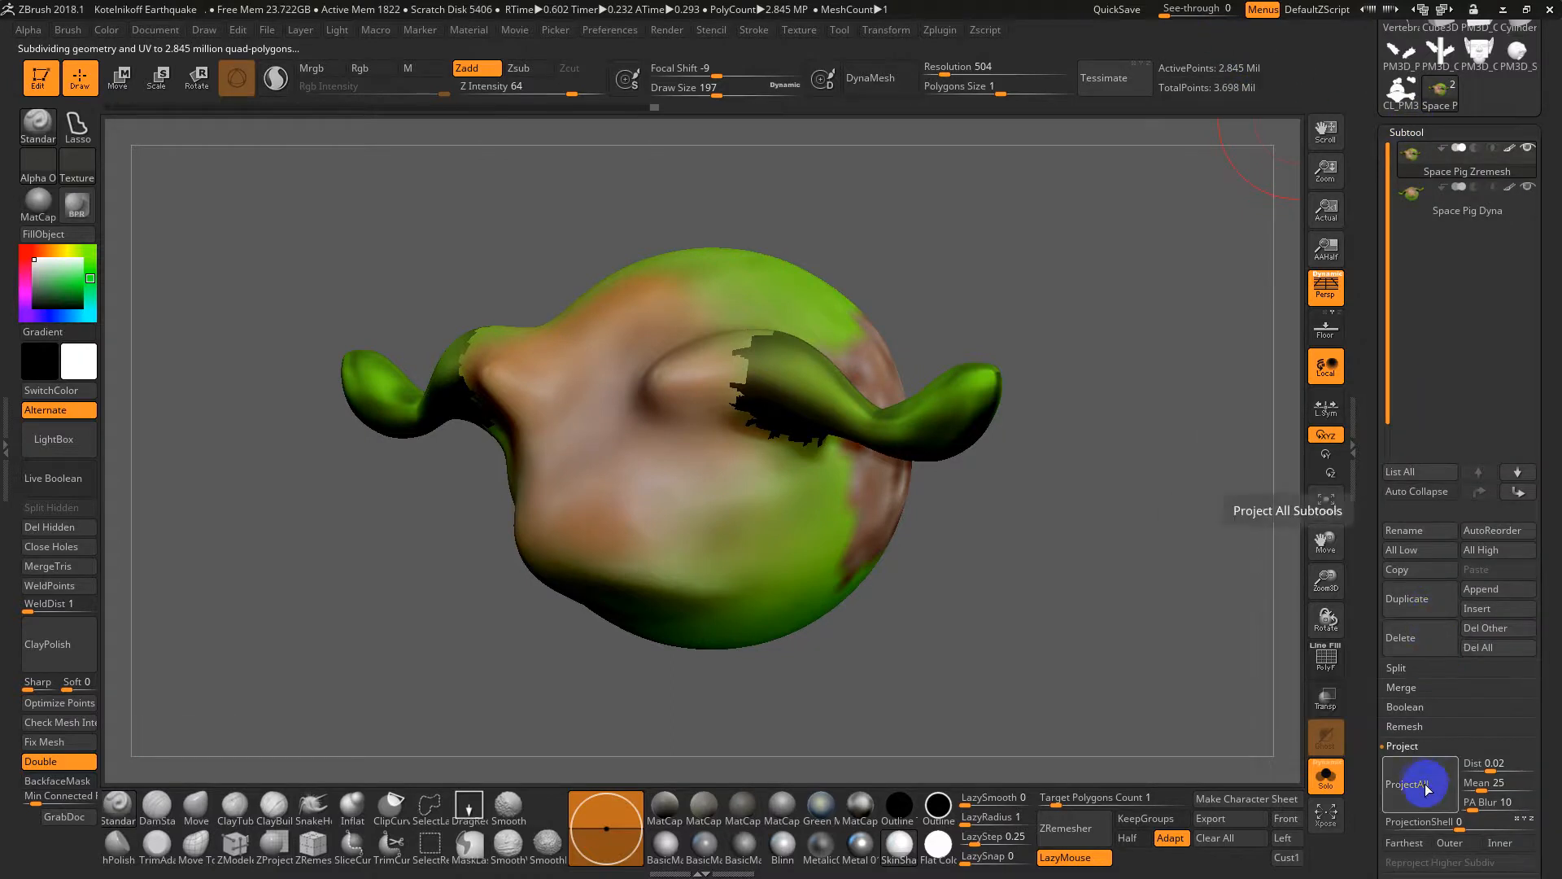
{"action": "left_click", "coordinate": [1419, 784]}
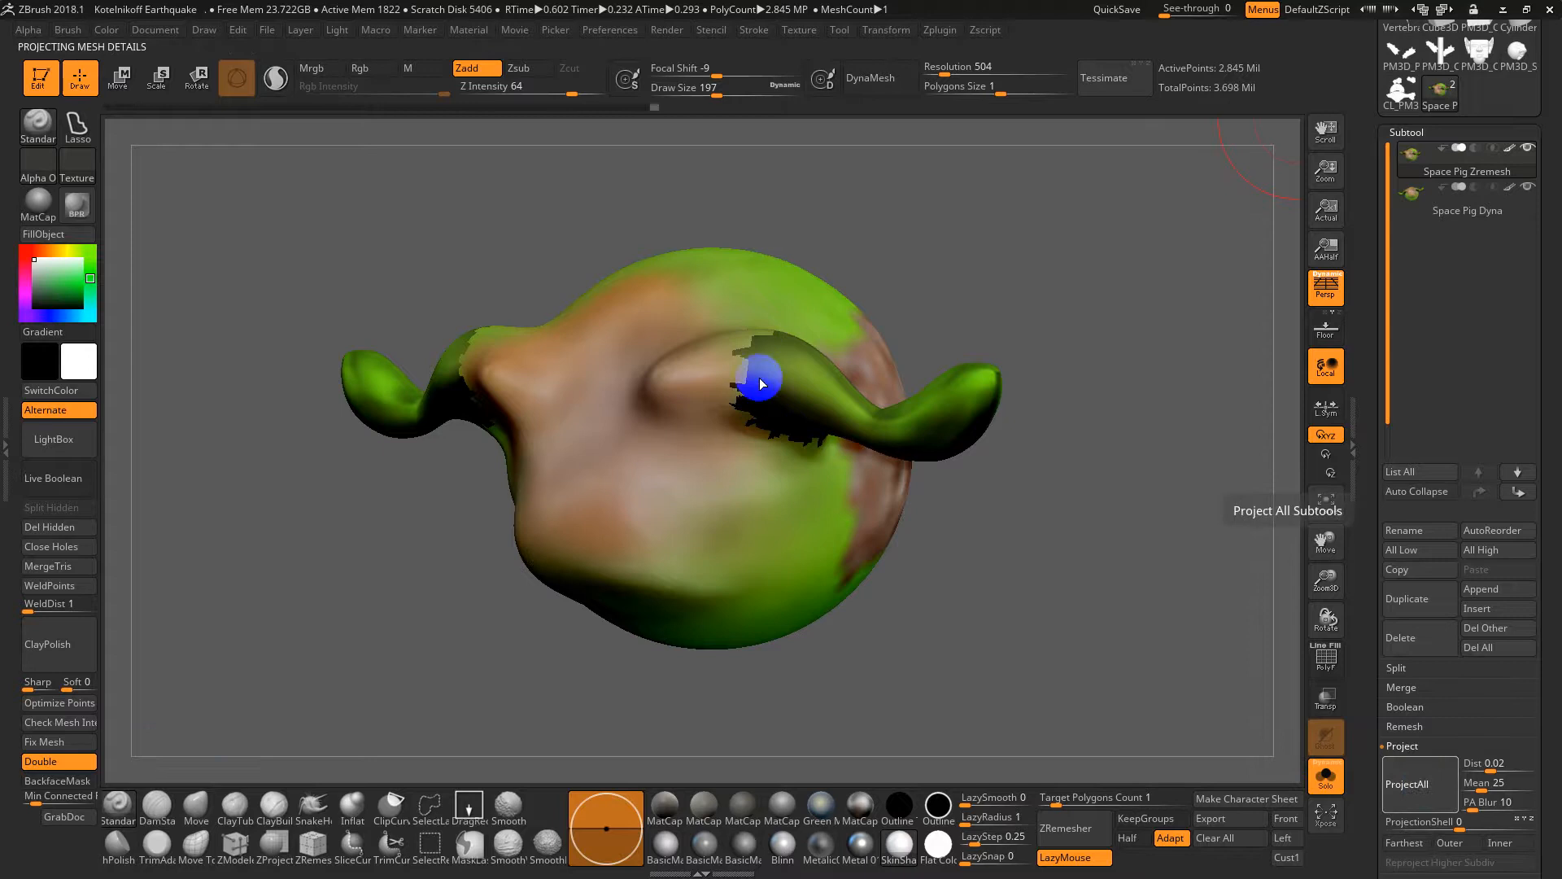
{"action": "mouse_move", "coordinate": [695, 310]}
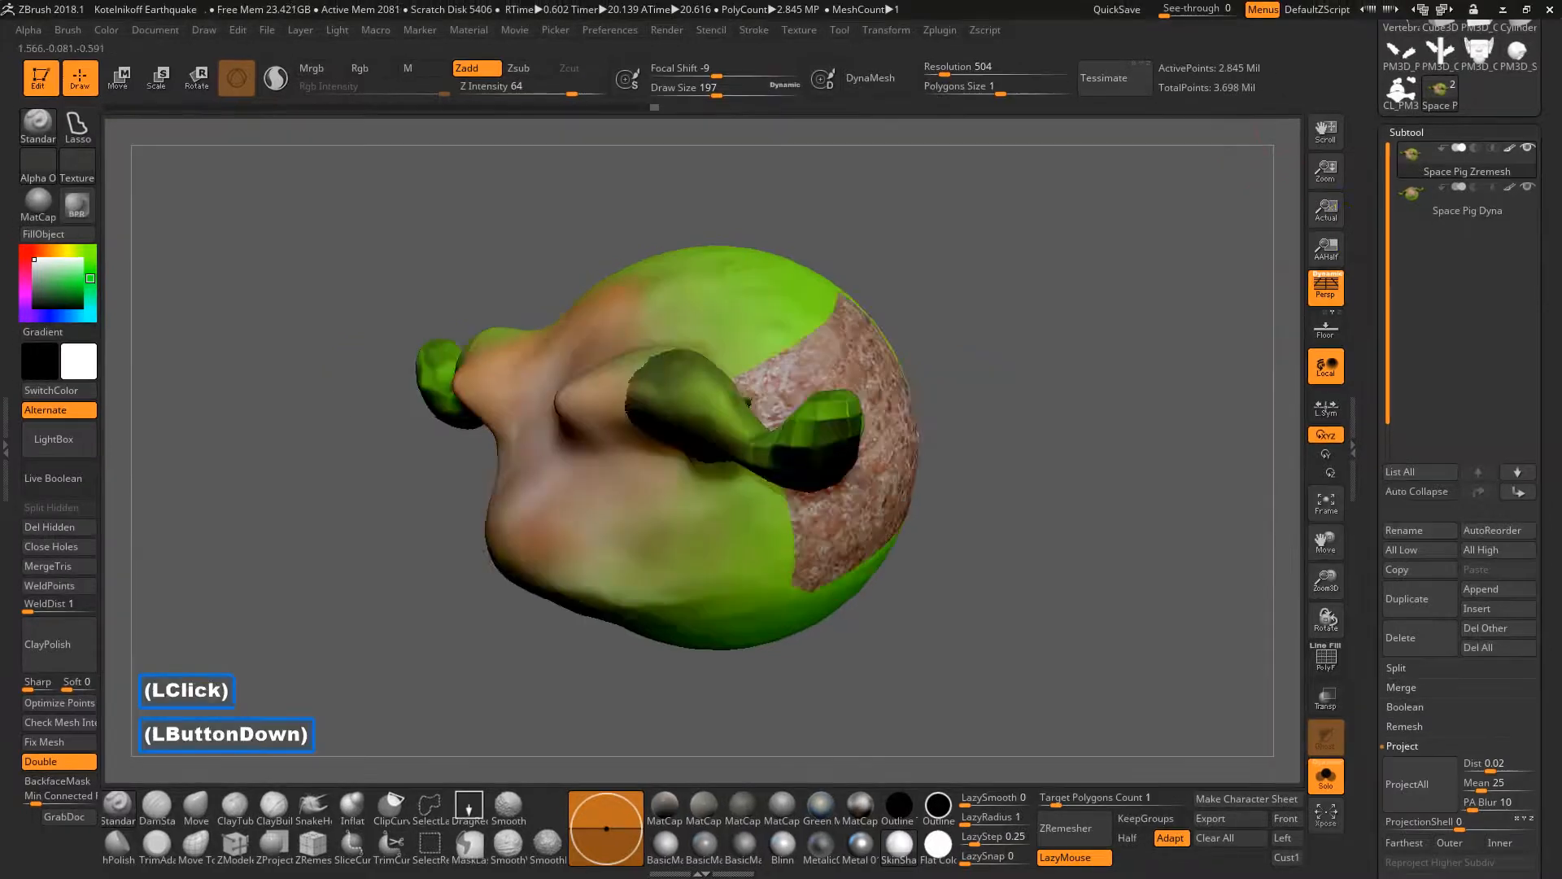
{"action": "left_click_drag", "start_coordinate": [697, 429], "coordinate": [1184, 431]}
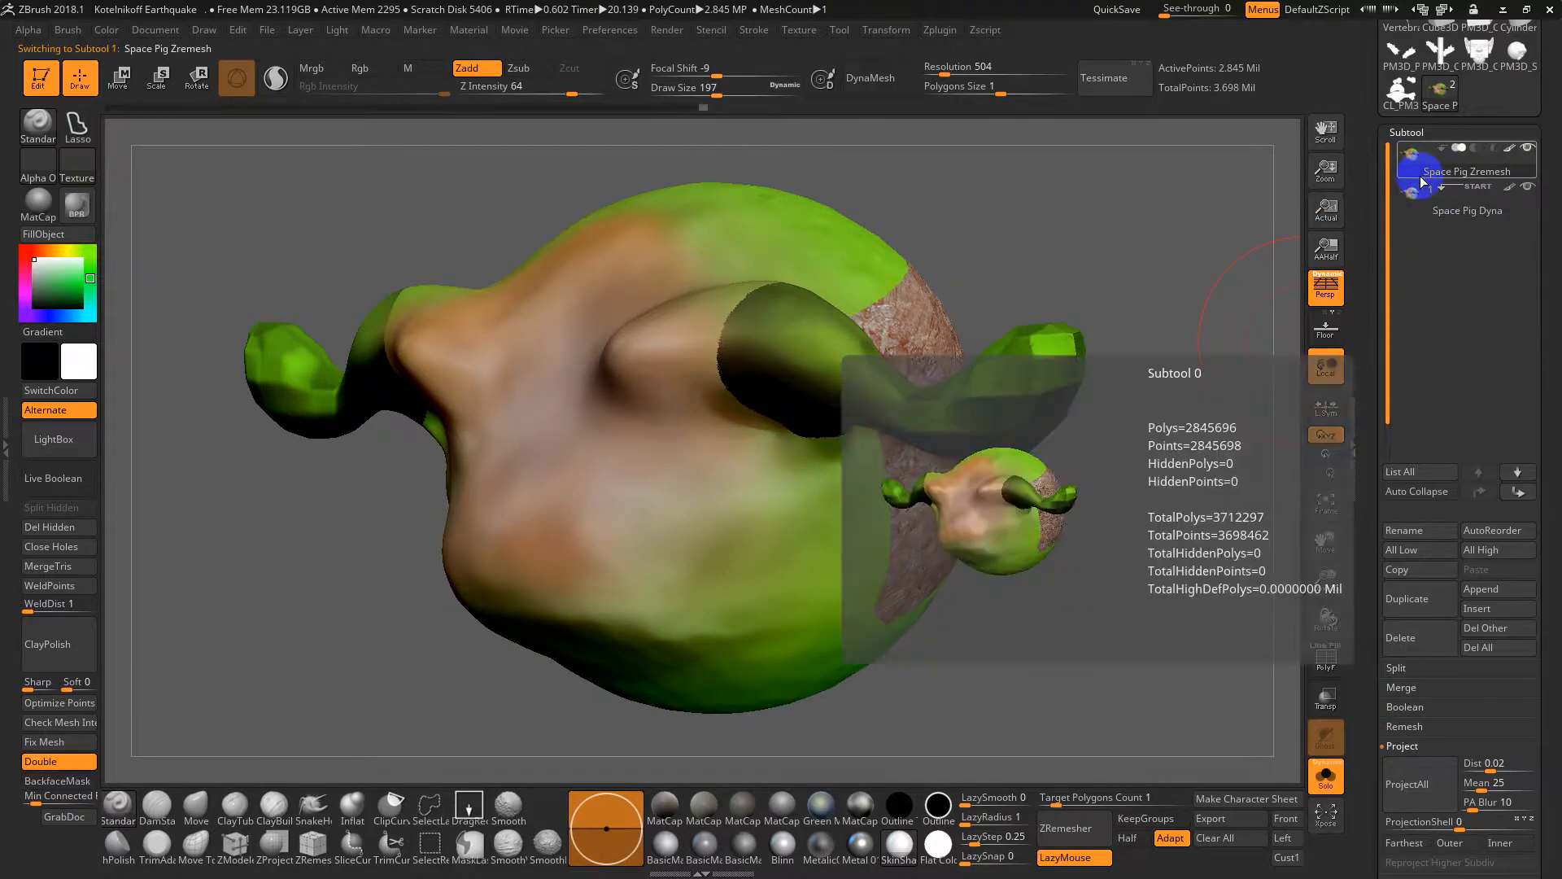
Step: Delete the Space Pig Dyna subtool, then set the UV Map size to 4096
{"action": "left_click", "coordinate": [1467, 210]}
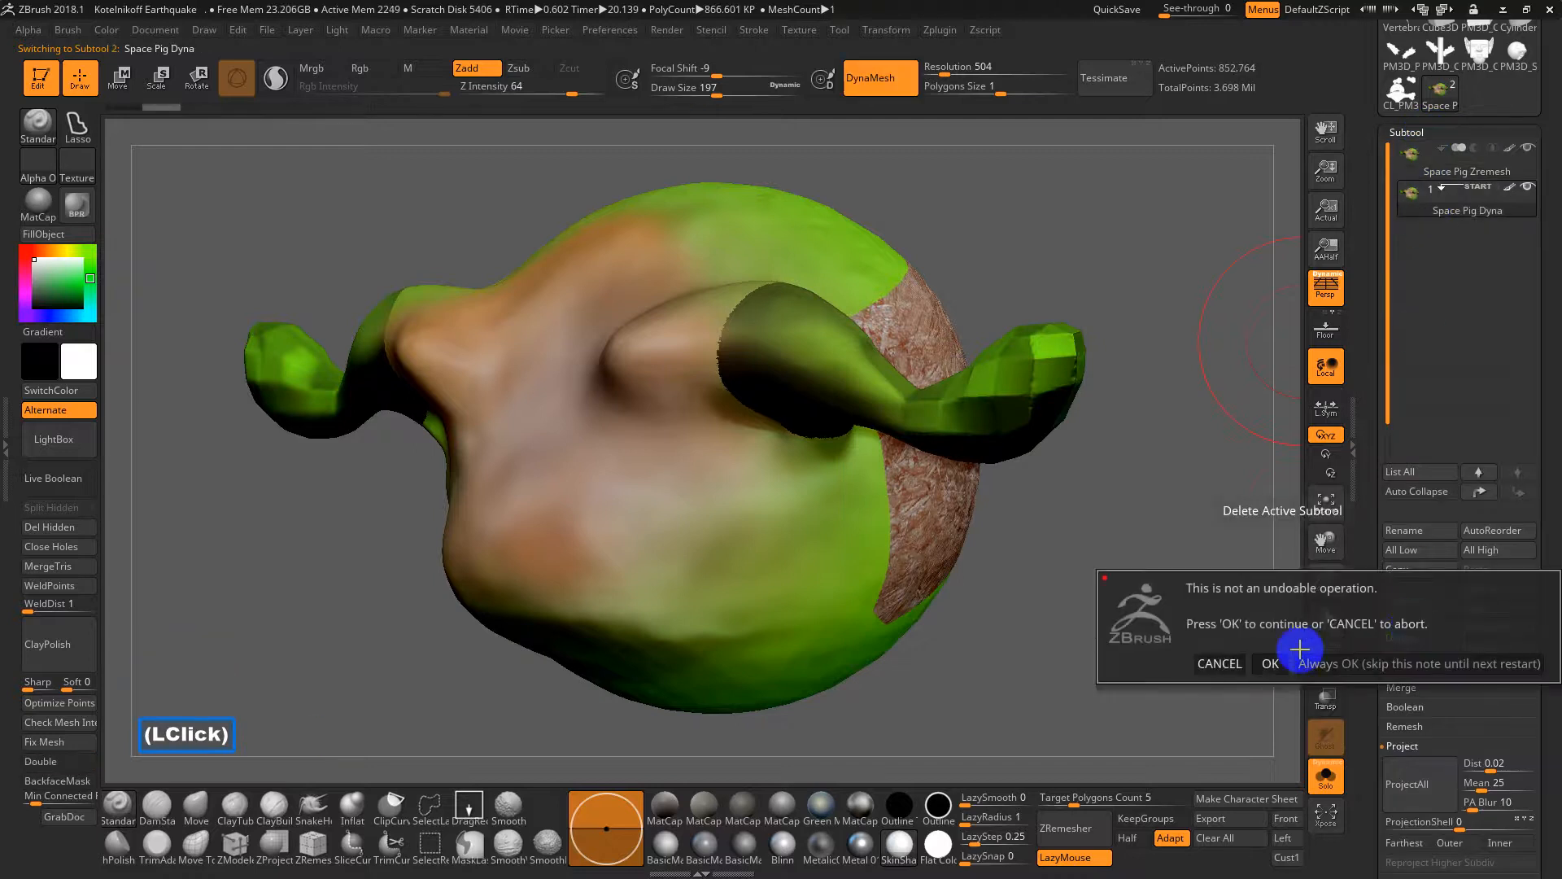
{"action": "left_click", "coordinate": [1271, 663]}
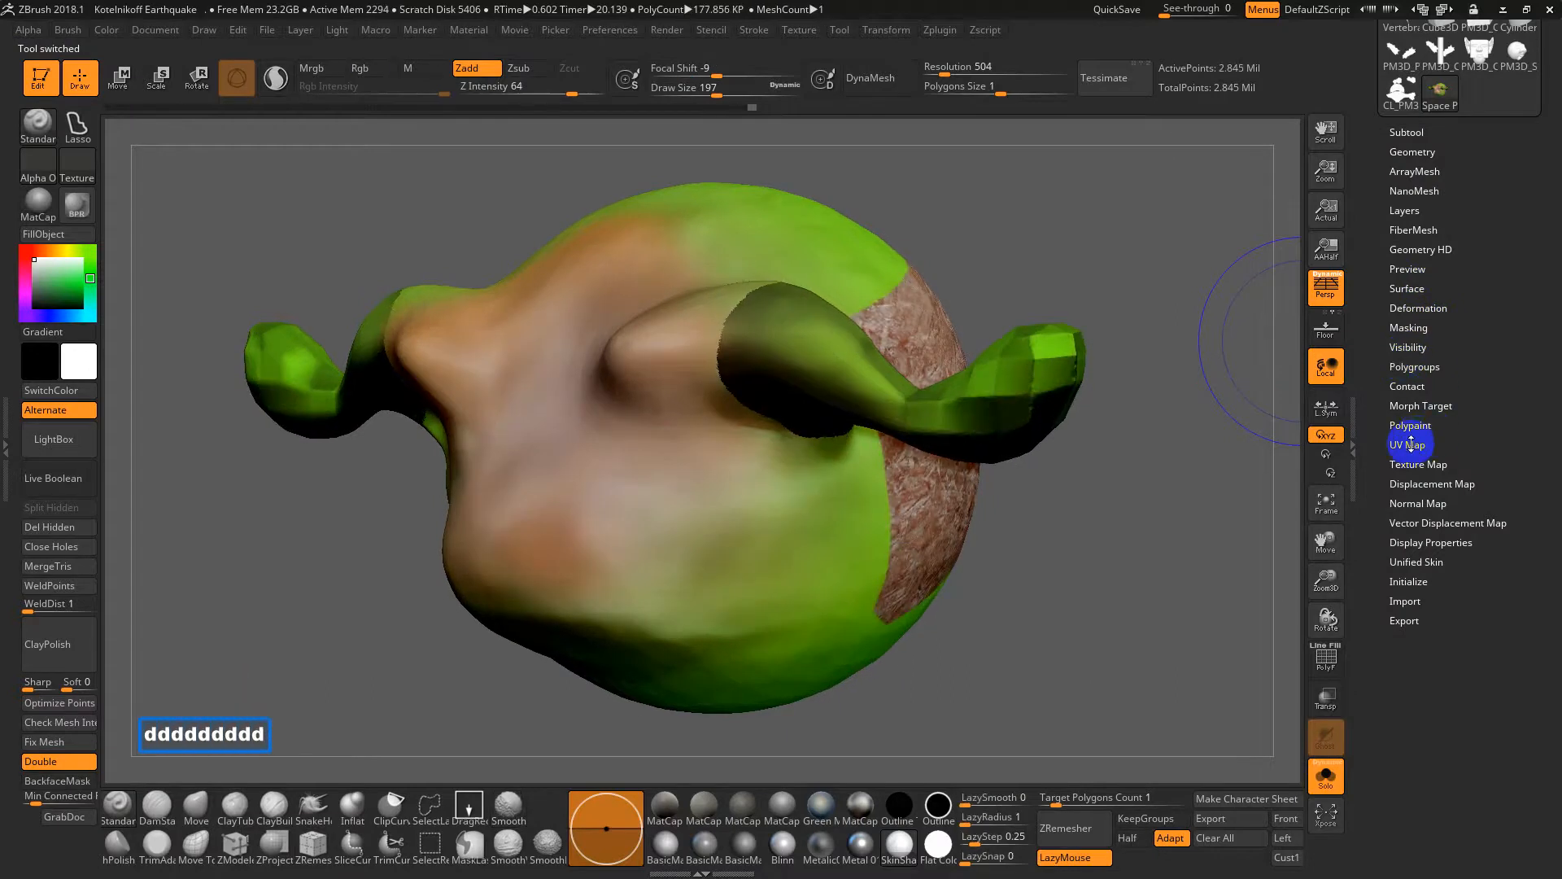
{"action": "left_click", "coordinate": [1409, 445]}
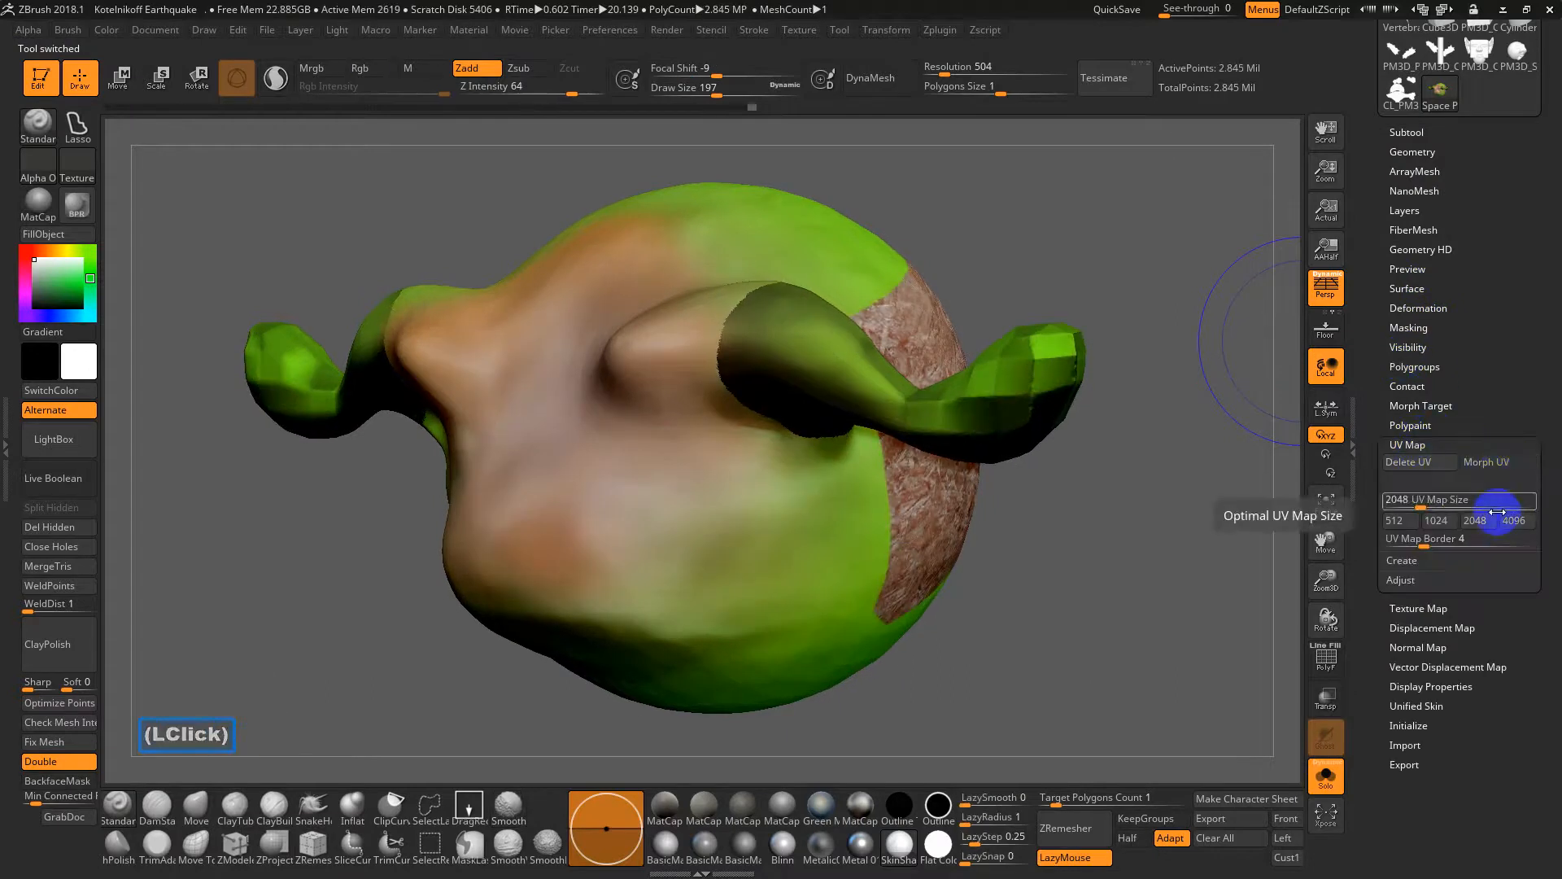
{"action": "left_click", "coordinate": [1514, 520]}
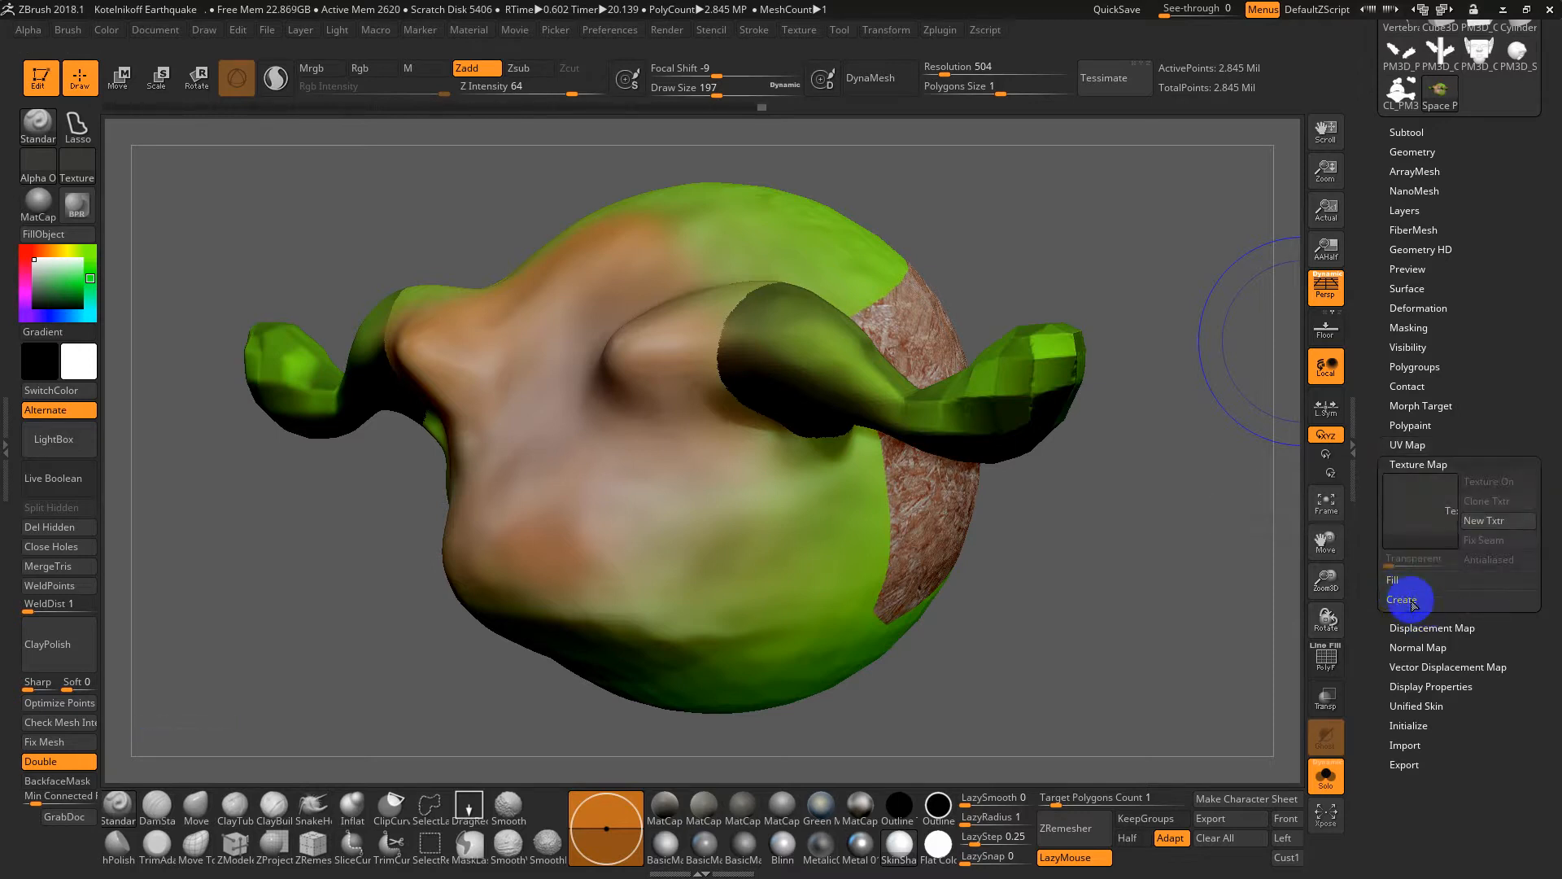
Step: Create a 4096 texture map New From Polypaint and fold away the Texture Map settings
{"action": "left_click", "coordinate": [1401, 599]}
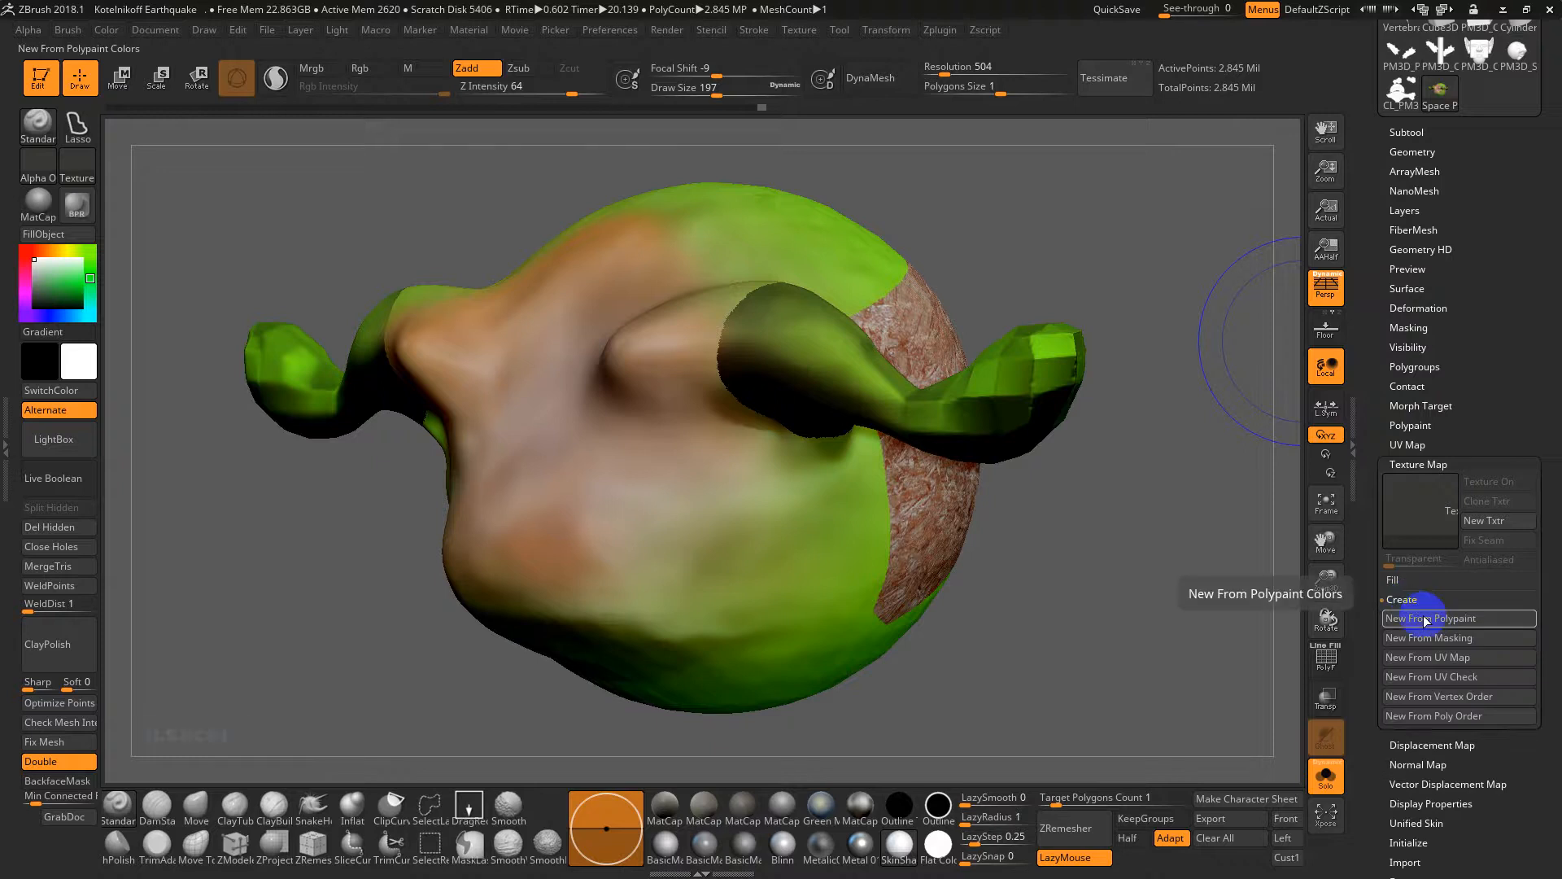
{"action": "left_click", "coordinate": [1426, 618]}
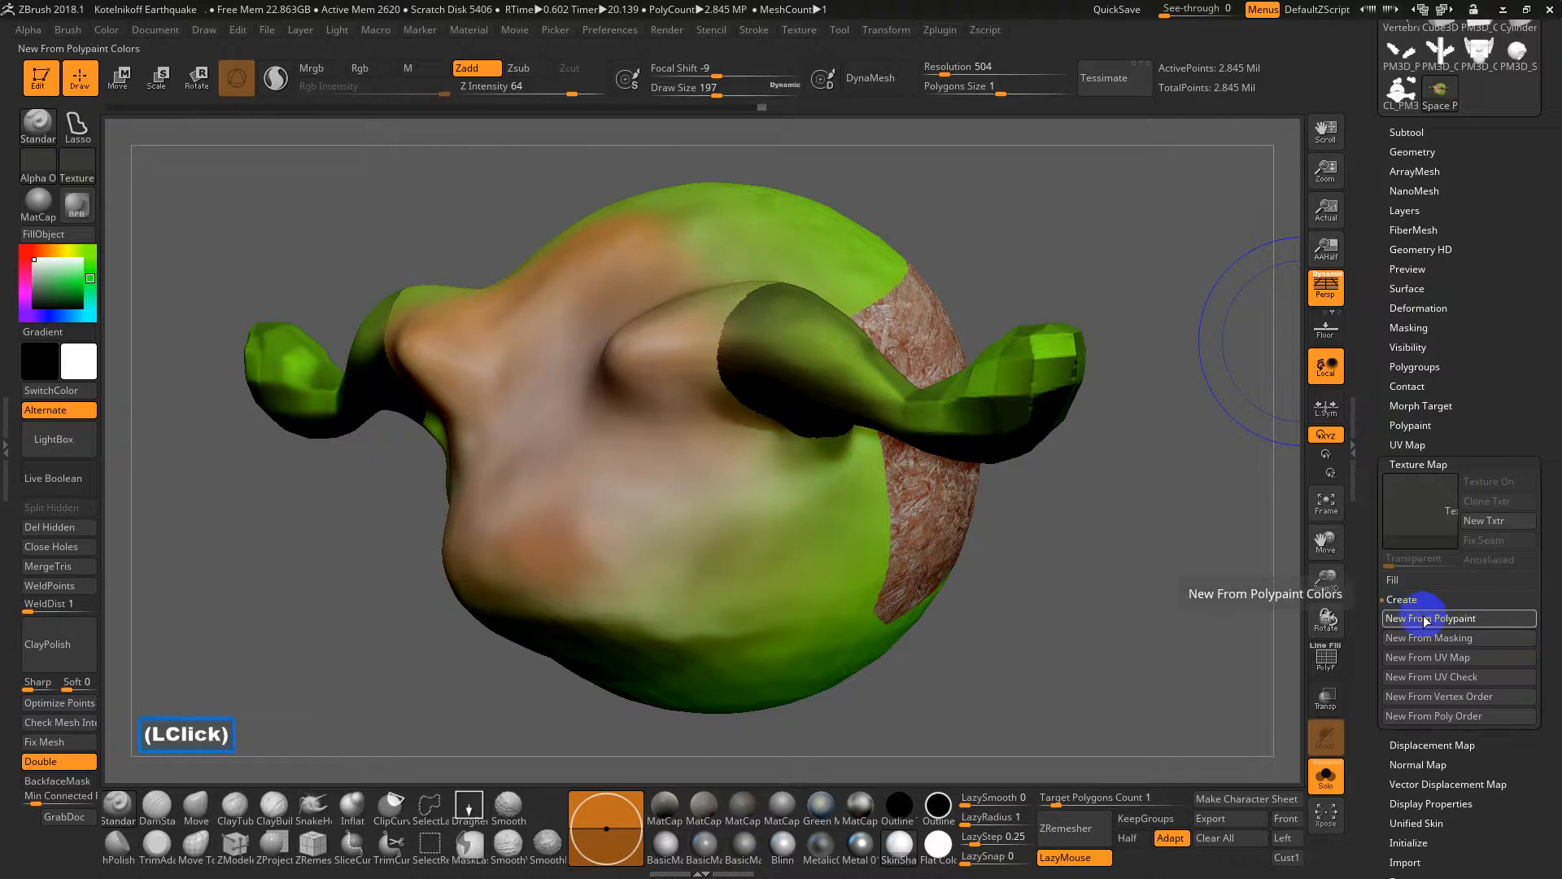
{"action": "left_click", "coordinate": [1458, 619]}
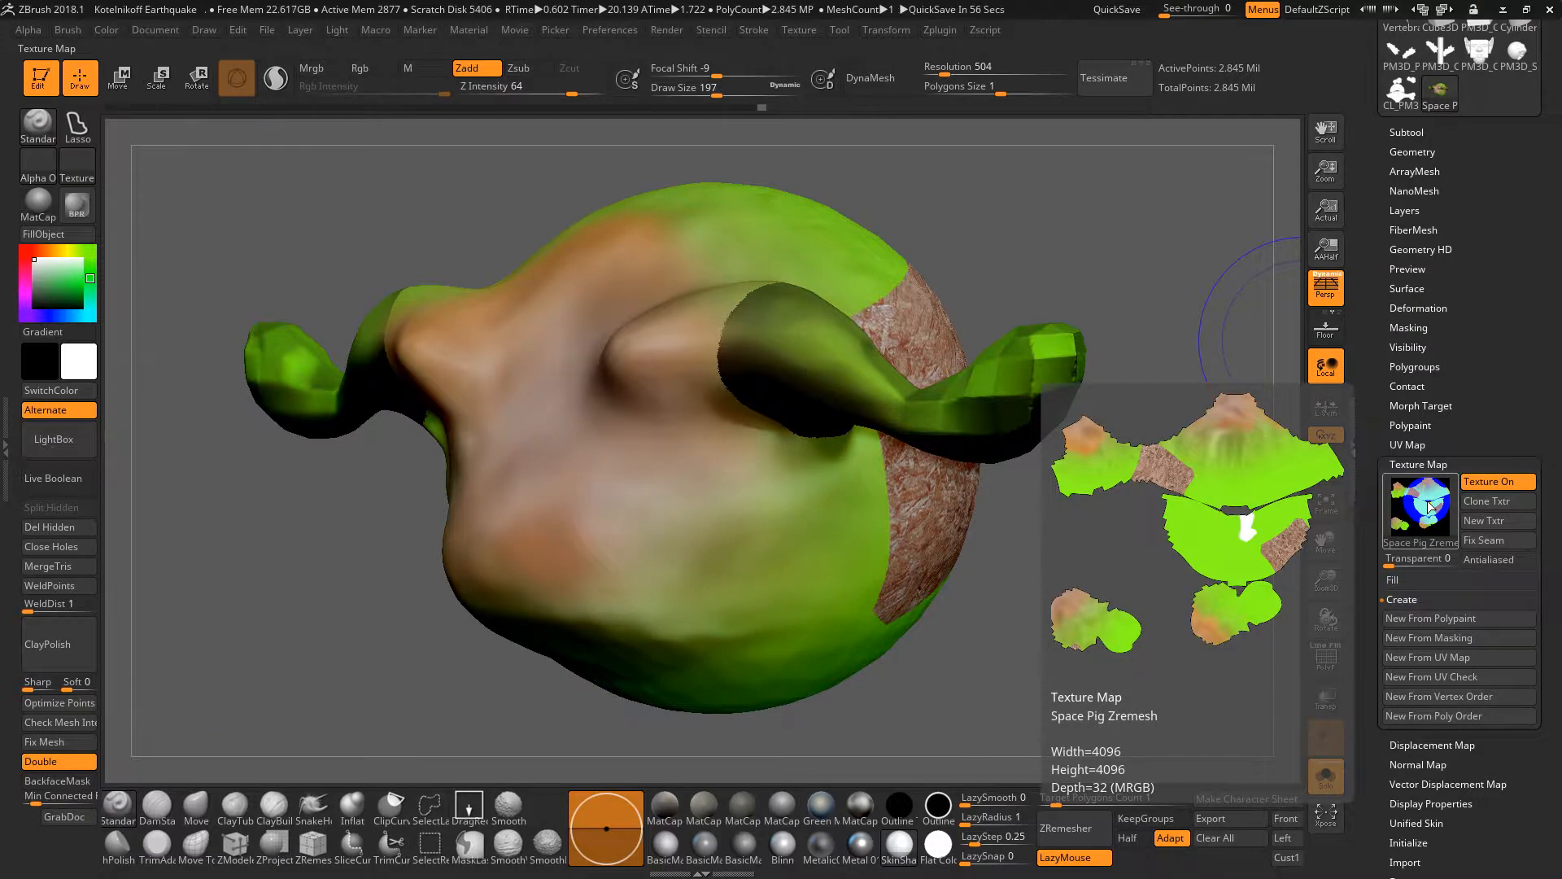
{"action": "left_click", "coordinate": [1497, 520]}
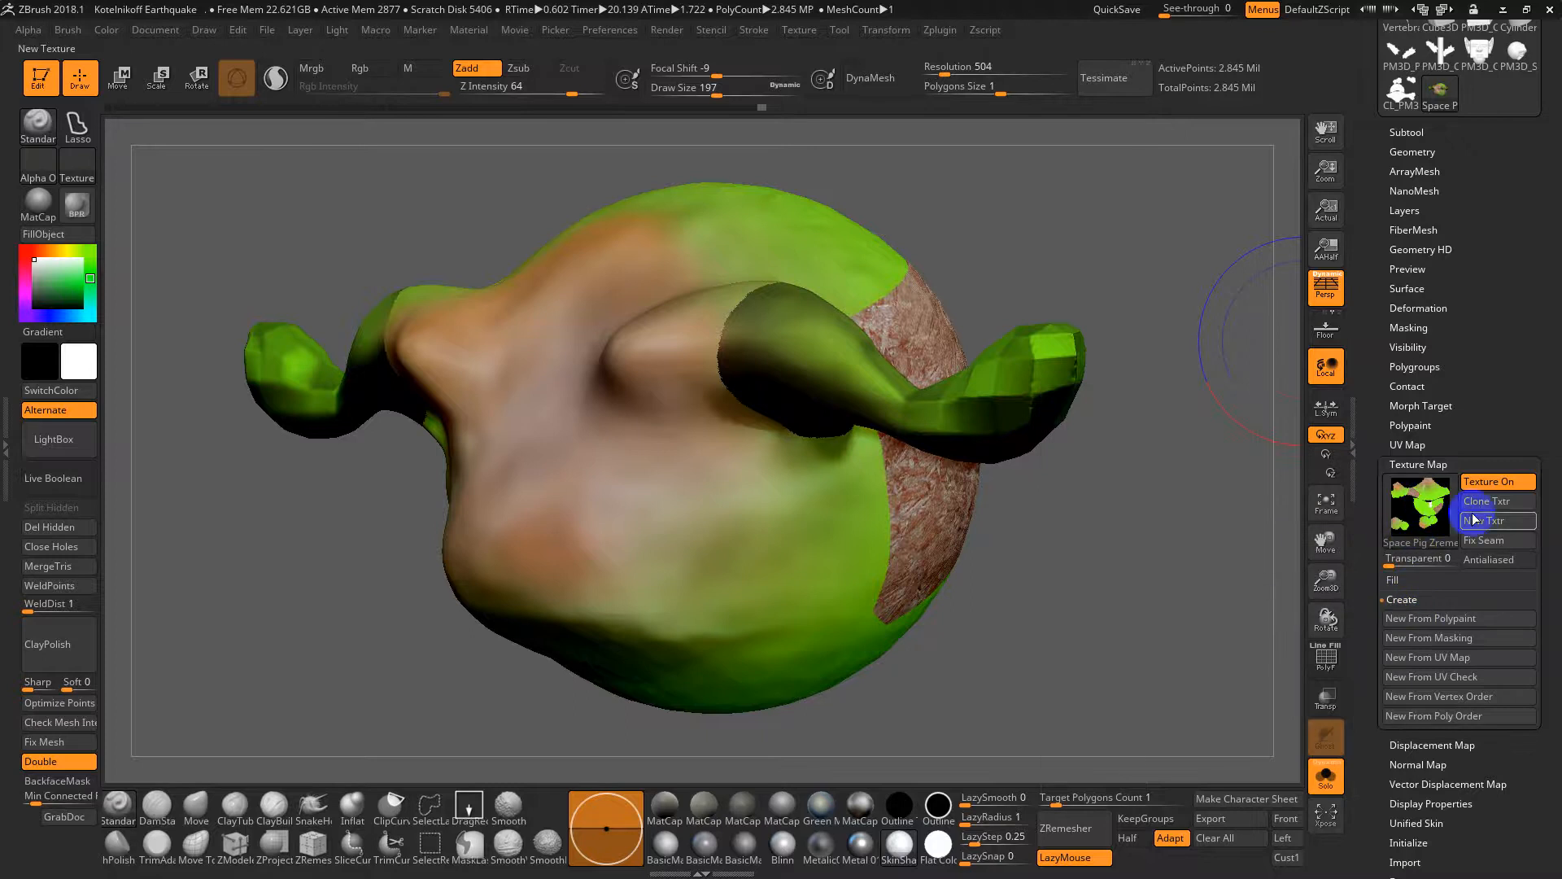
{"action": "left_click", "coordinate": [1418, 464]}
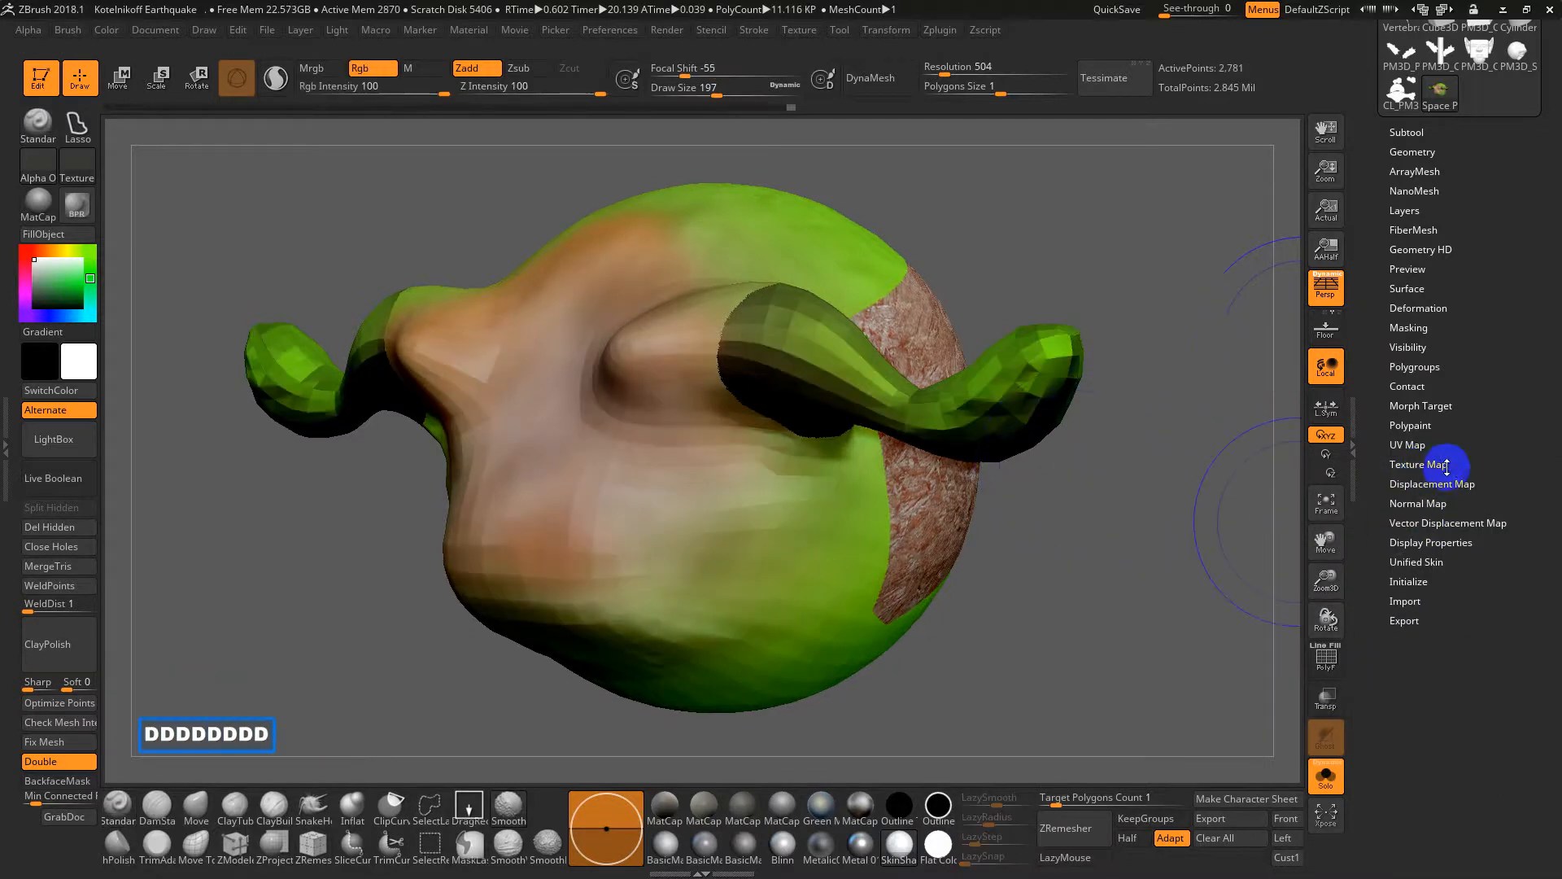
Step: Enable Tangent, SmoothUV and SNormals in Normal Map, then click Create NormalMap
{"action": "left_click", "coordinate": [1418, 502]}
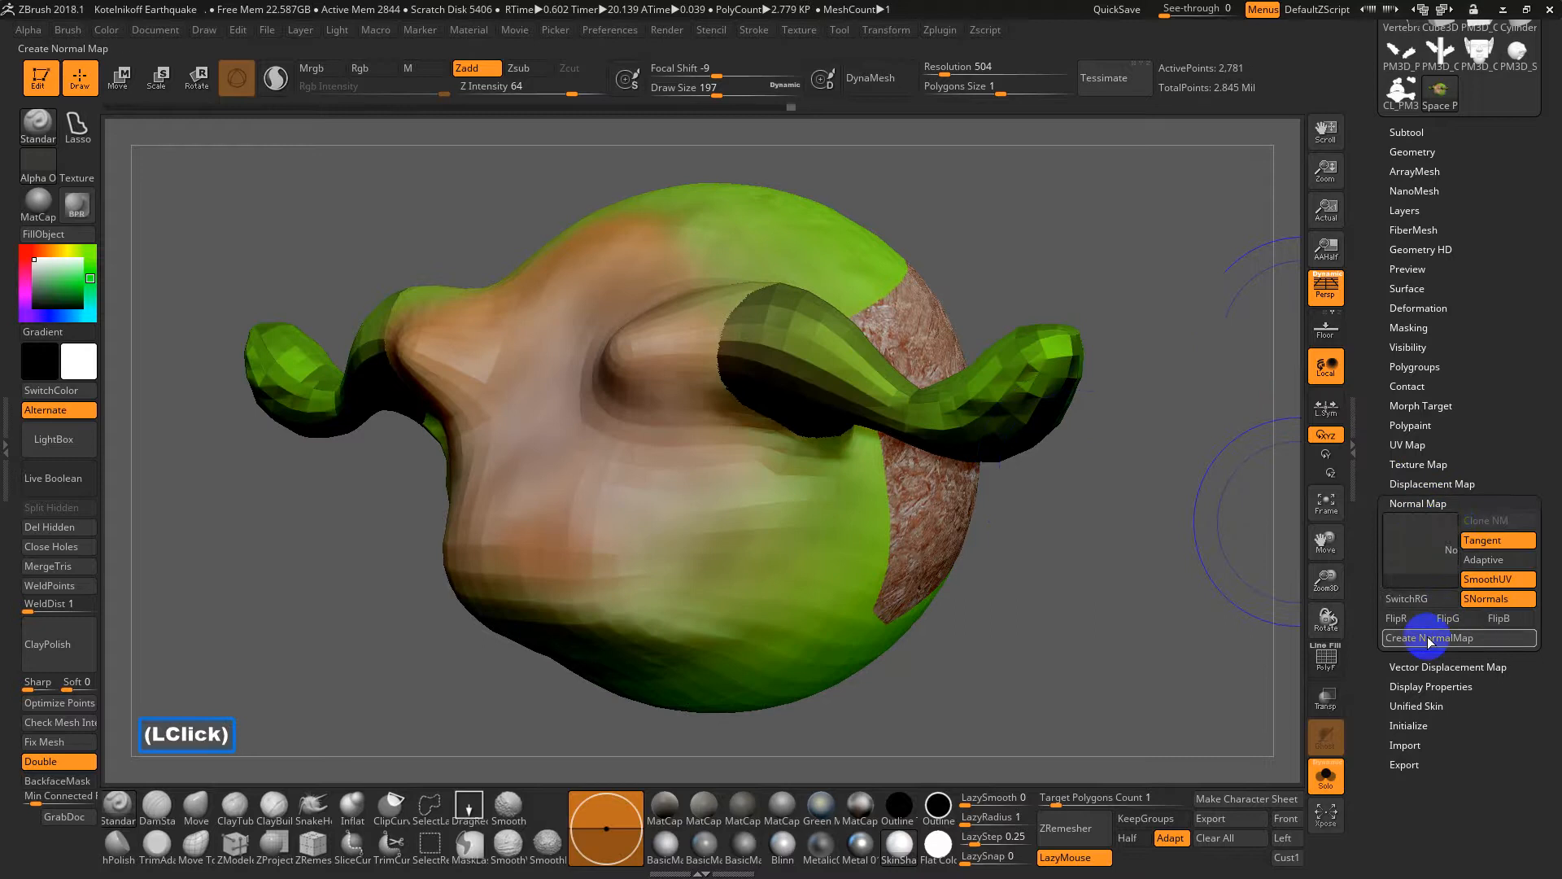
{"action": "left_click", "coordinate": [1429, 638]}
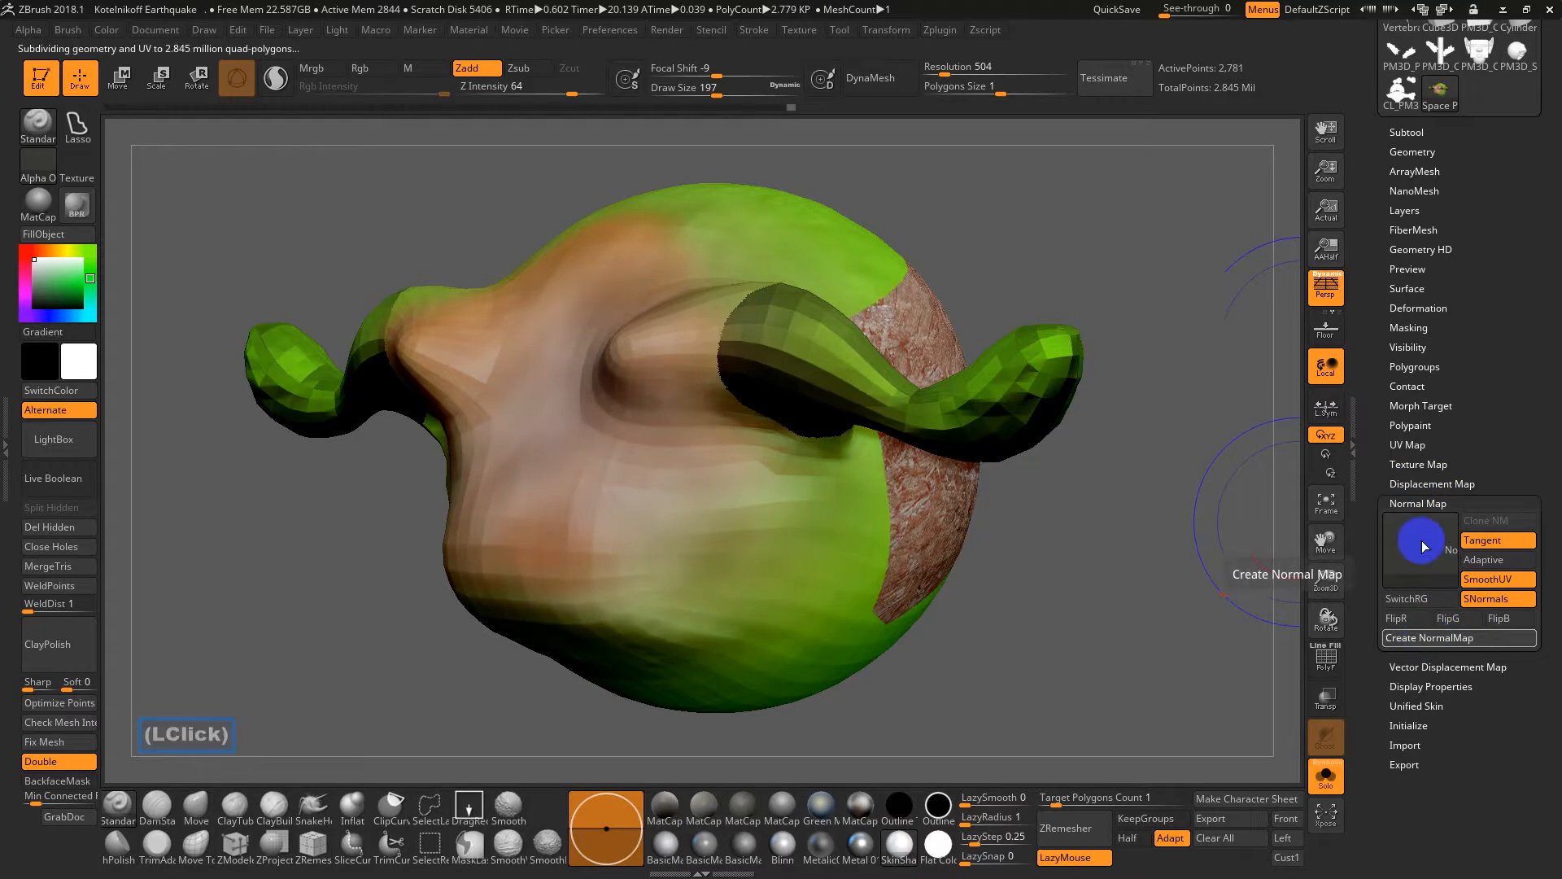
{"action": "left_click", "coordinate": [1459, 638]}
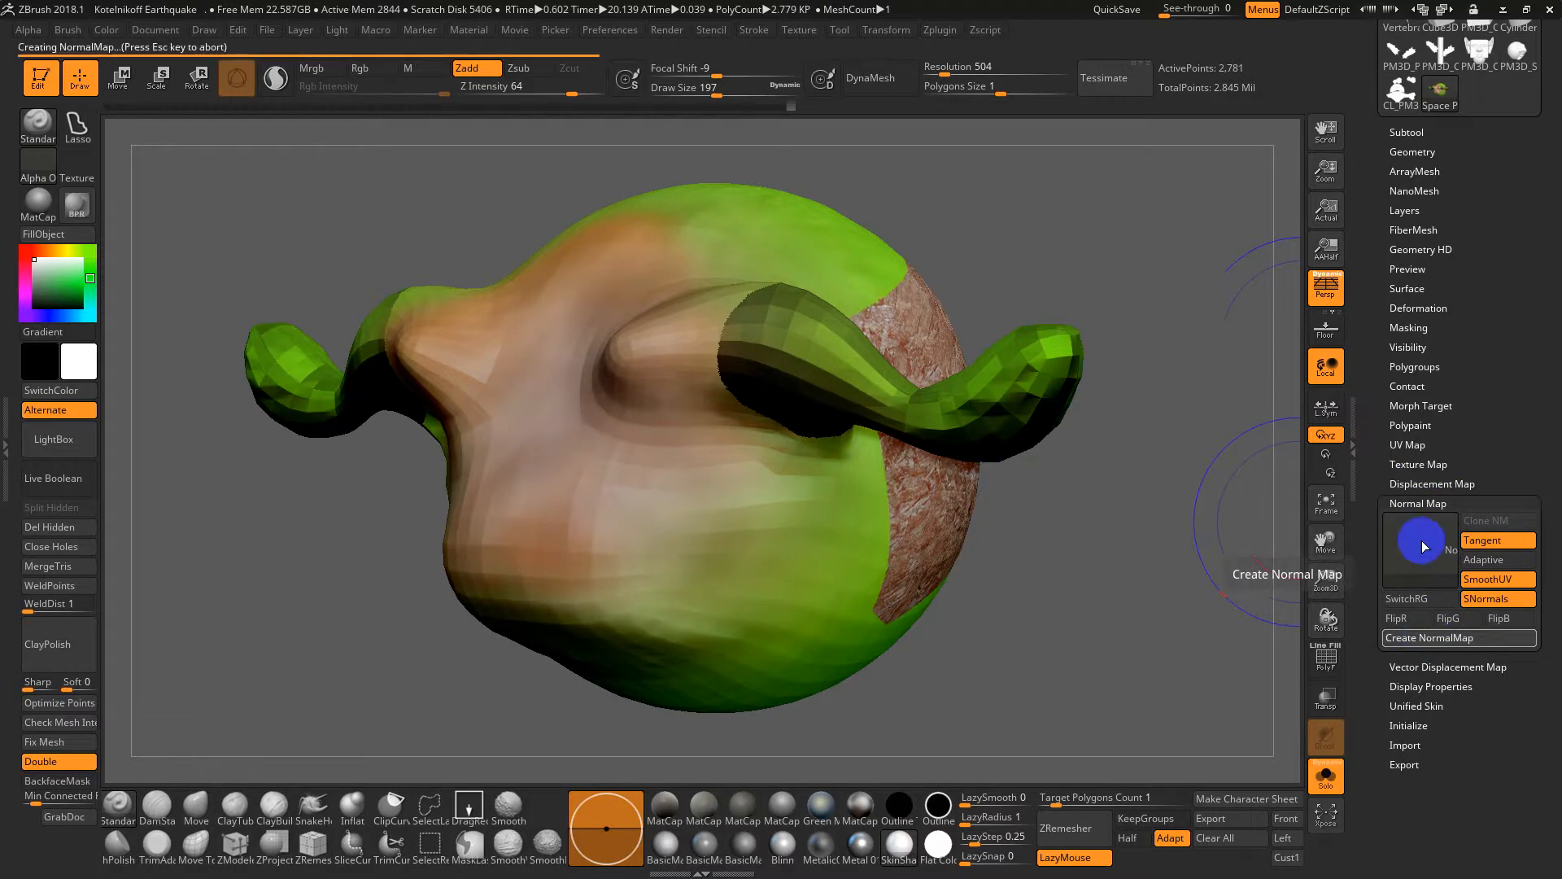
{"action": "left_click", "coordinate": [1430, 637]}
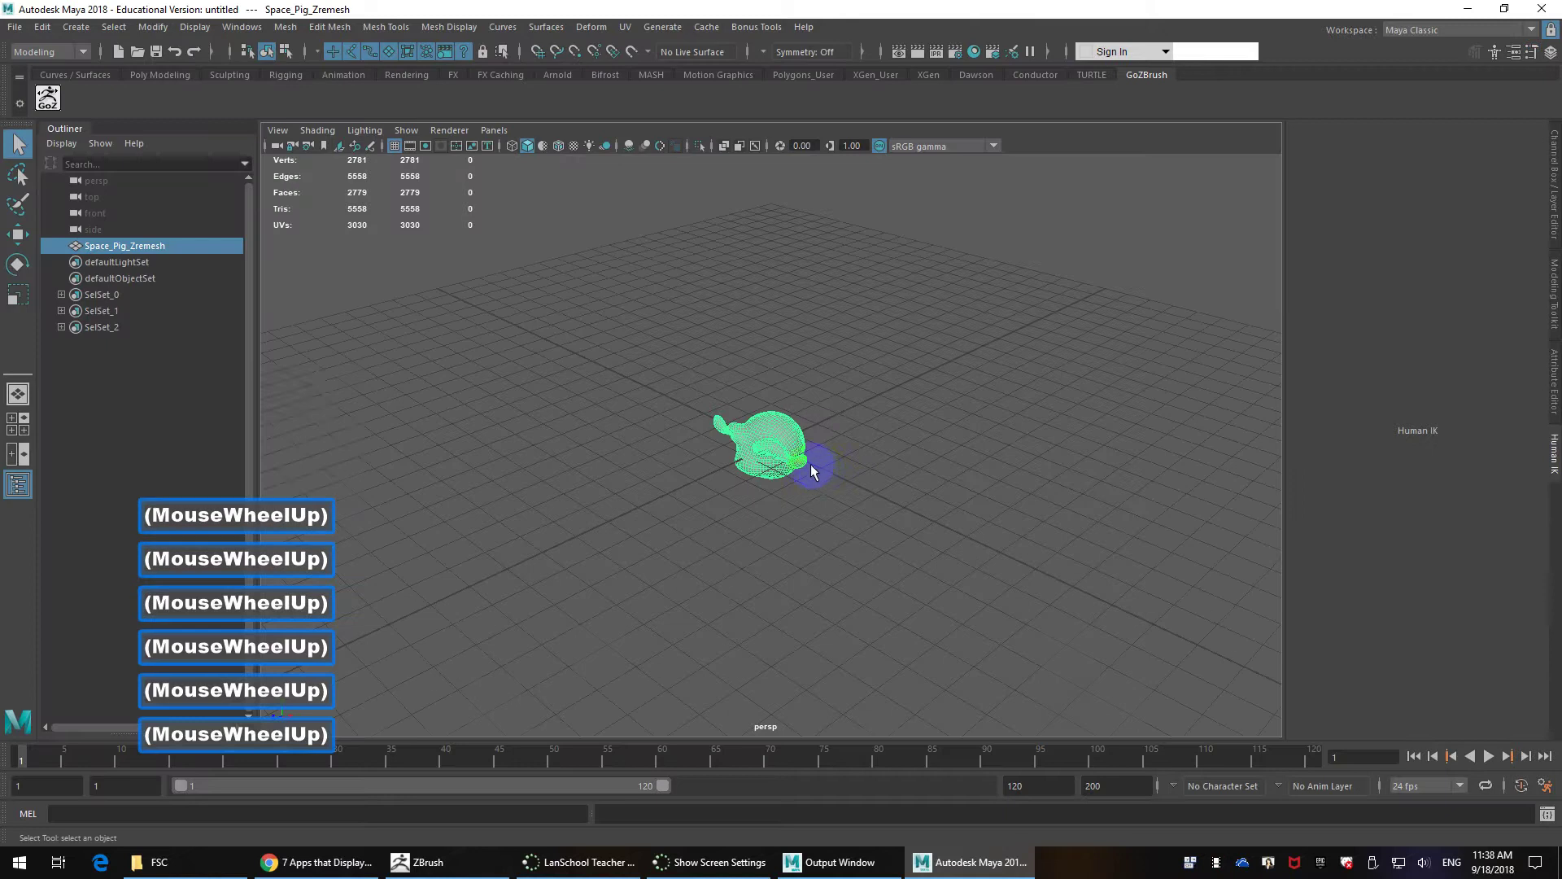
Step: Zoom in on the imported pig and turn on textured shaded display (6)
{"action": "scroll", "scroll_direction": "up", "scroll_amount": 3}
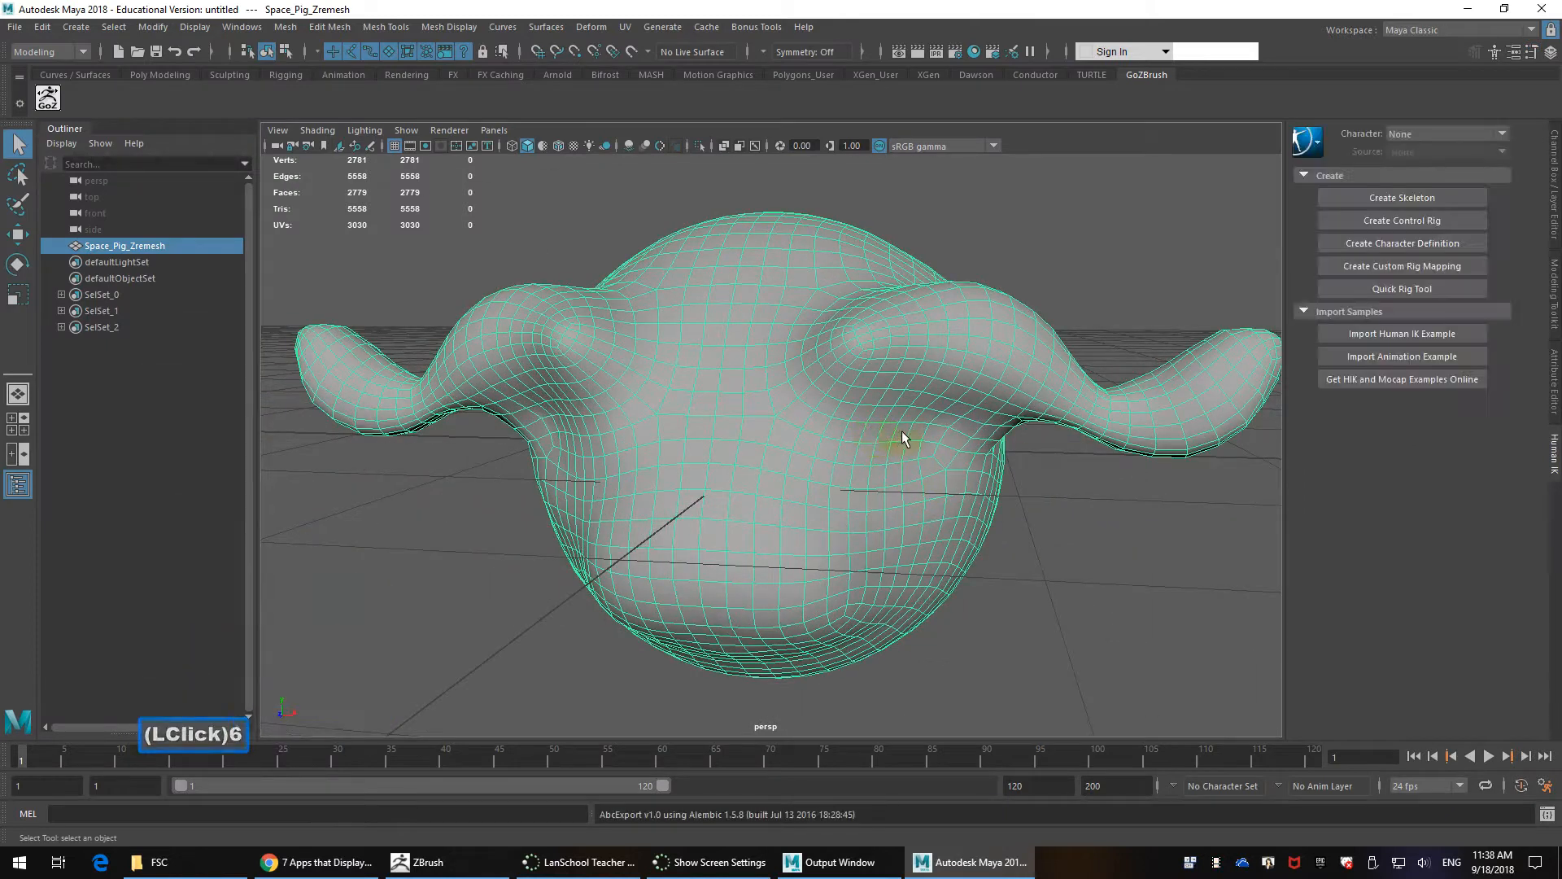
{"action": "scroll", "scroll_direction": "down", "scroll_amount": 3}
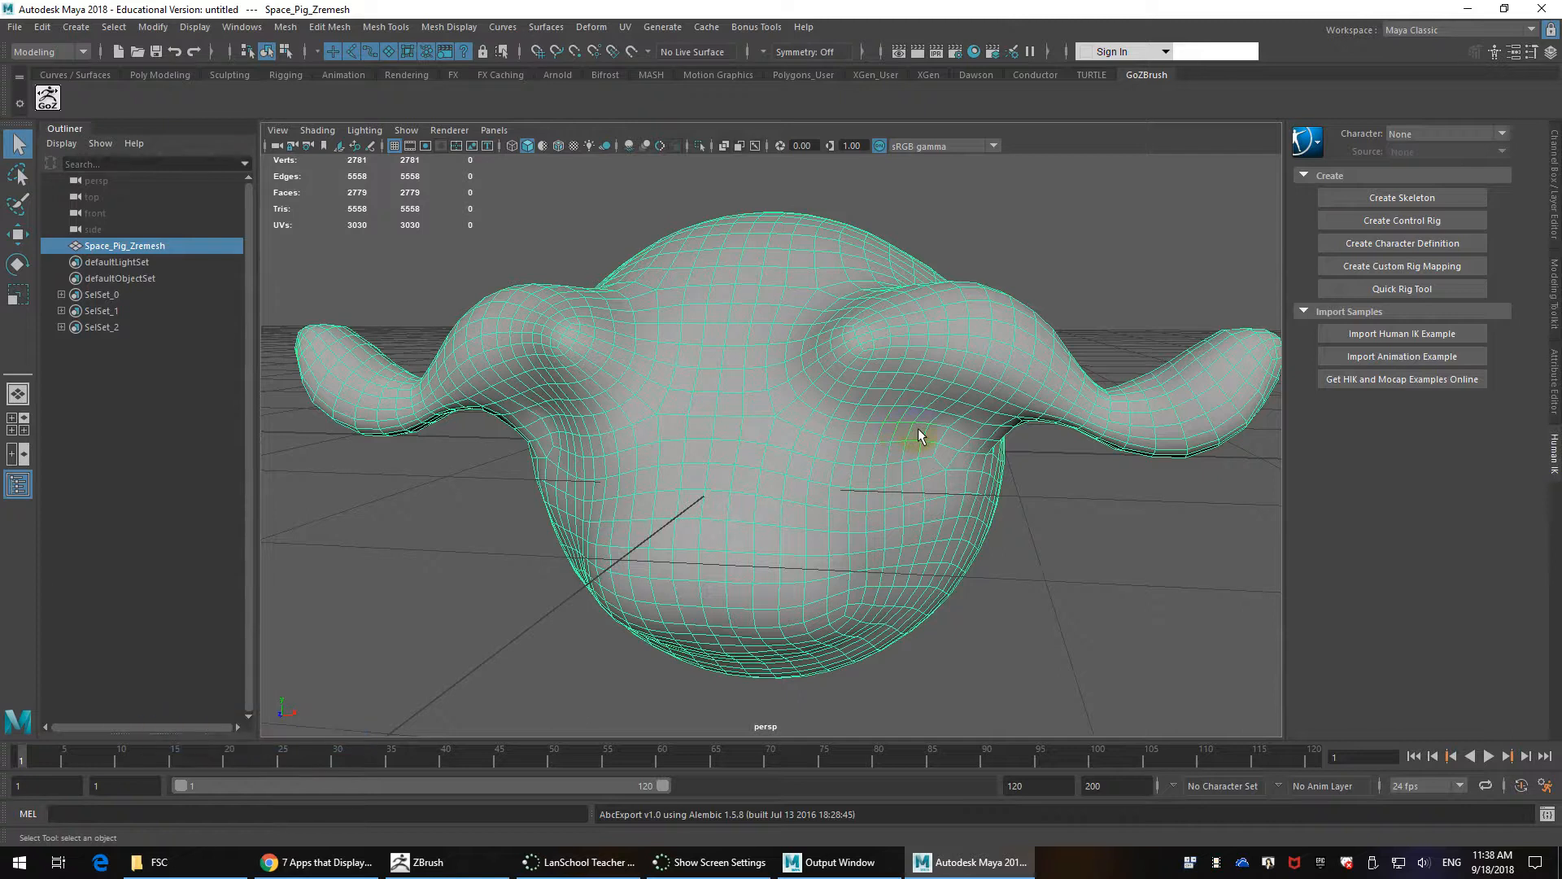
{"action": "left_click", "coordinate": [920, 437]}
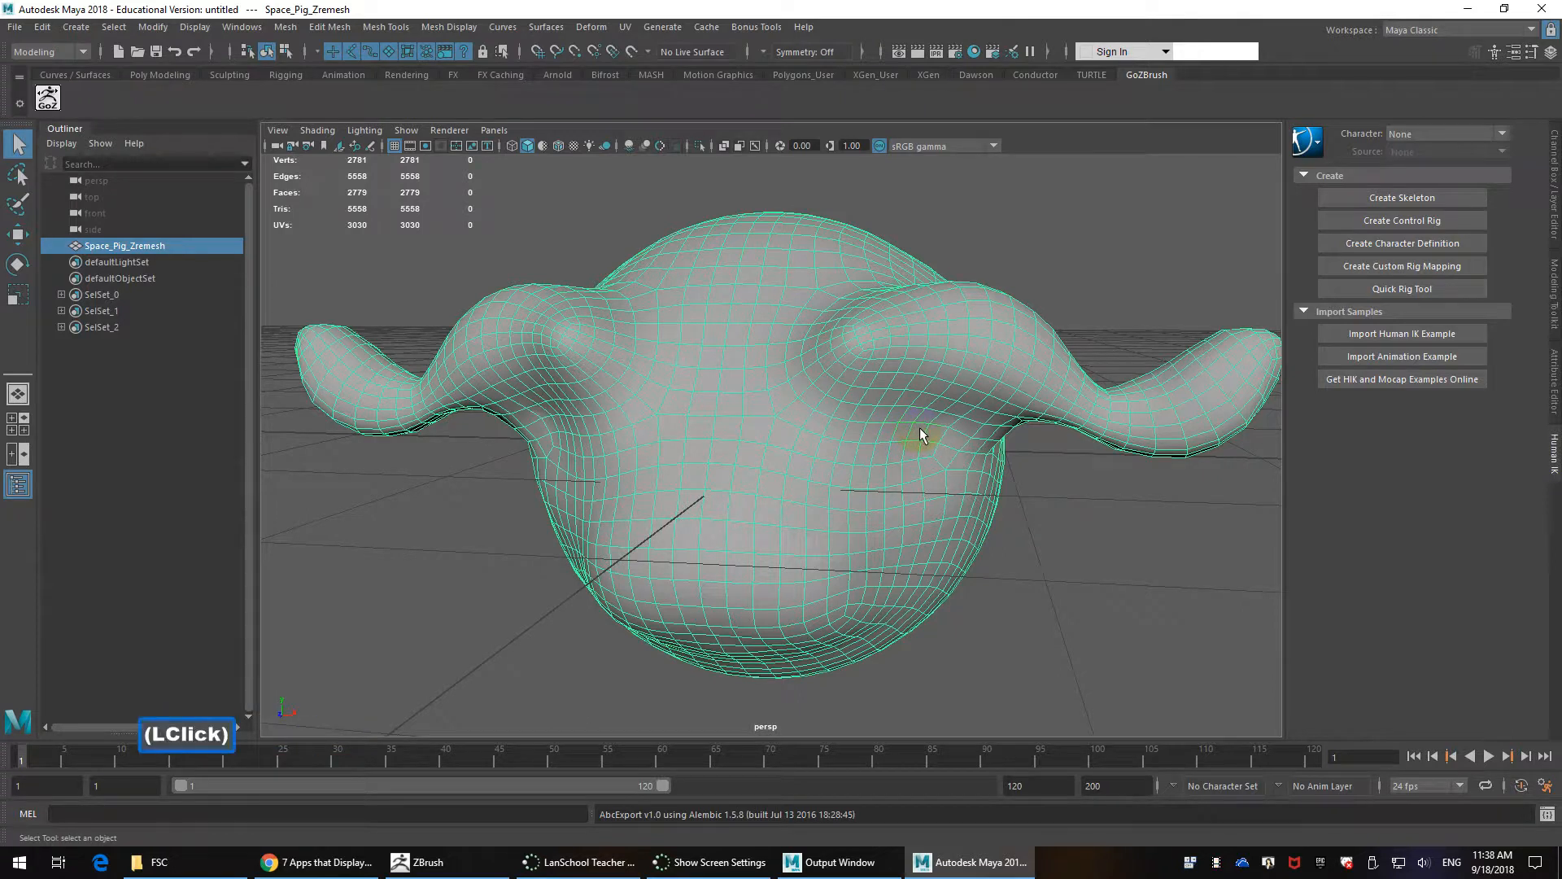
{"action": "left_click", "coordinate": [920, 429]}
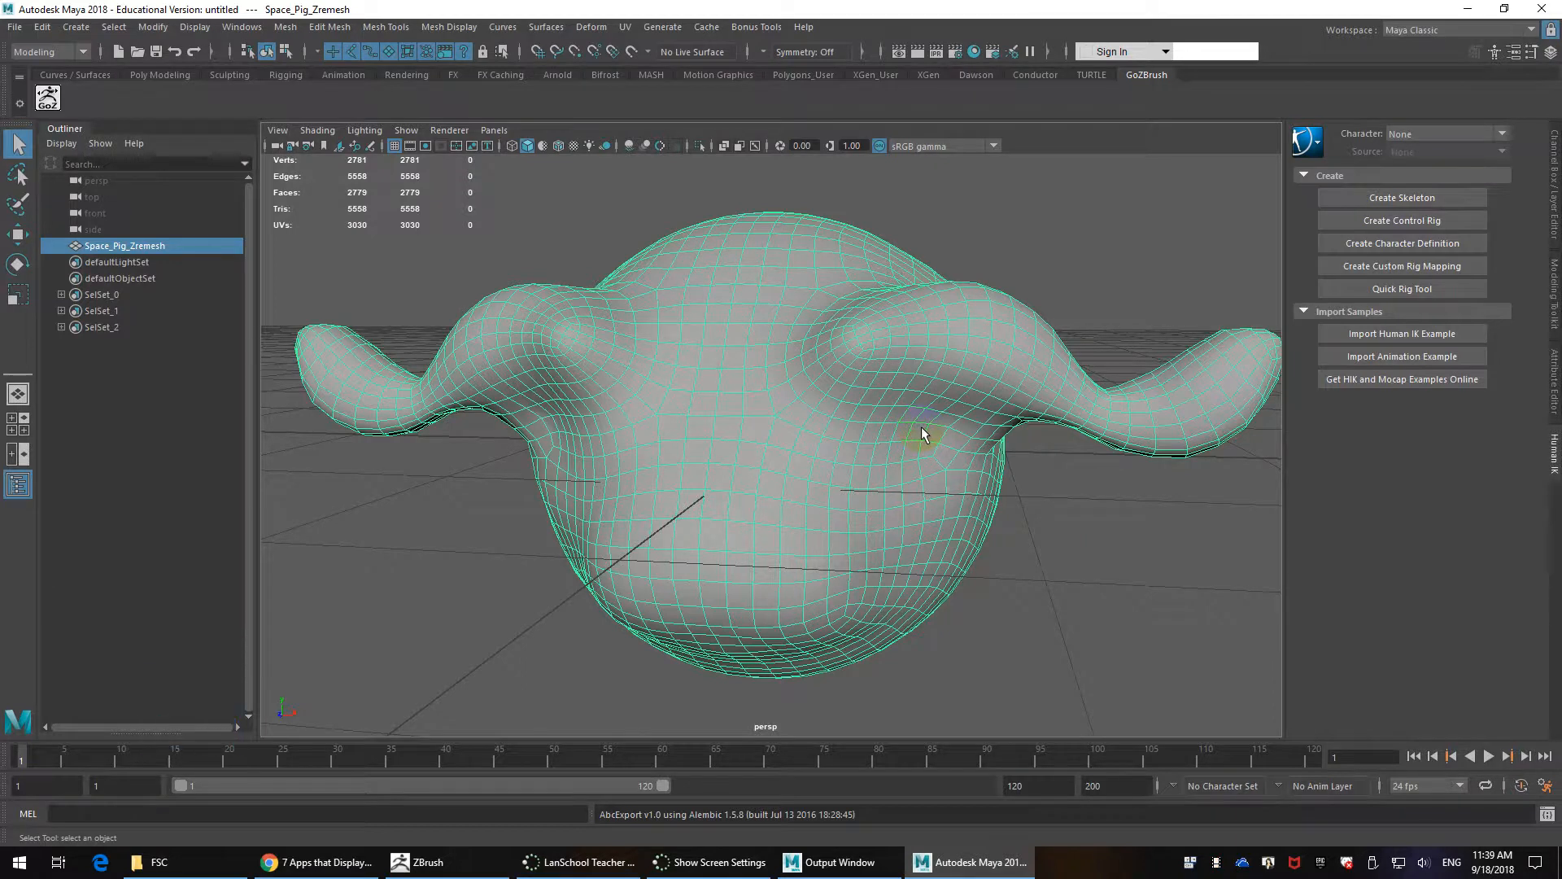
{"action": "scroll", "scroll_direction": "down", "scroll_amount": 3}
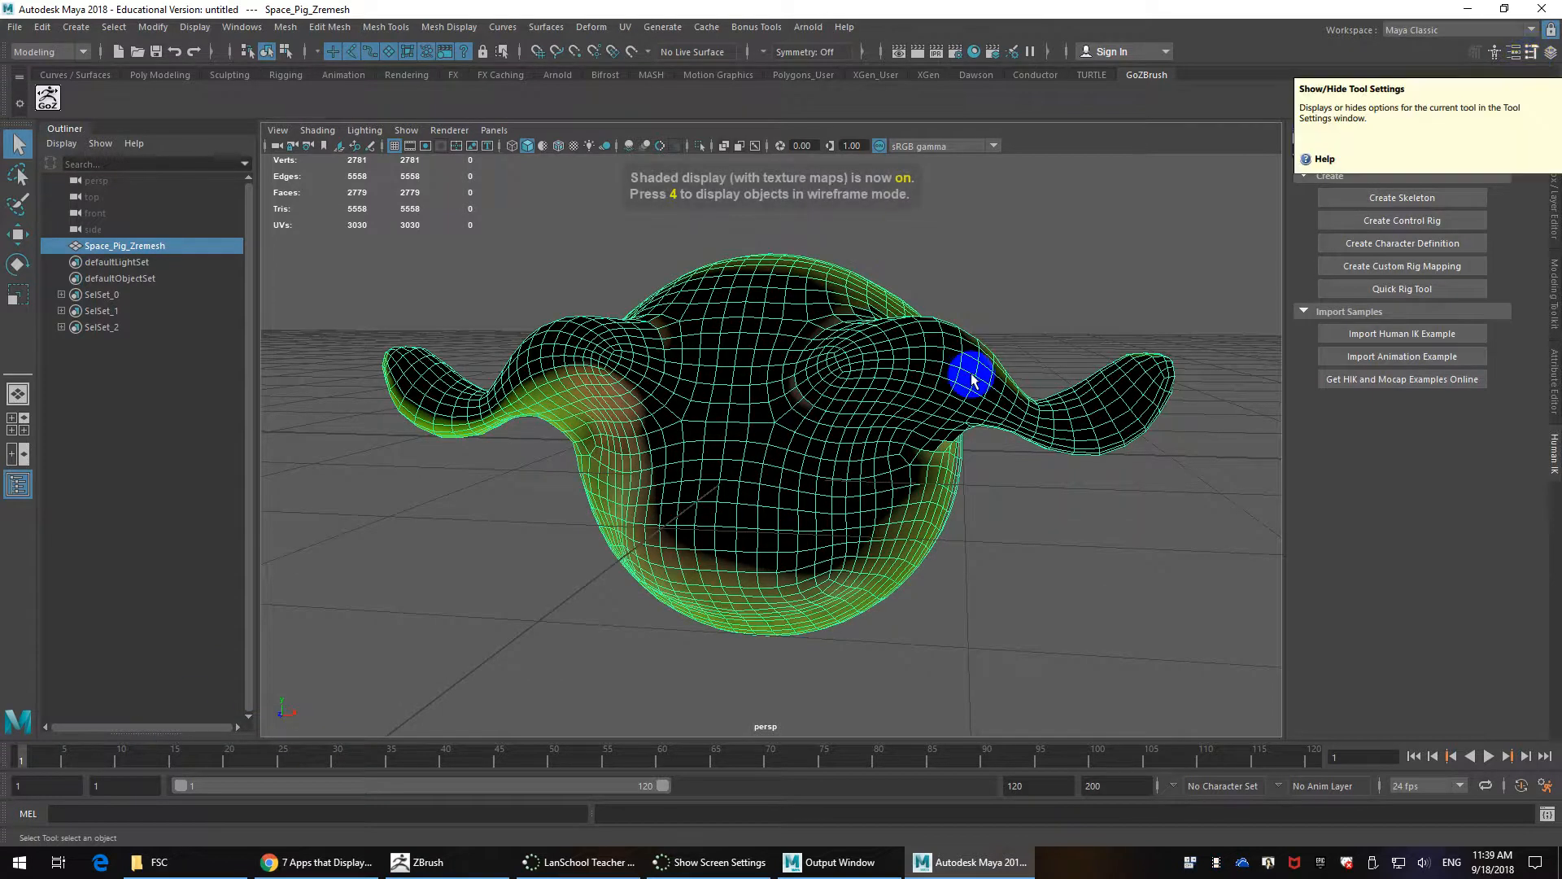
Step: Inspect the pig's Lambert material and confirm its bump map is the fileNormal ZBrush normal map
{"action": "left_click", "coordinate": [971, 378]}
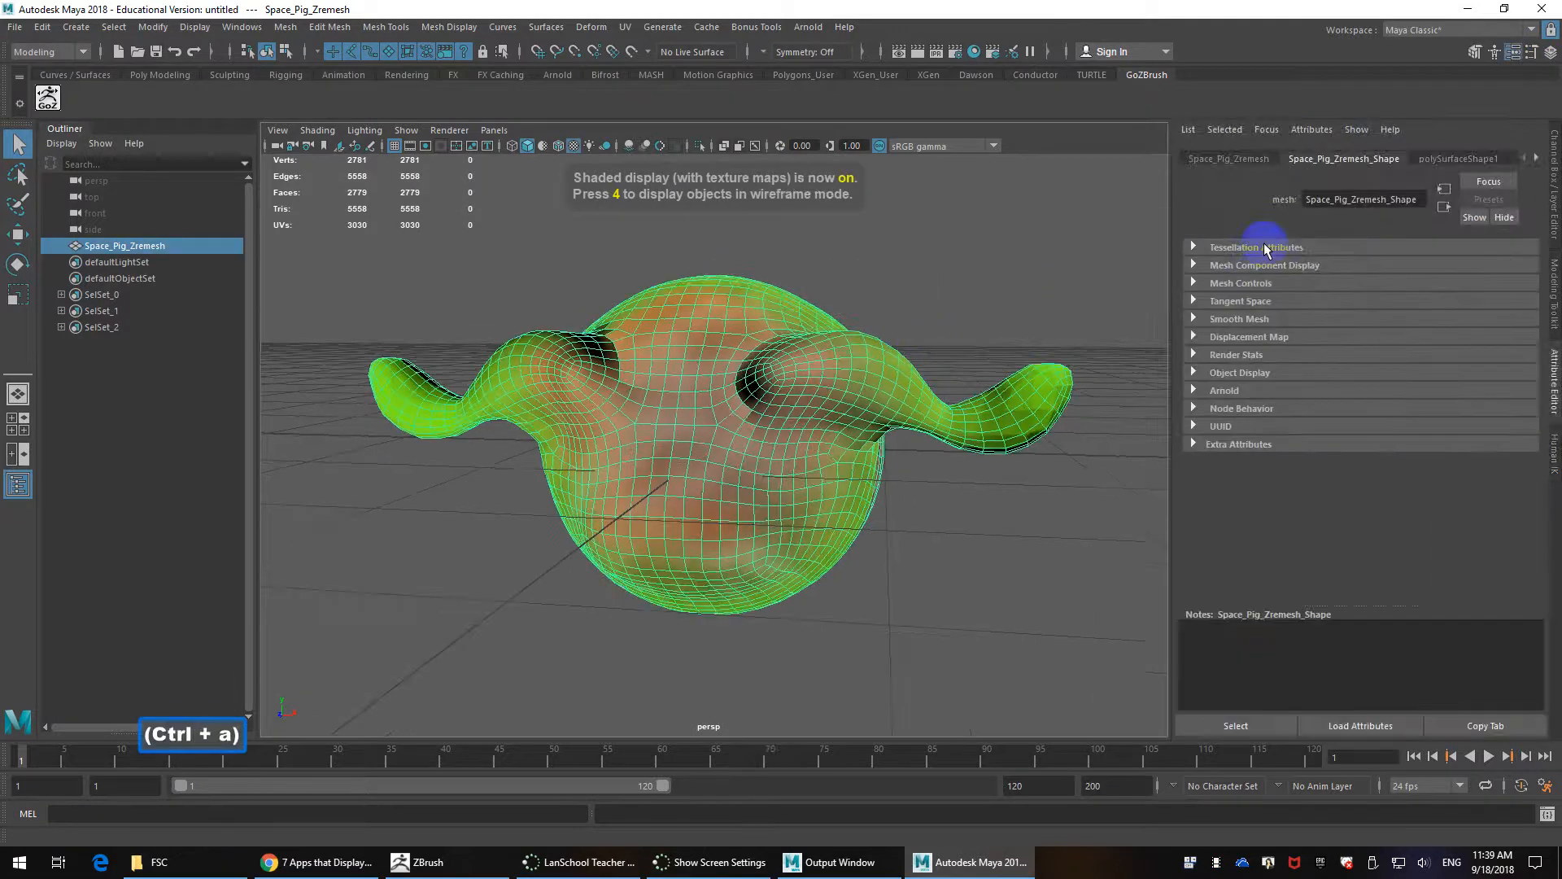
{"action": "scroll", "scroll_direction": "down", "scroll_amount": 3}
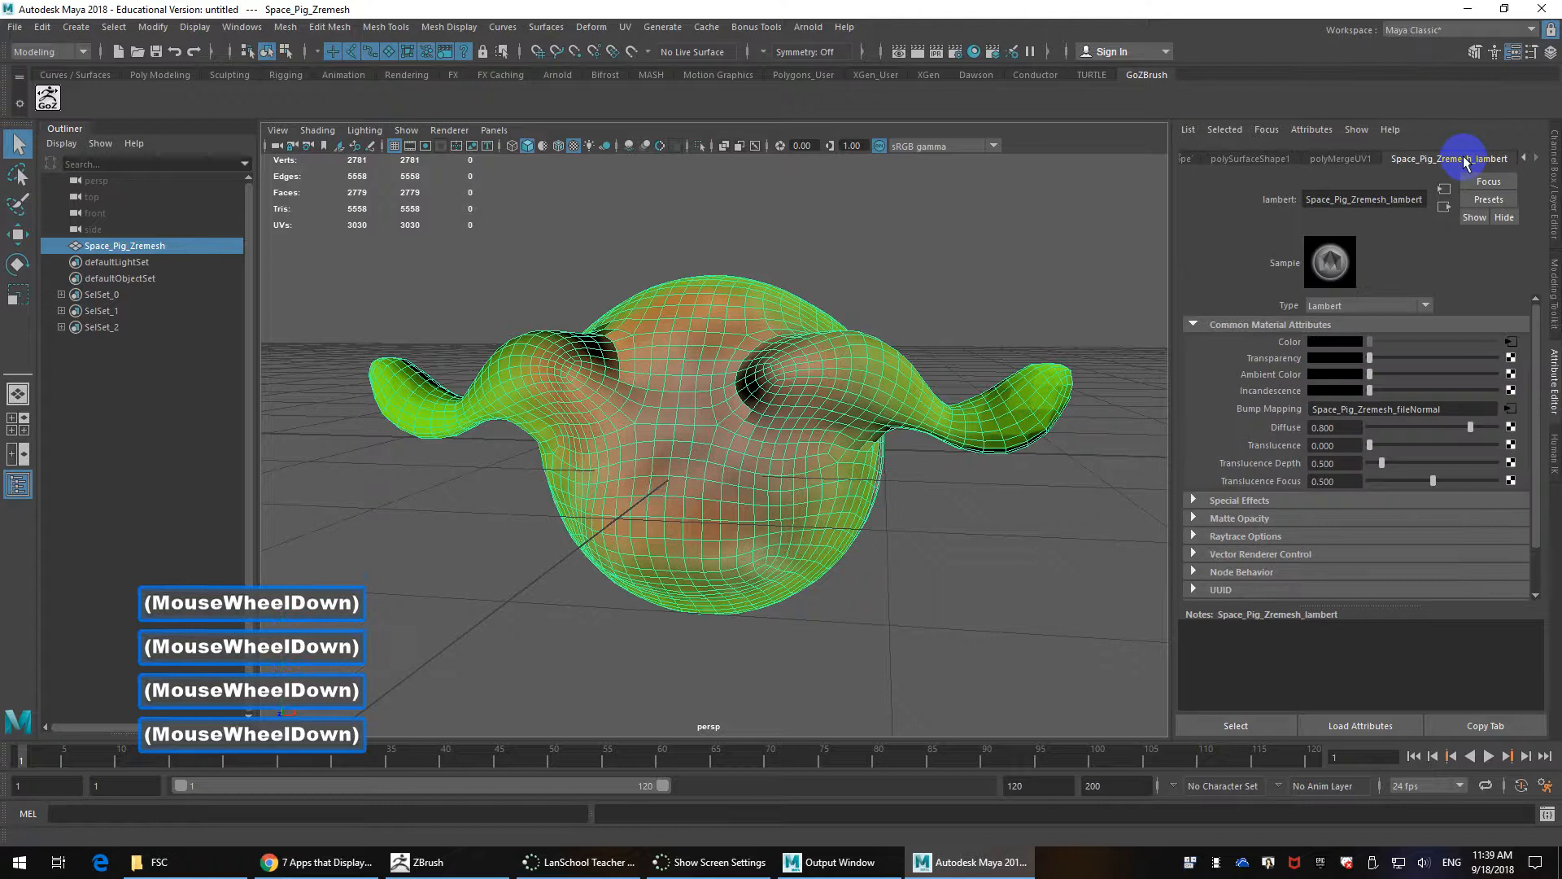
{"action": "left_click", "coordinate": [1338, 409]}
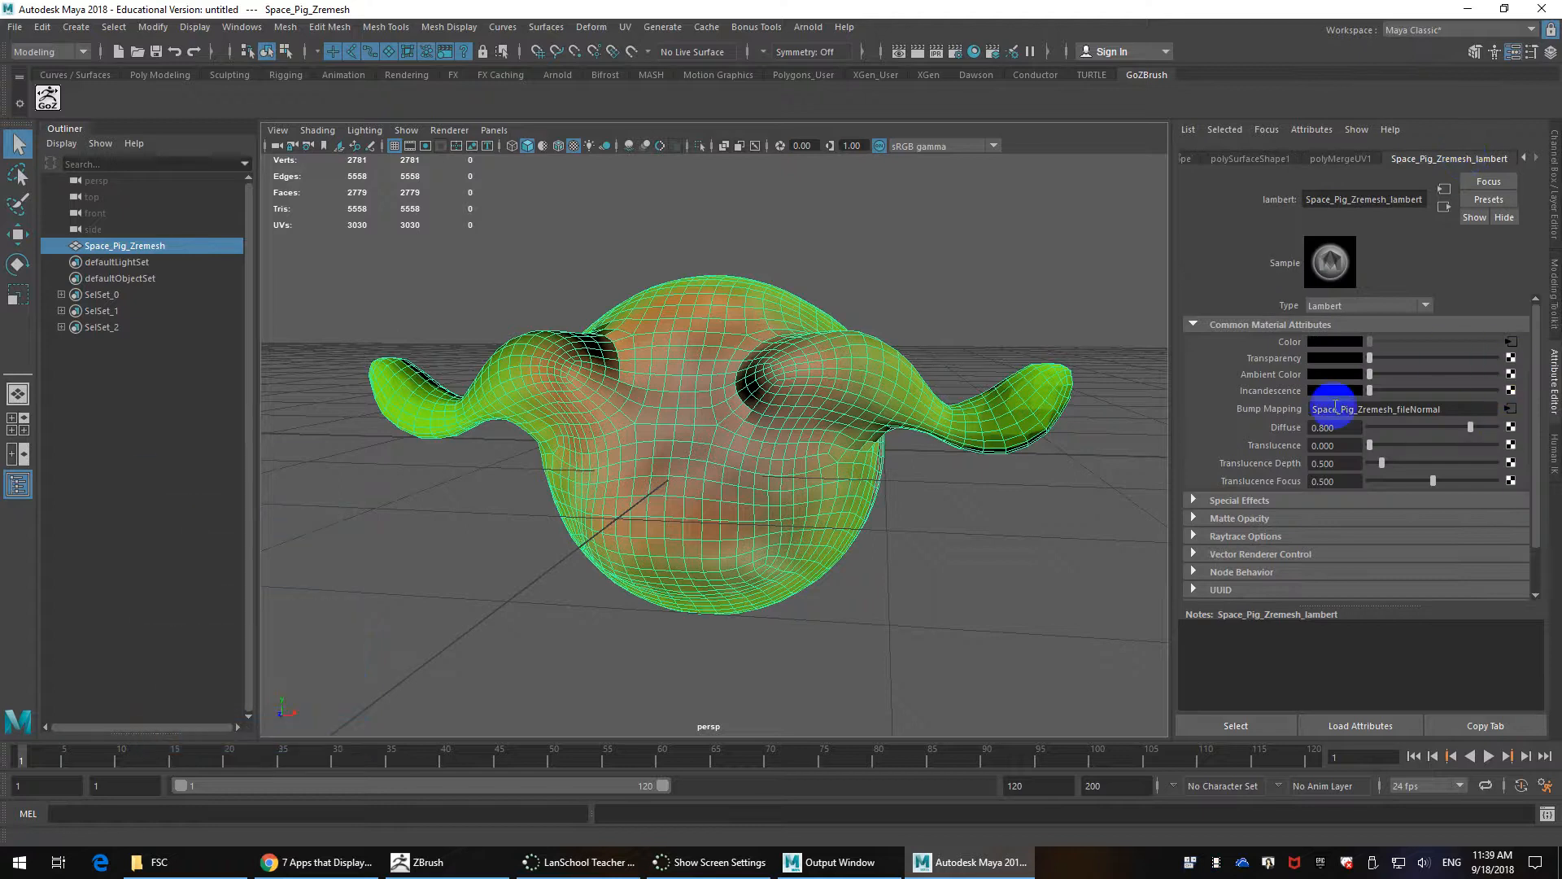
{"action": "left_click", "coordinate": [992, 458]}
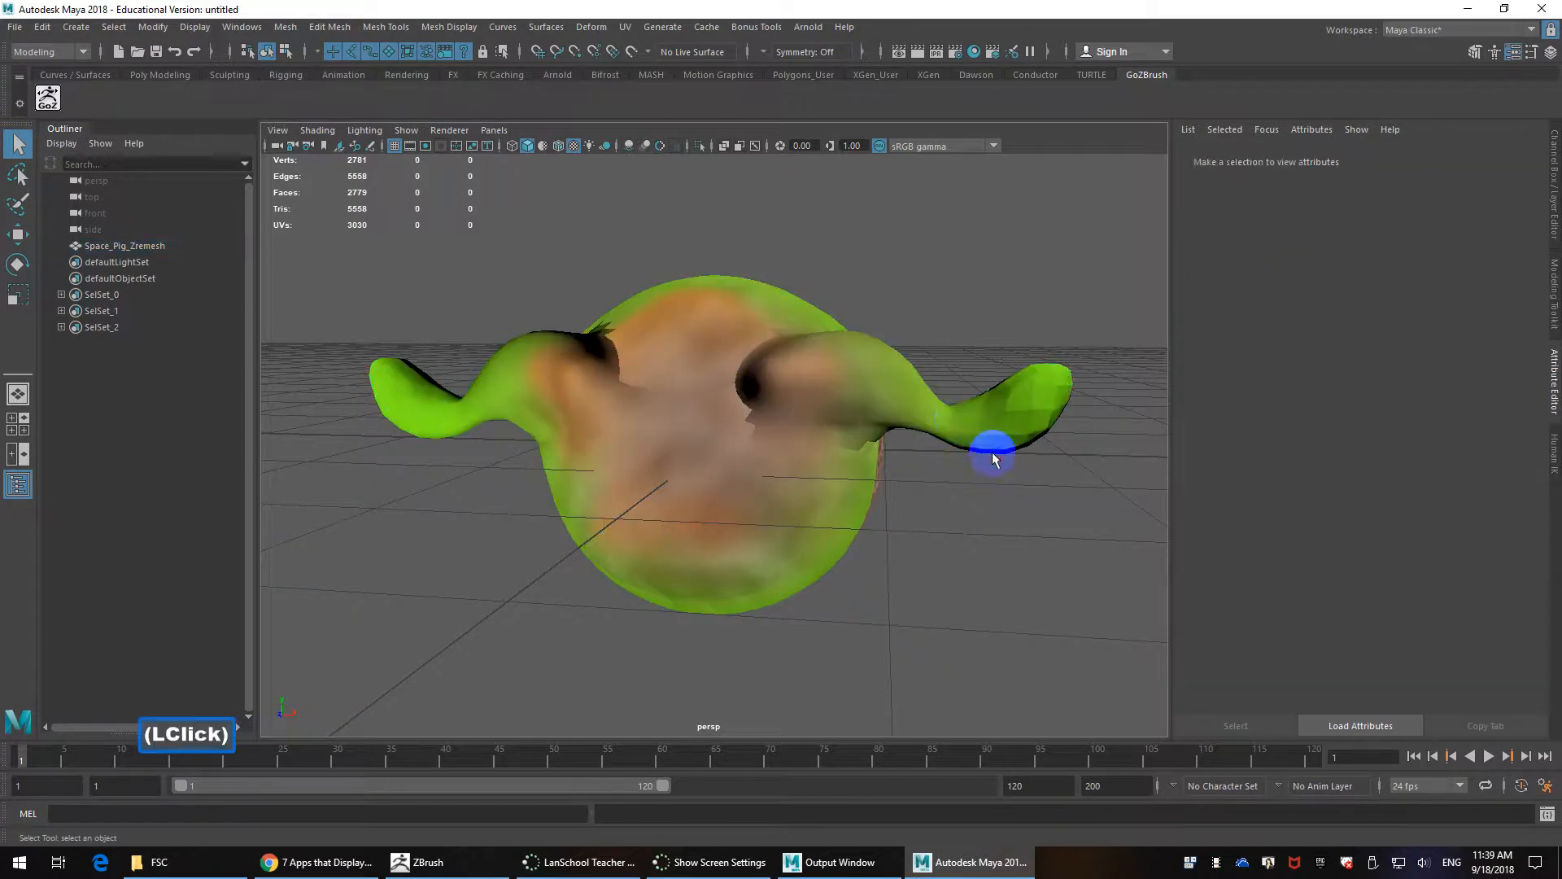
{"action": "left_click", "coordinate": [993, 458]}
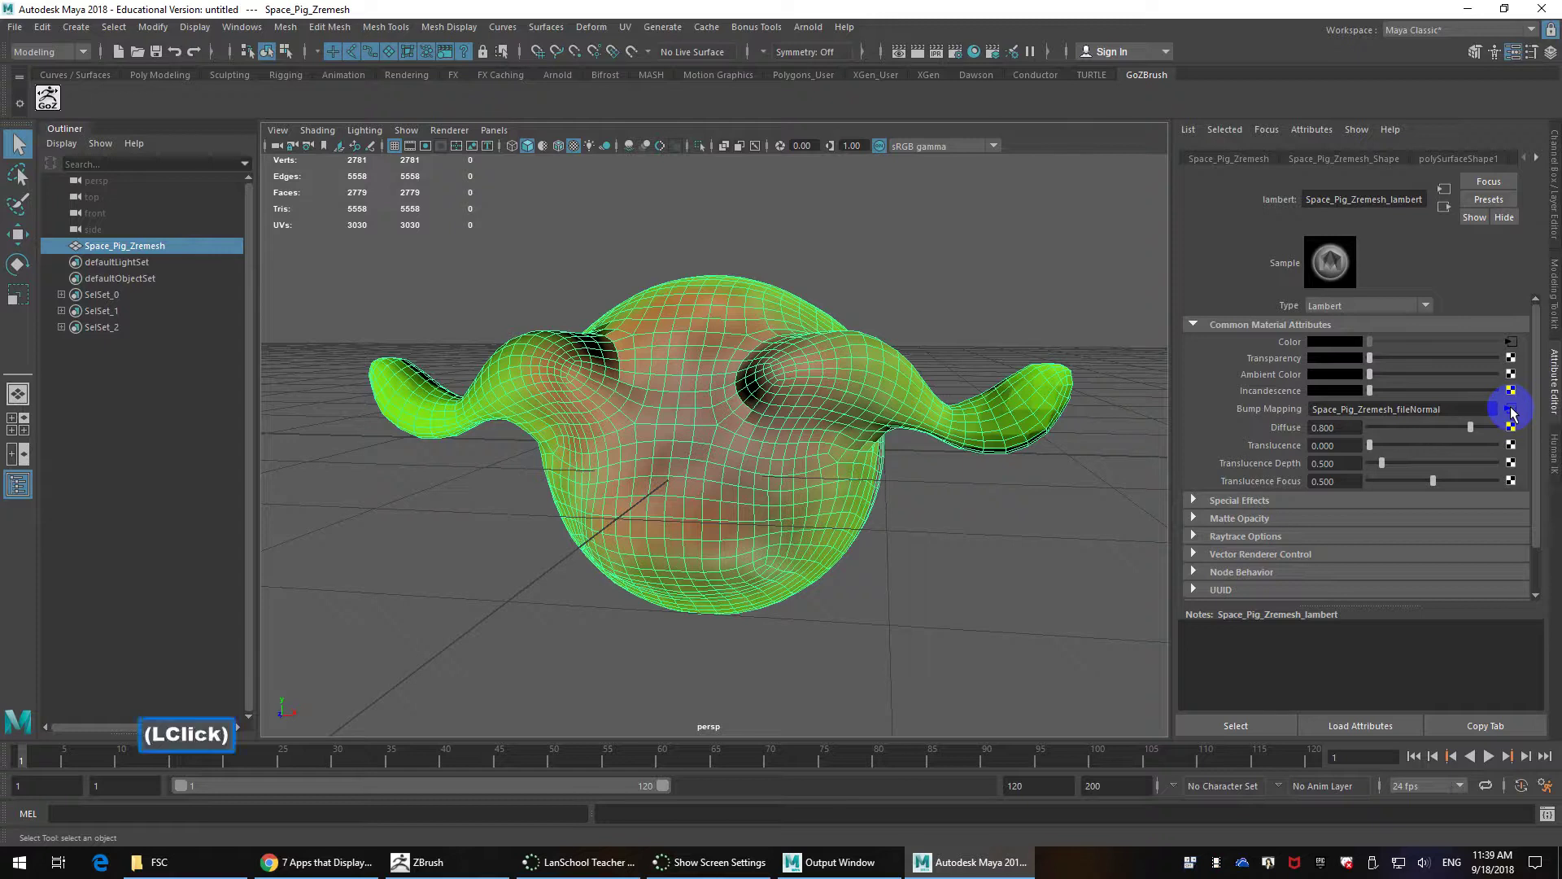
{"action": "left_click", "coordinate": [1510, 408]}
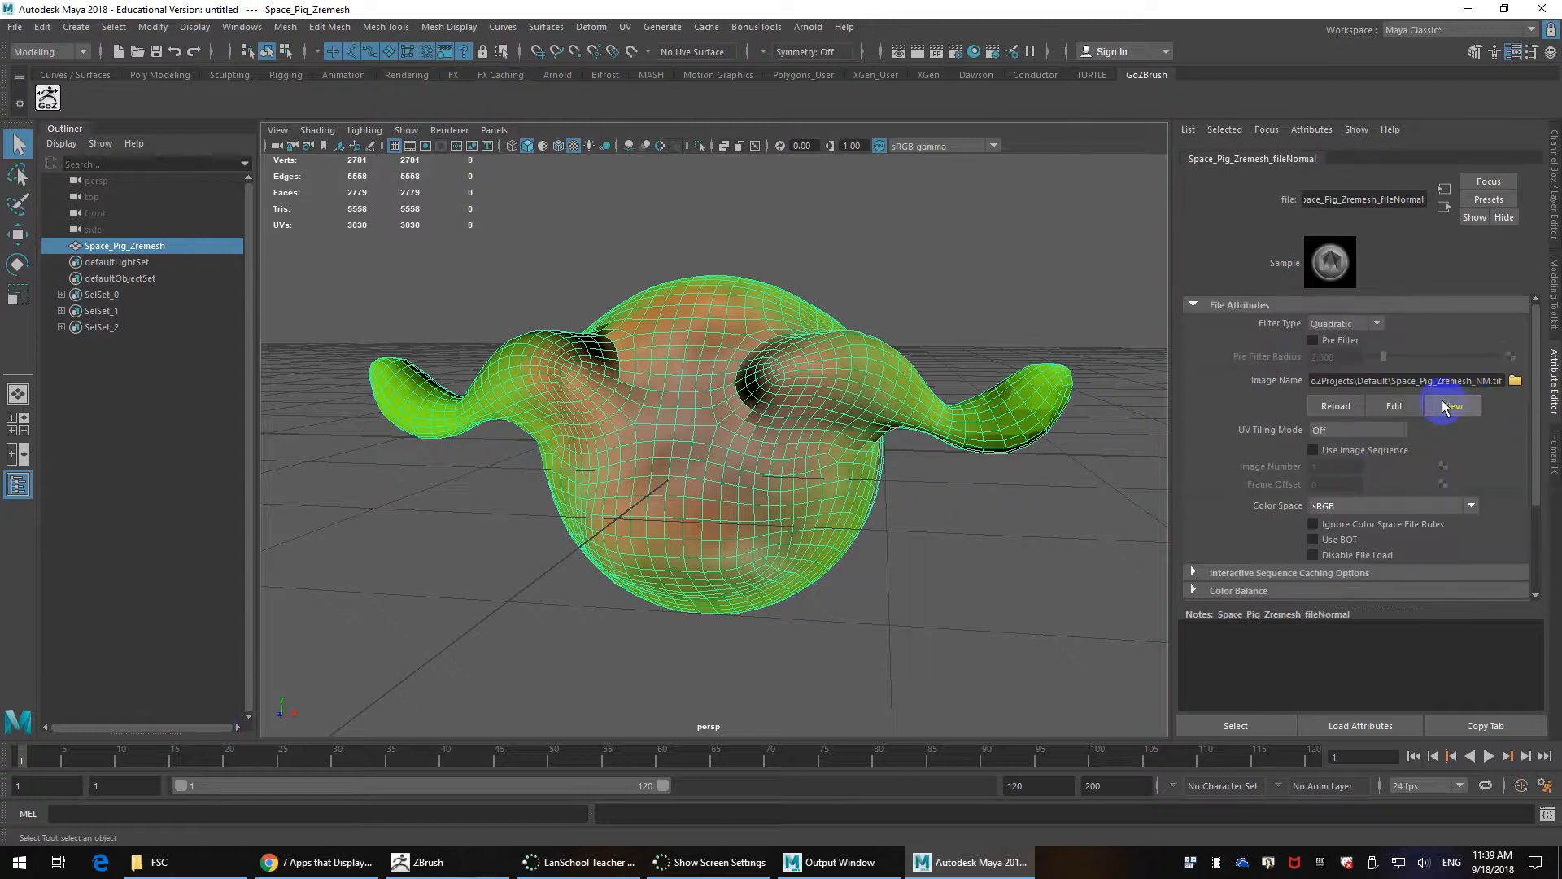
{"action": "left_click", "coordinate": [1469, 506]}
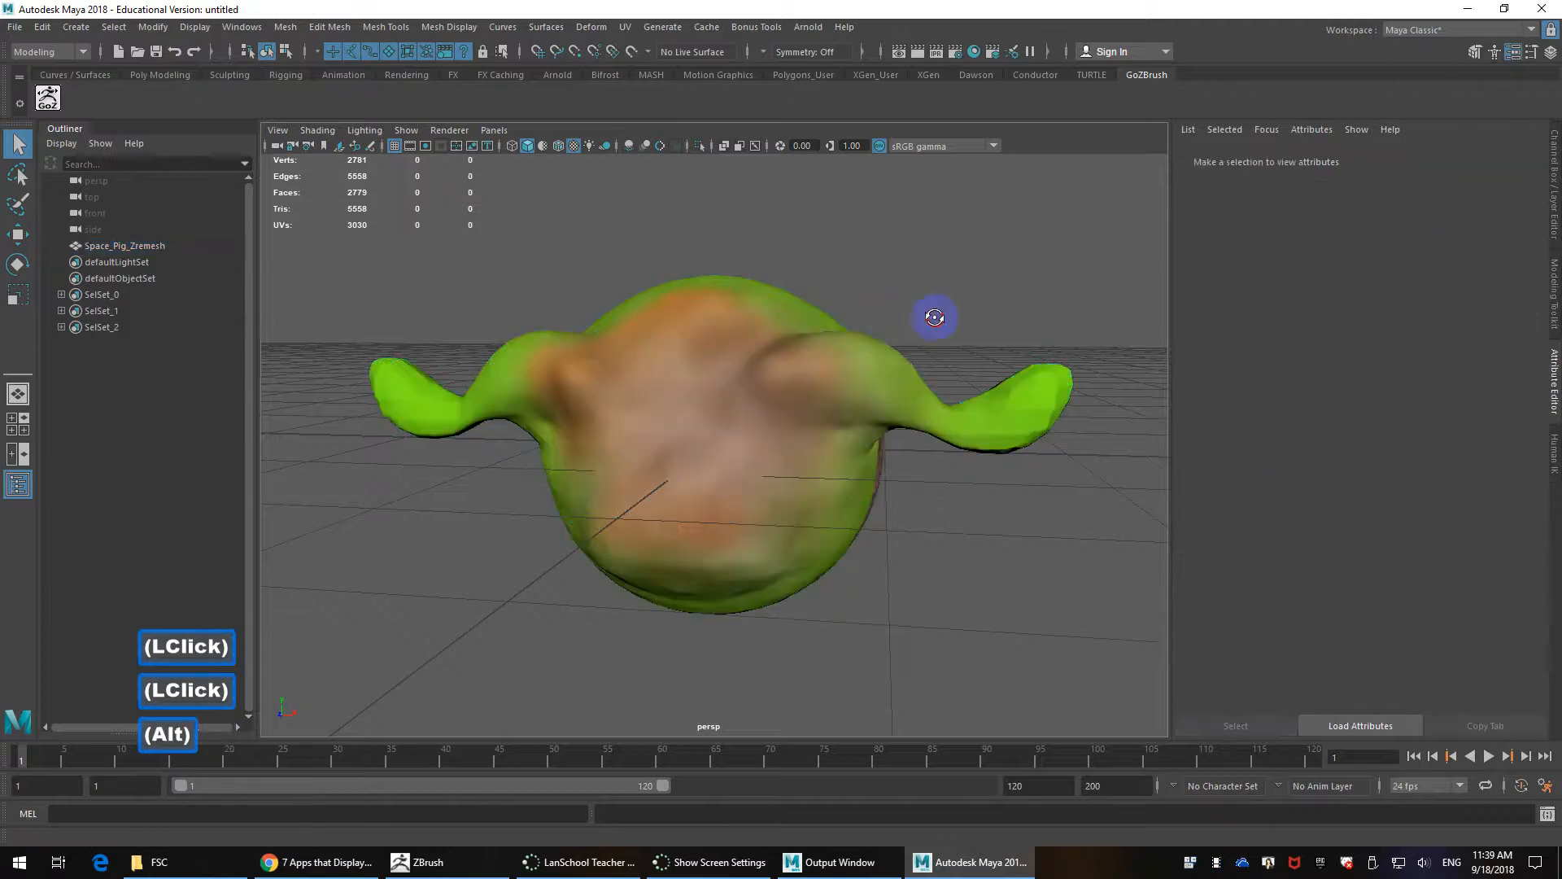
Step: Apply a glossy Blinn material to the pig from the Poly Modeling shelf
{"action": "scroll", "scroll_direction": "down", "scroll_amount": 3}
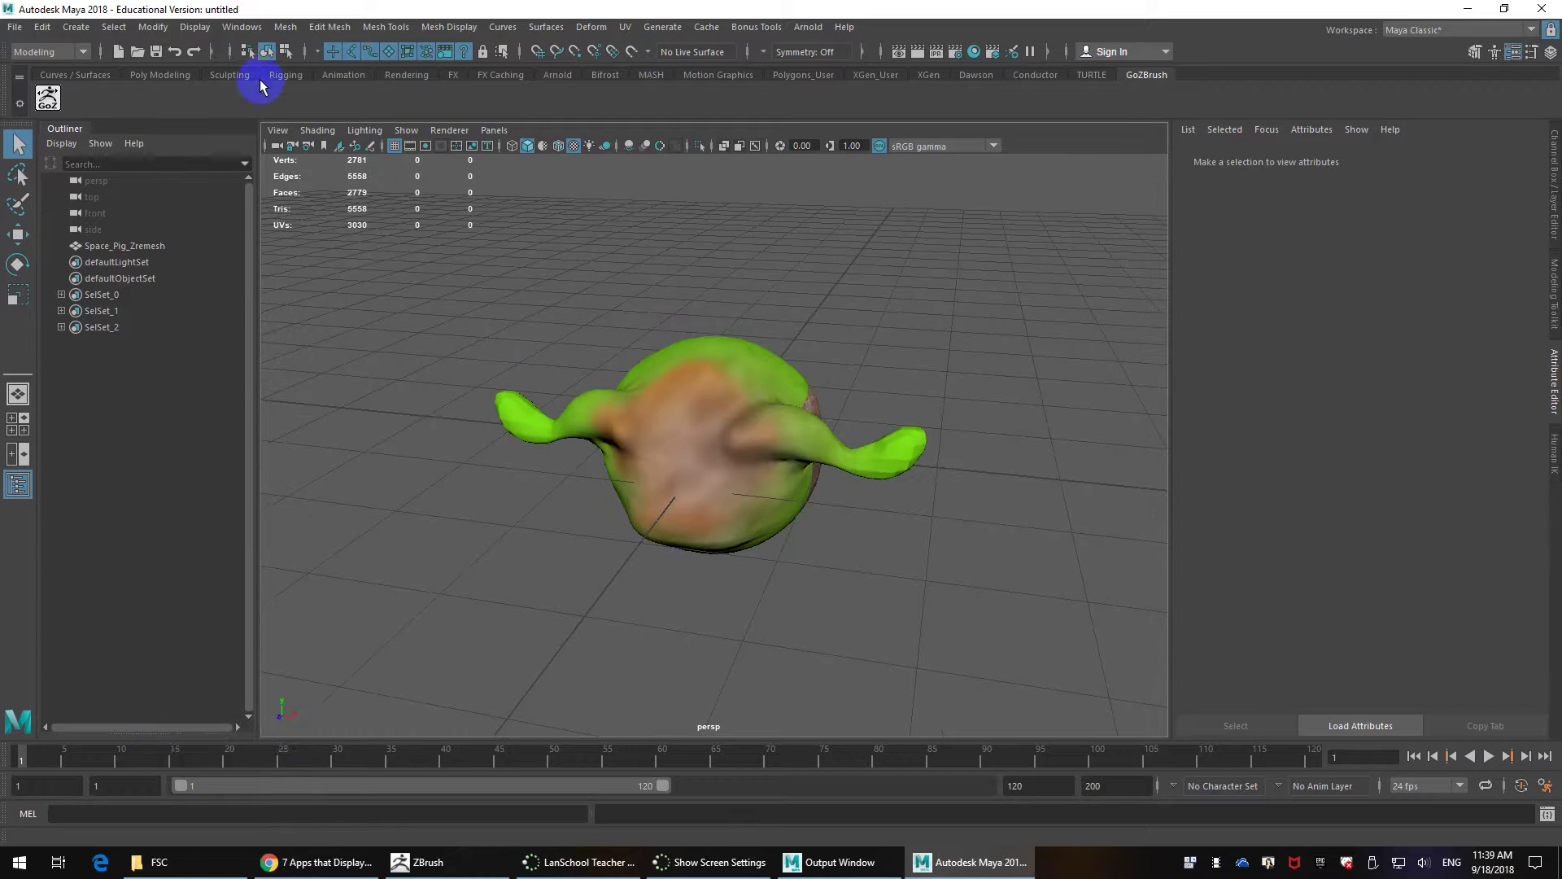
{"action": "left_click", "coordinate": [160, 74]}
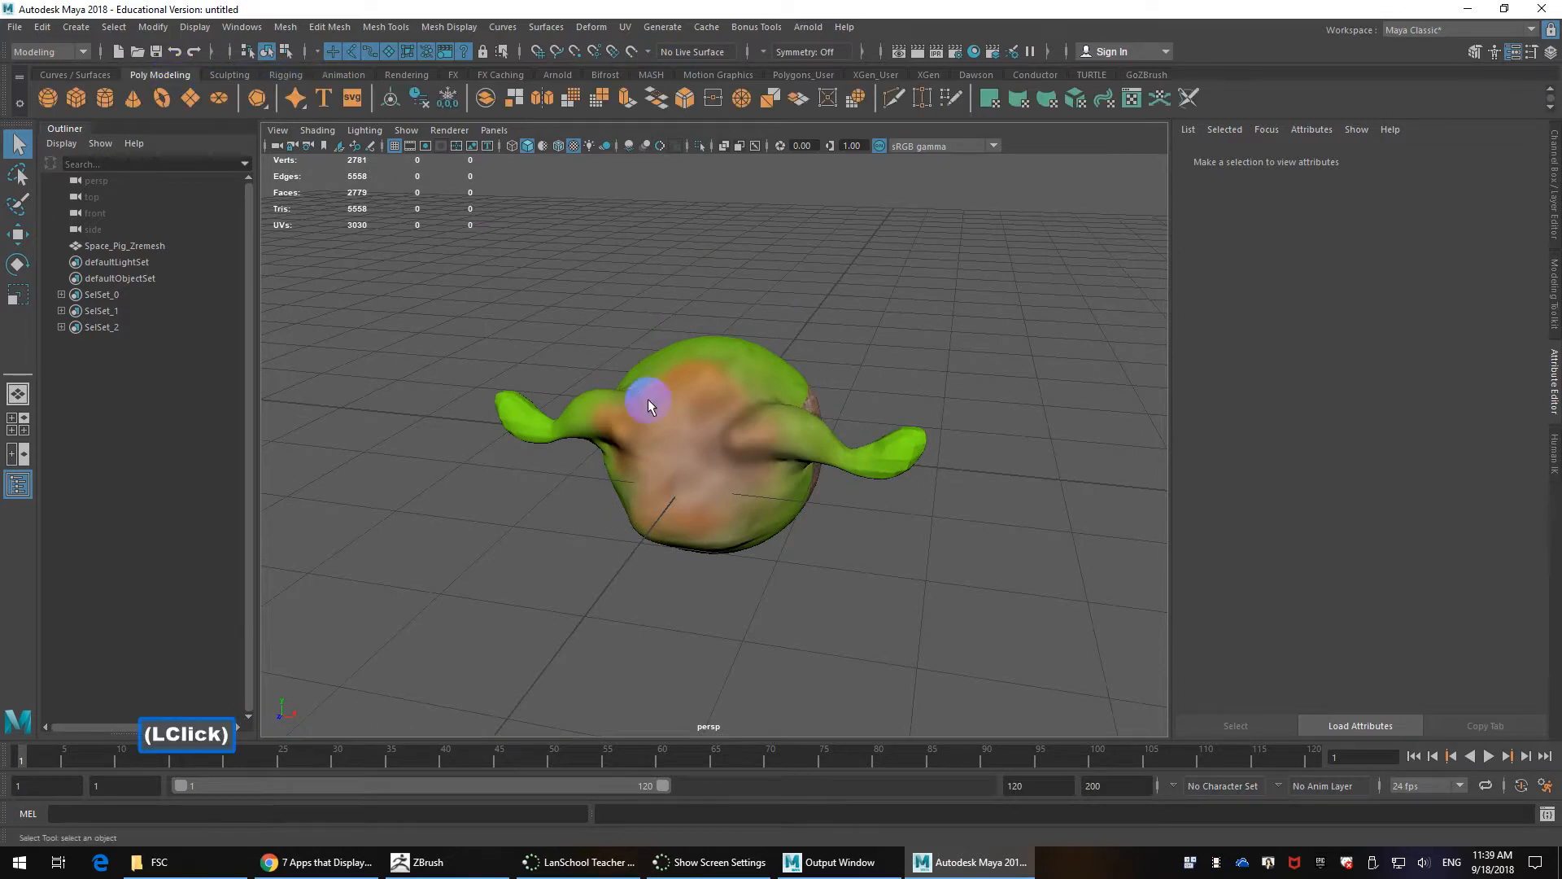
{"action": "left_click", "coordinate": [1425, 305]}
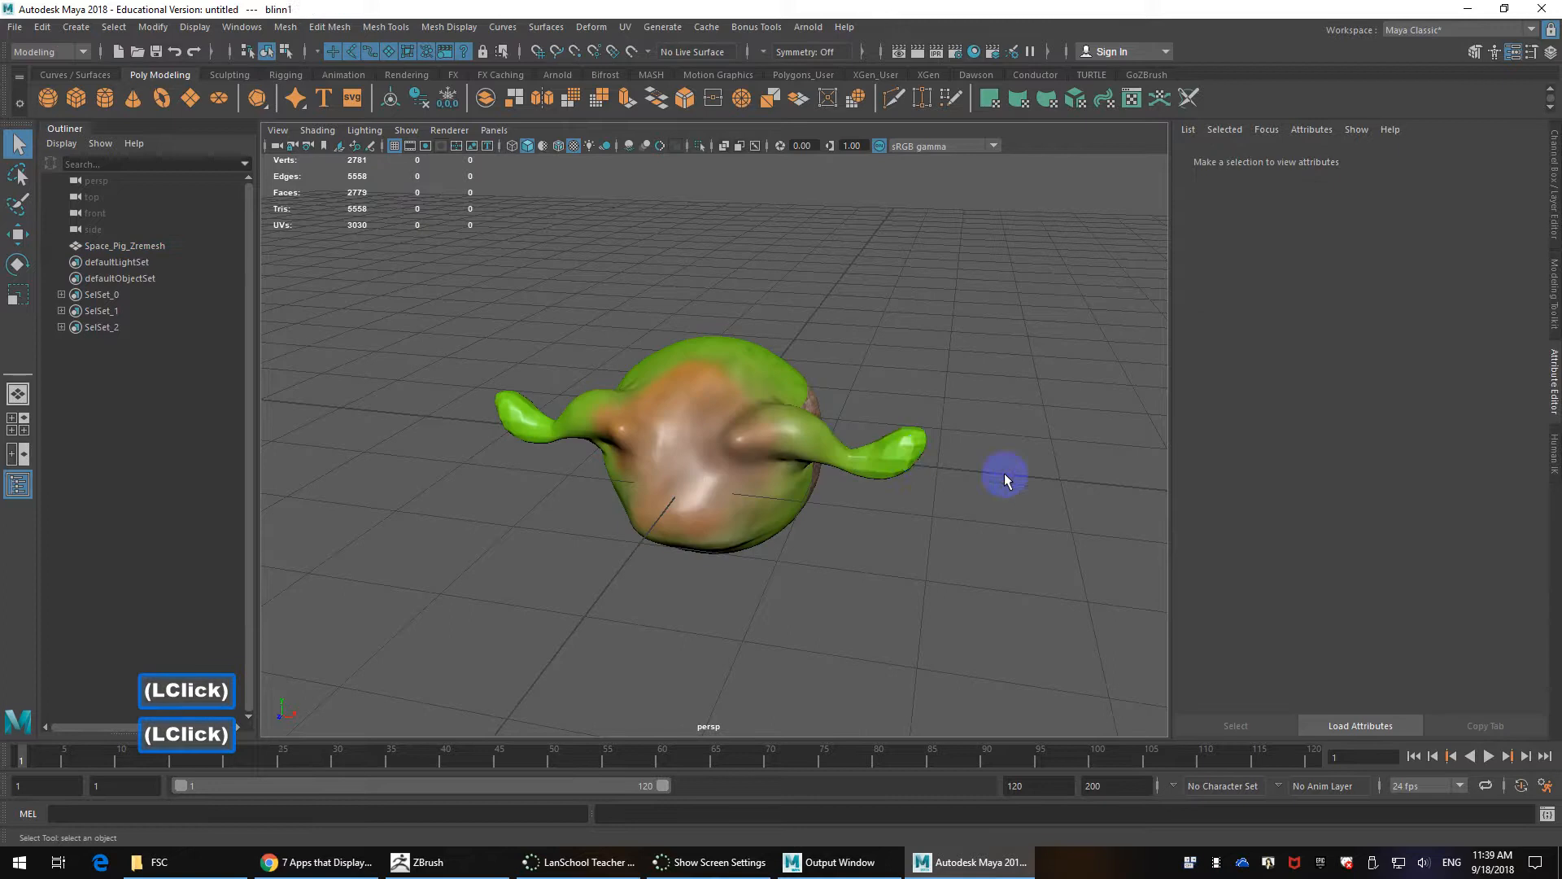
Step: Orbit around the pig to view its back, underside and front
{"action": "left_click_drag", "start_coordinate": [1006, 479], "coordinate": [707, 429]}
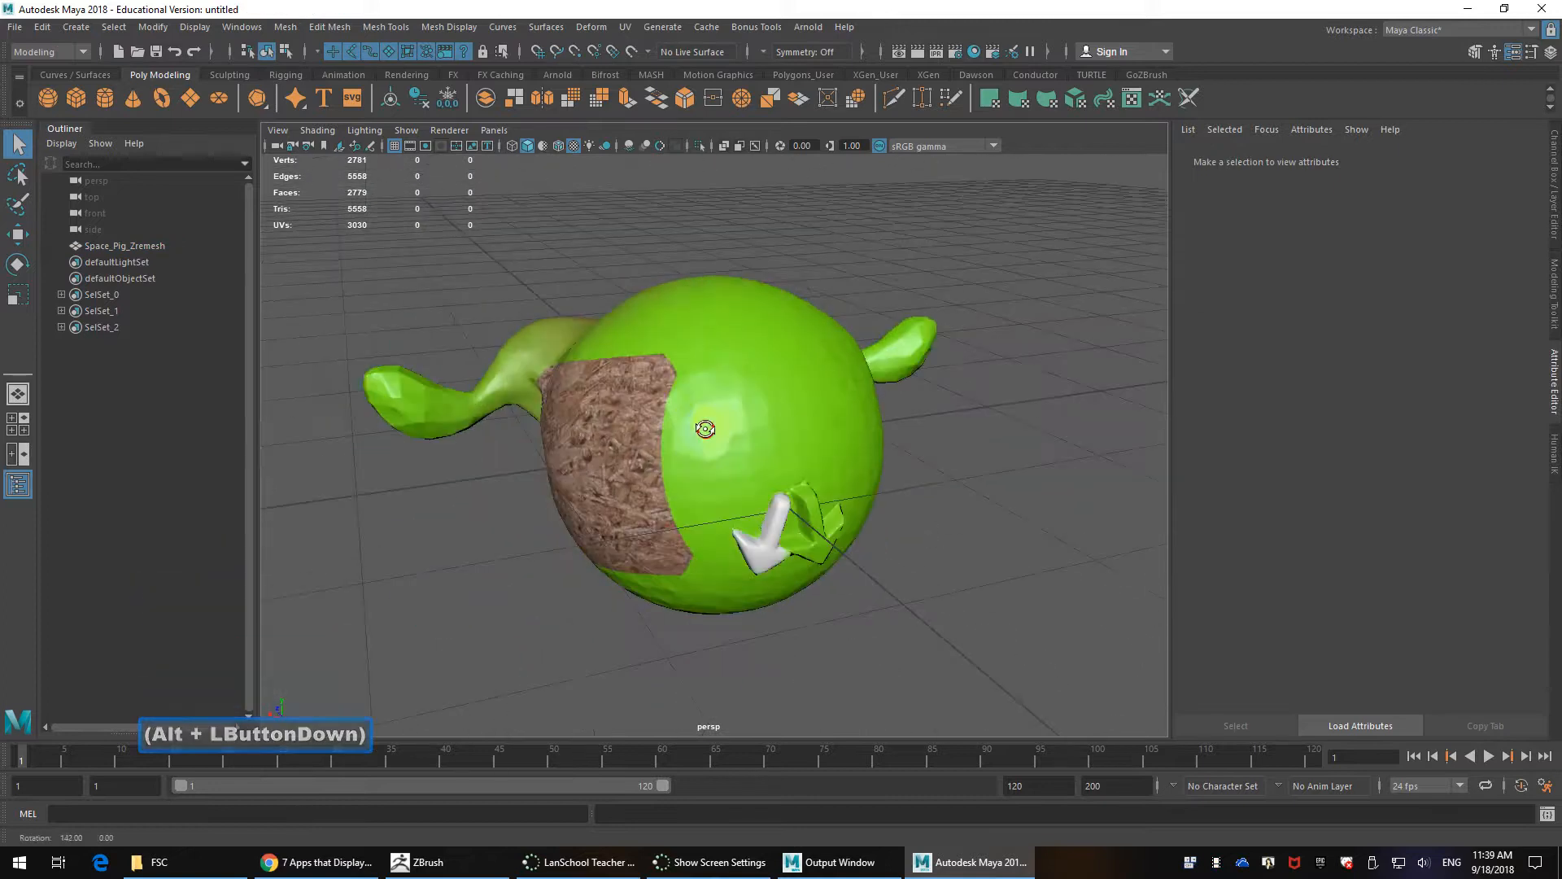
{"action": "left_click_drag", "start_coordinate": [706, 427], "coordinate": [1069, 535]}
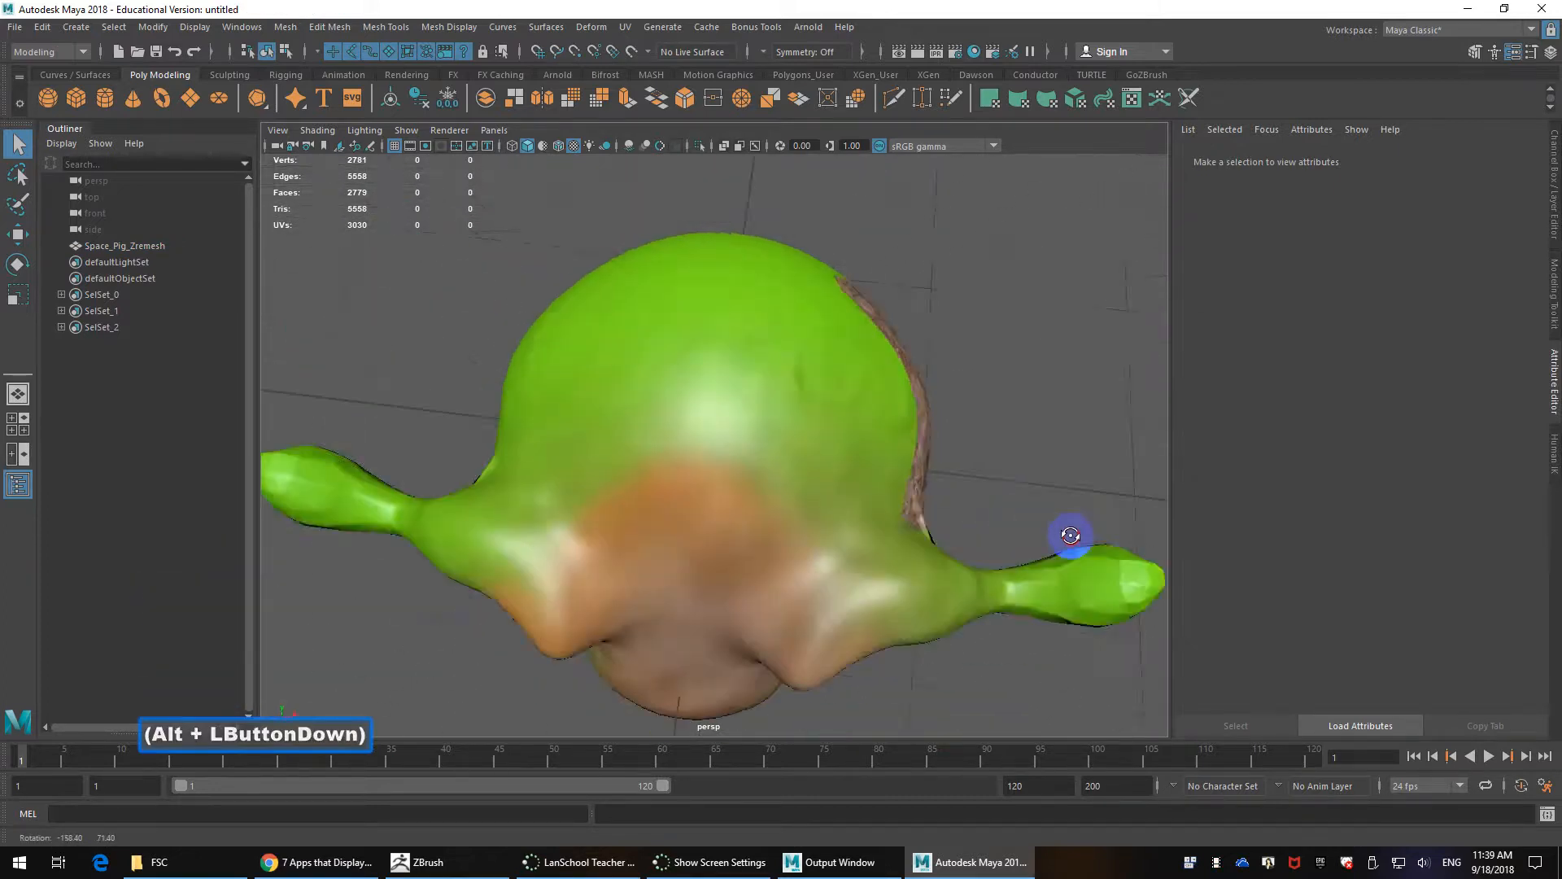
{"action": "left_click_drag", "start_coordinate": [1069, 535], "coordinate": [1076, 475]}
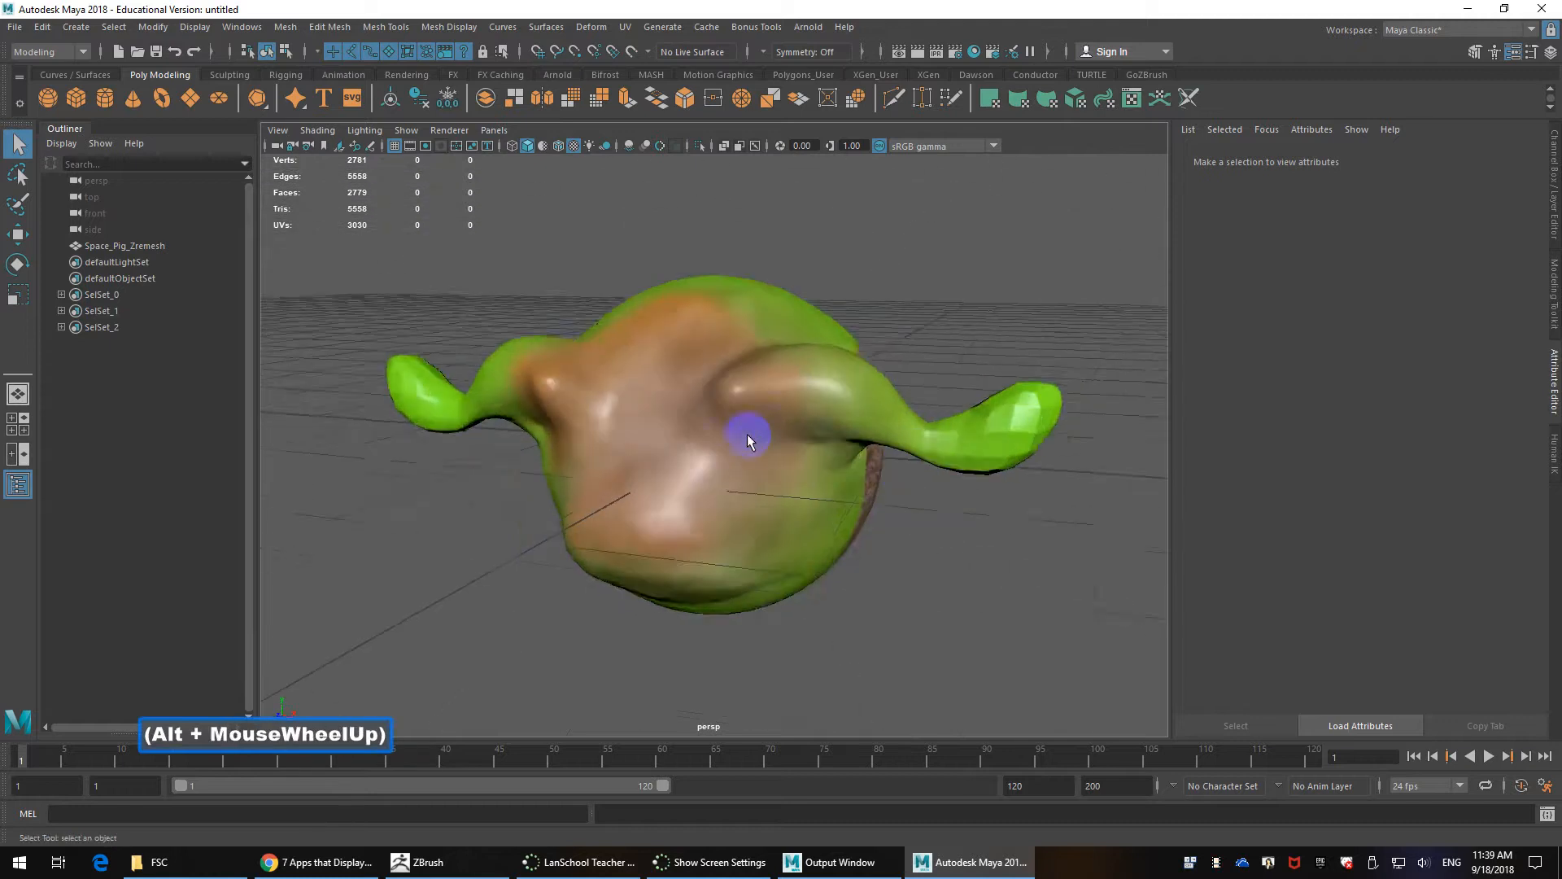
{"action": "left_click", "coordinate": [749, 440]}
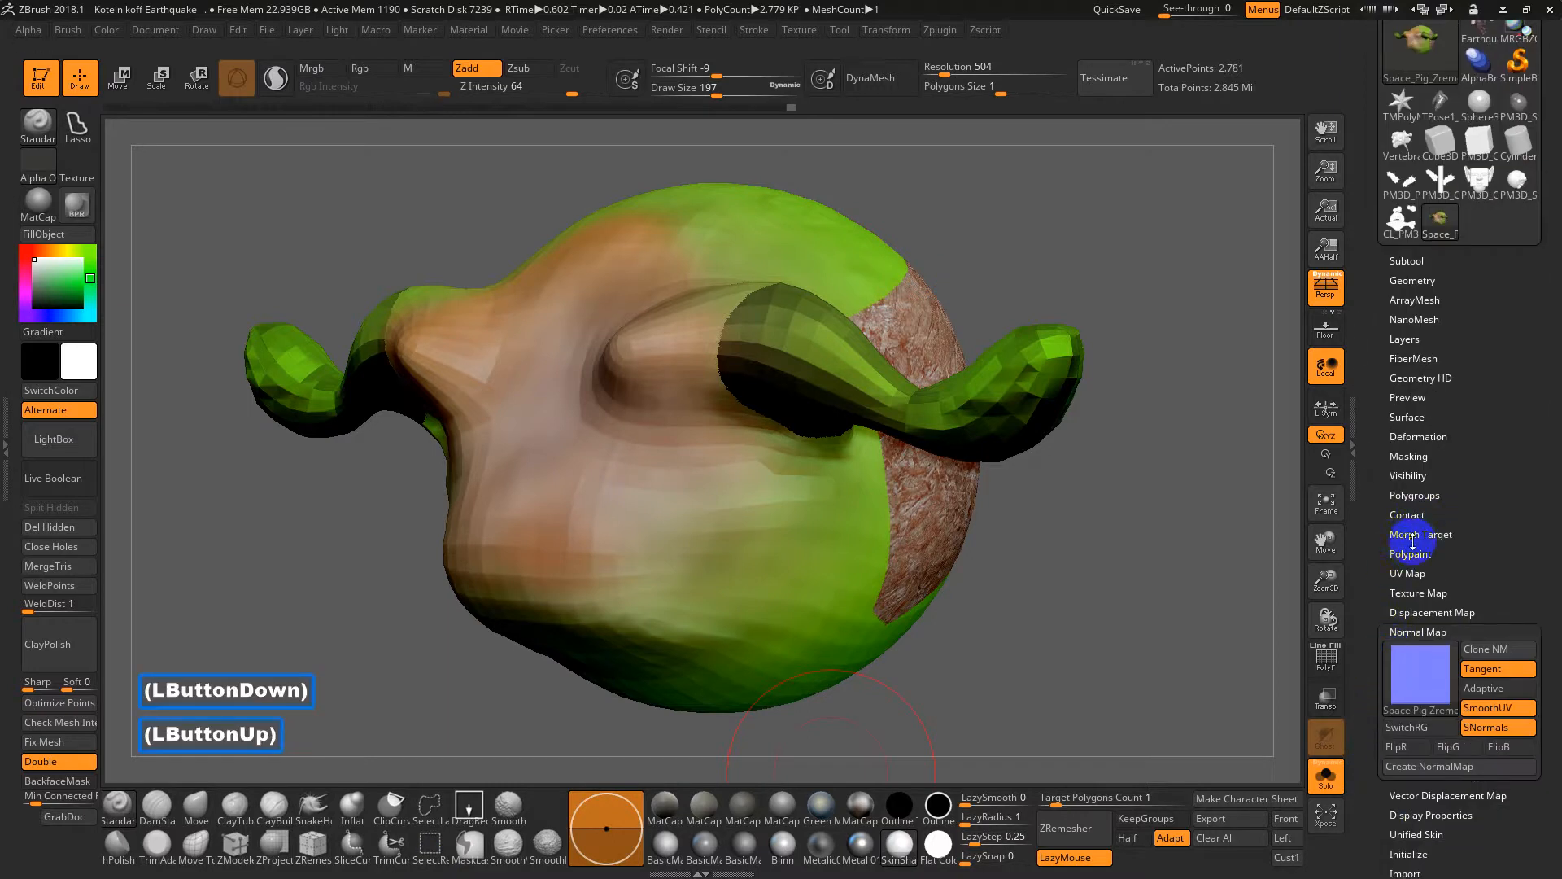
Step: In Tool > Polypaint, fill the pig's polypaint from its texture, then return to Maya
{"action": "left_click", "coordinate": [1410, 553]}
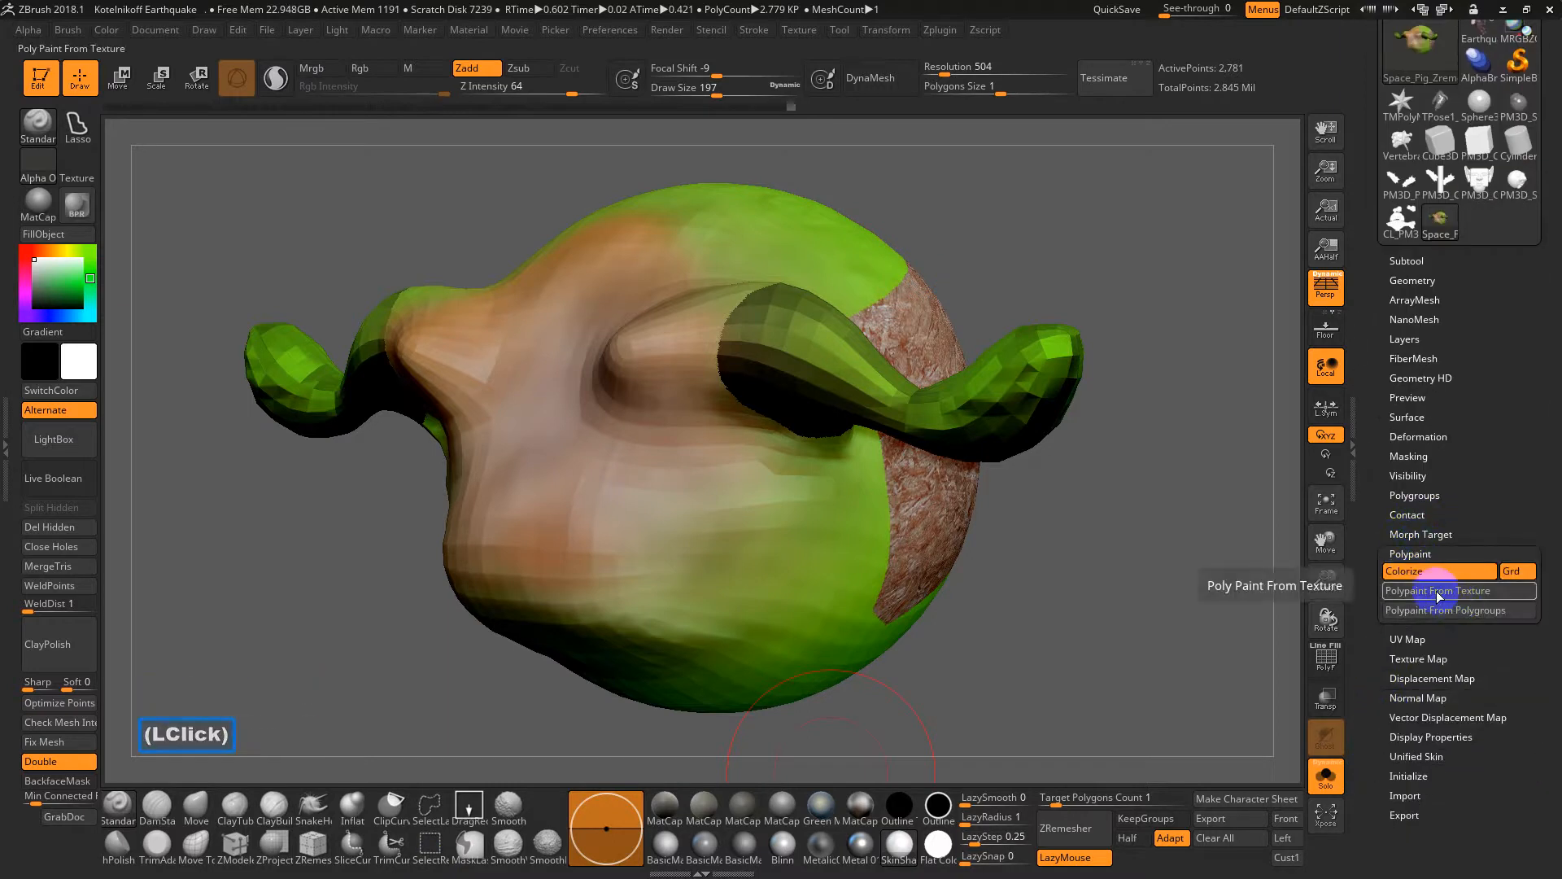
{"action": "left_click", "coordinate": [1438, 590]}
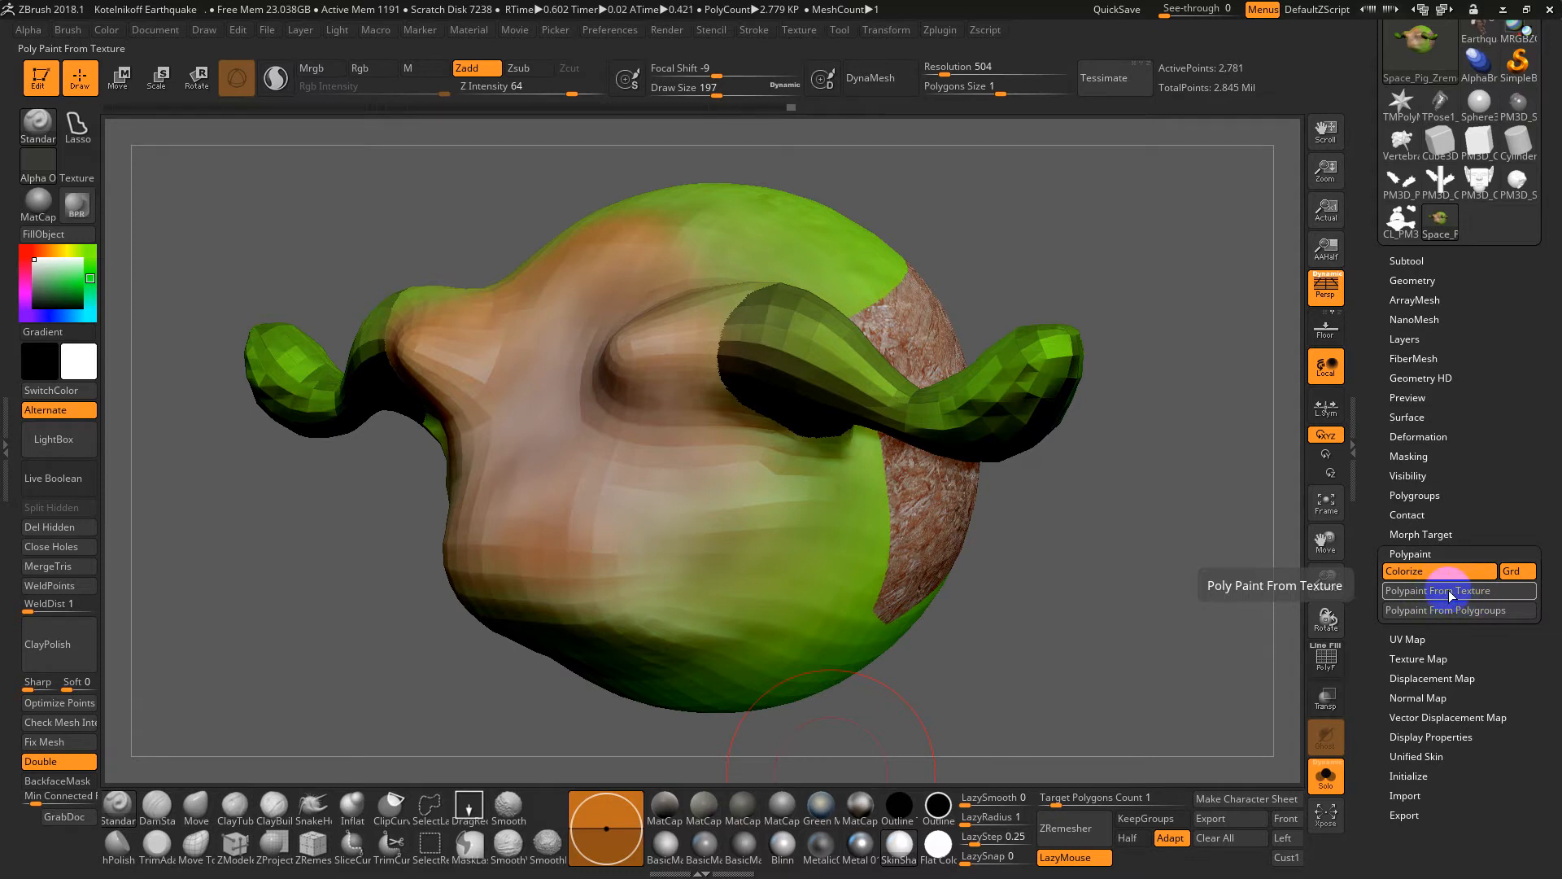
{"action": "key", "text": "Alt+Tab"}
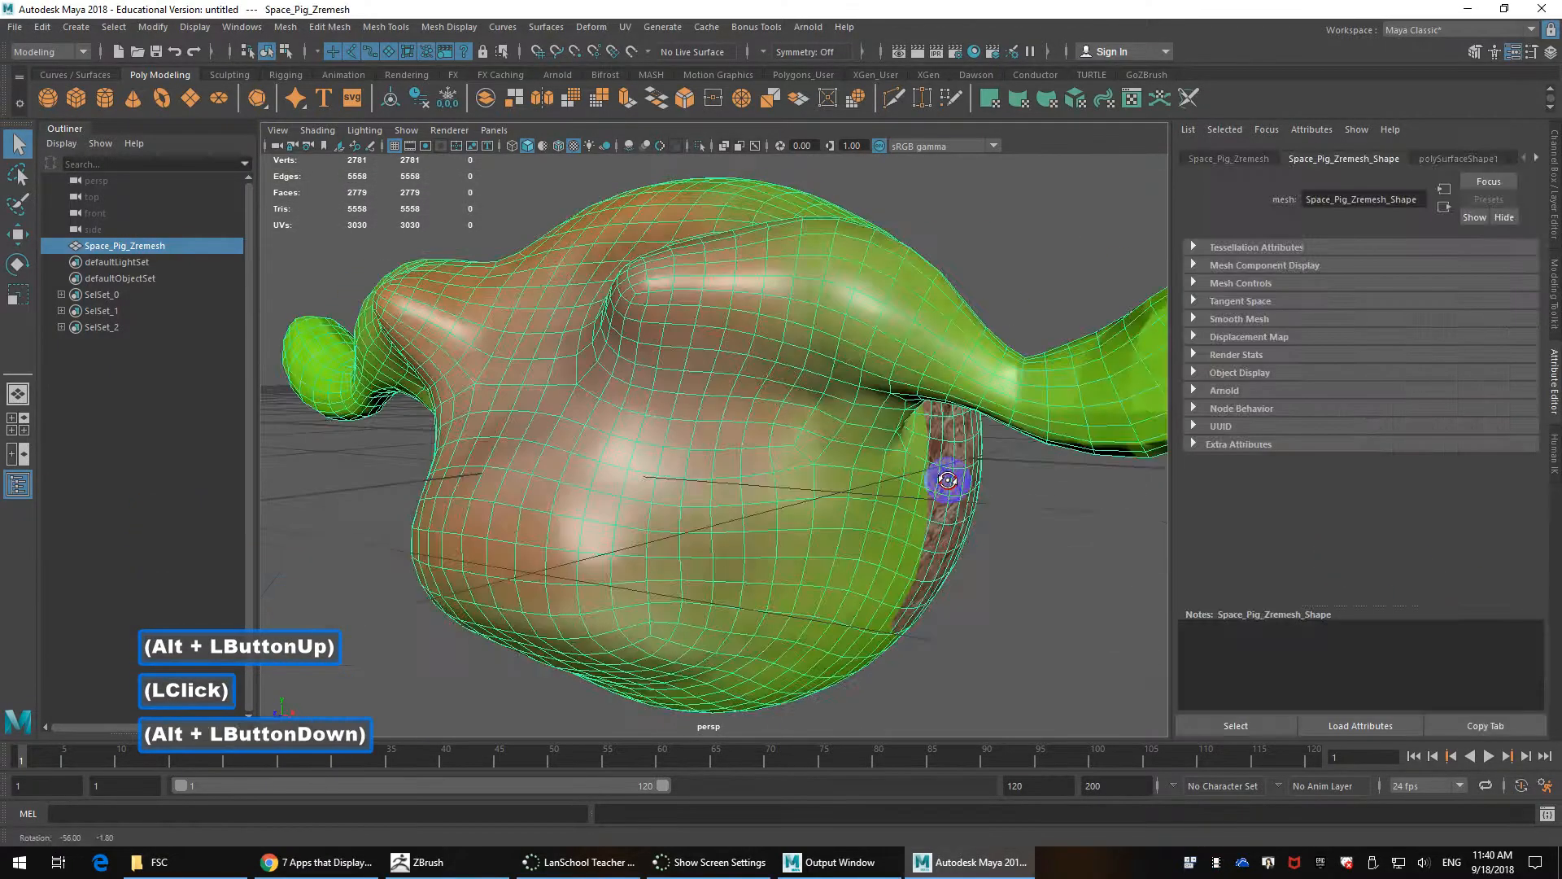
{"action": "scroll", "scroll_direction": "down", "scroll_amount": 3}
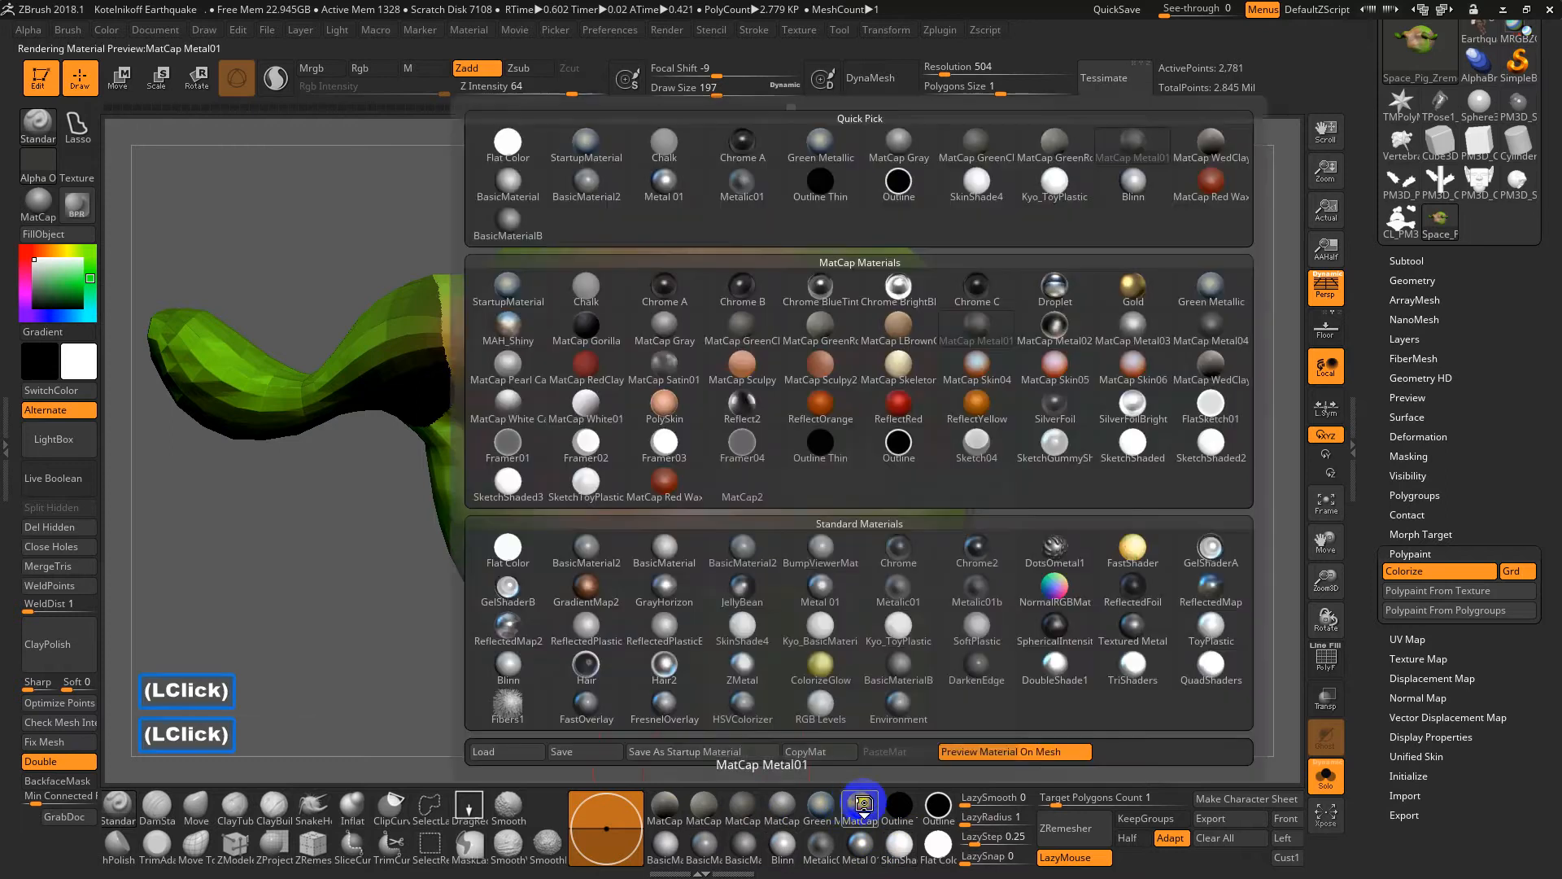
Step: Choose MatCap Gray as the pig's material in the Material palette
{"action": "left_click", "coordinate": [742, 820]}
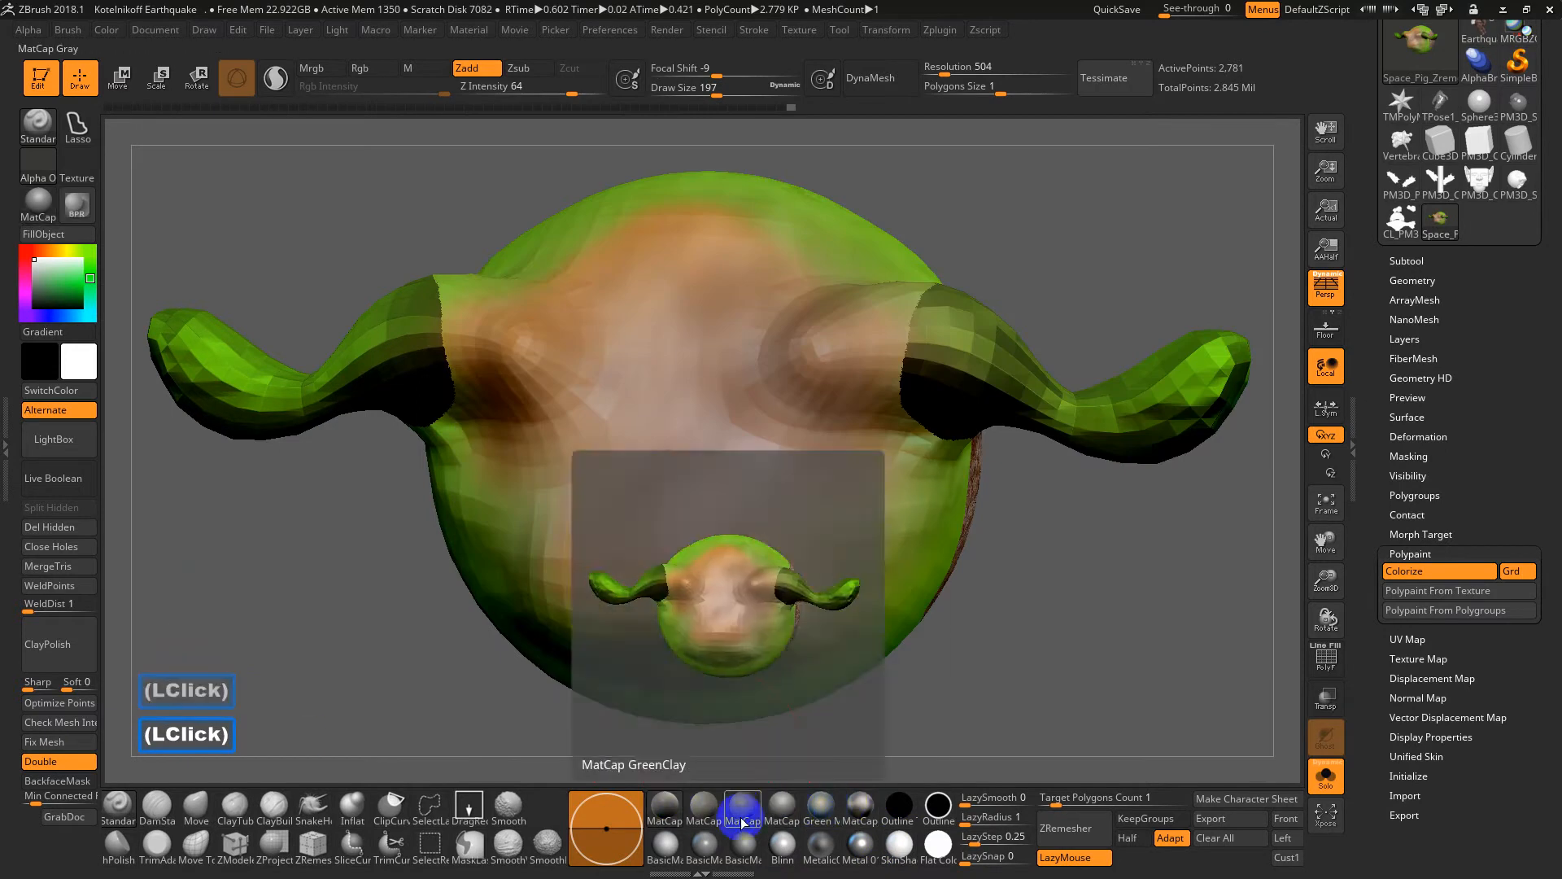